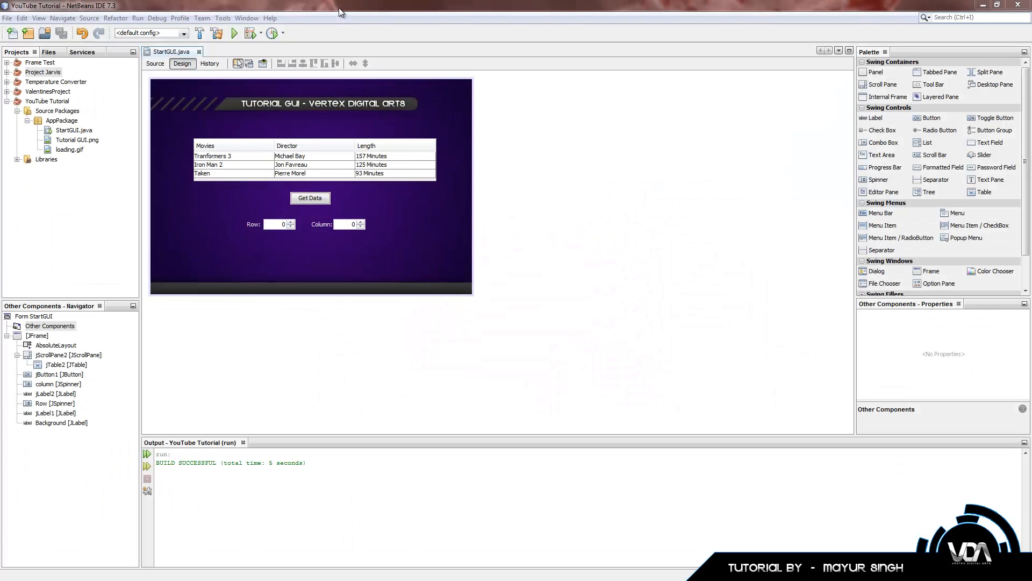
{"action": "mouse_move", "coordinate": [327, 157]}
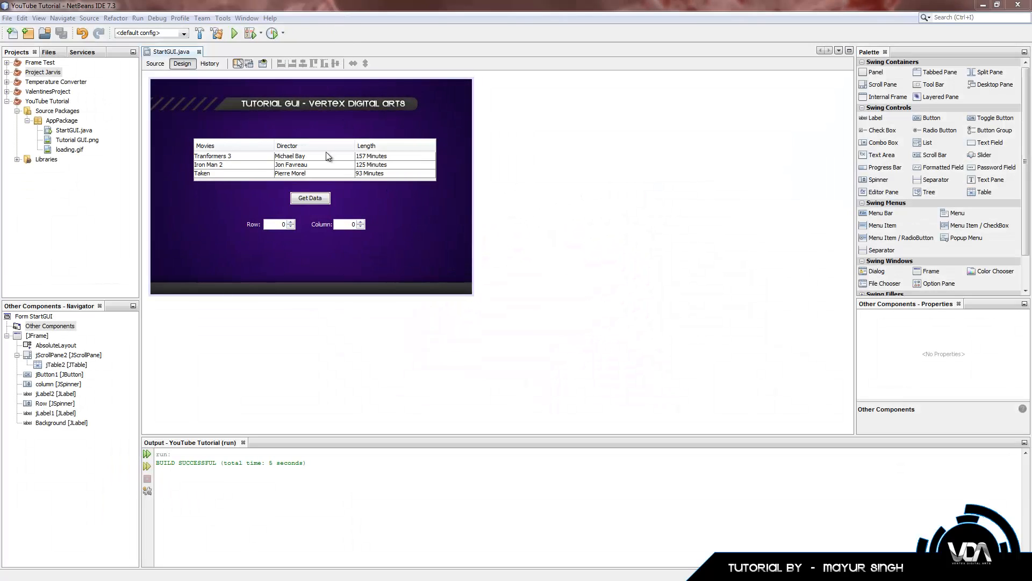
{"action": "mouse_move", "coordinate": [236, 50]}
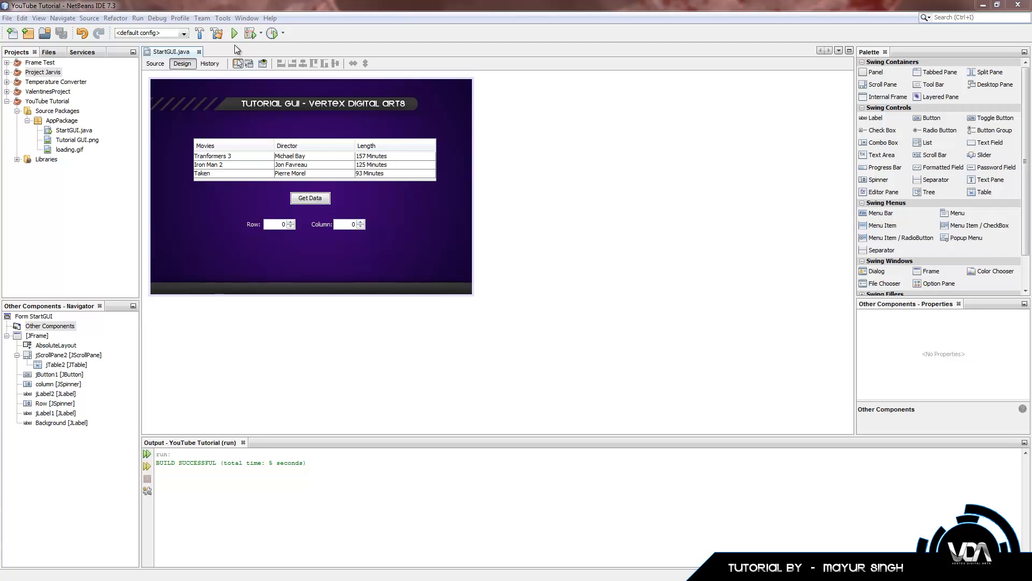
{"action": "mouse_move", "coordinate": [482, 226]}
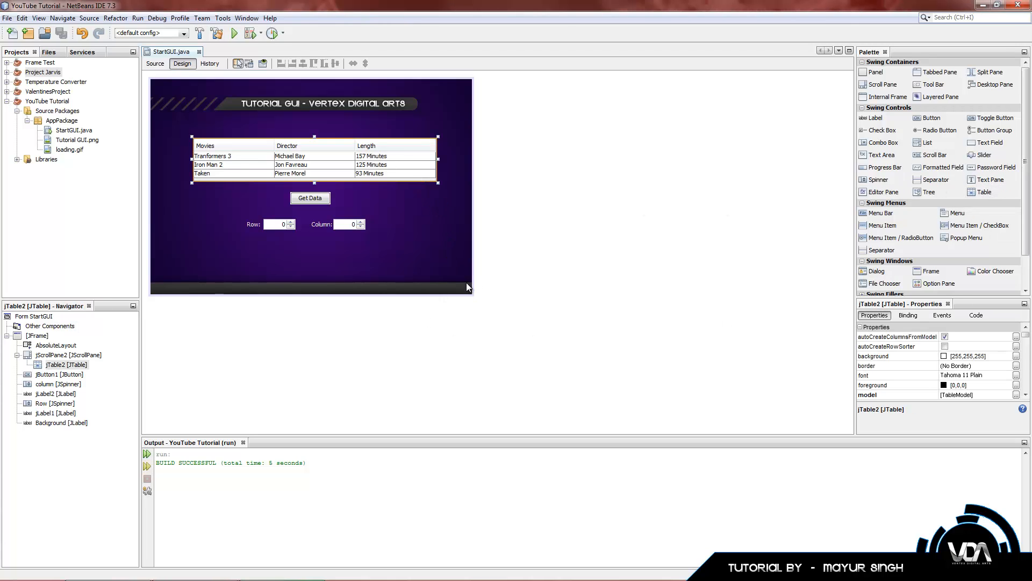
{"action": "mouse_move", "coordinate": [724, 210]}
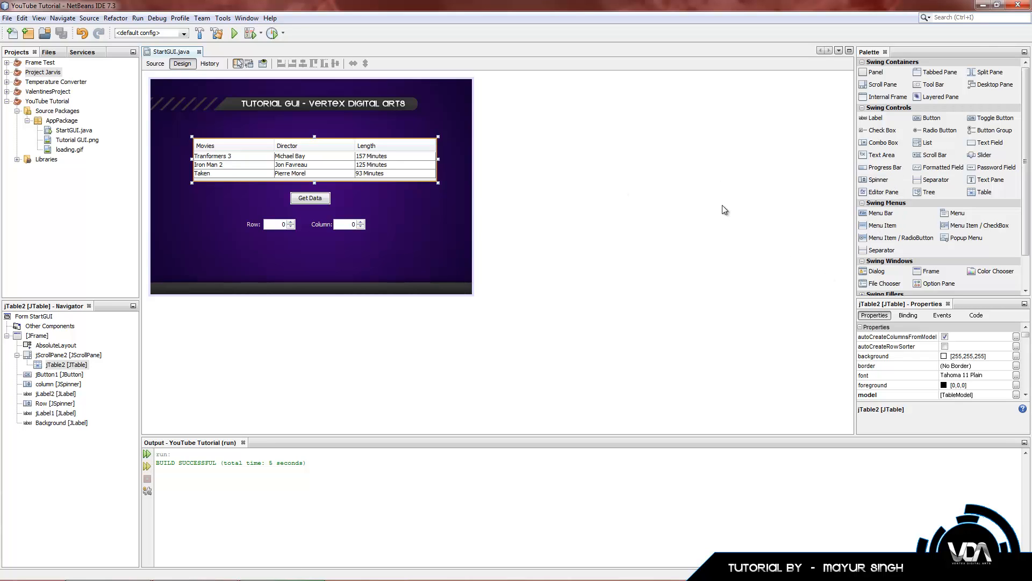
{"action": "mouse_move", "coordinate": [878, 179]}
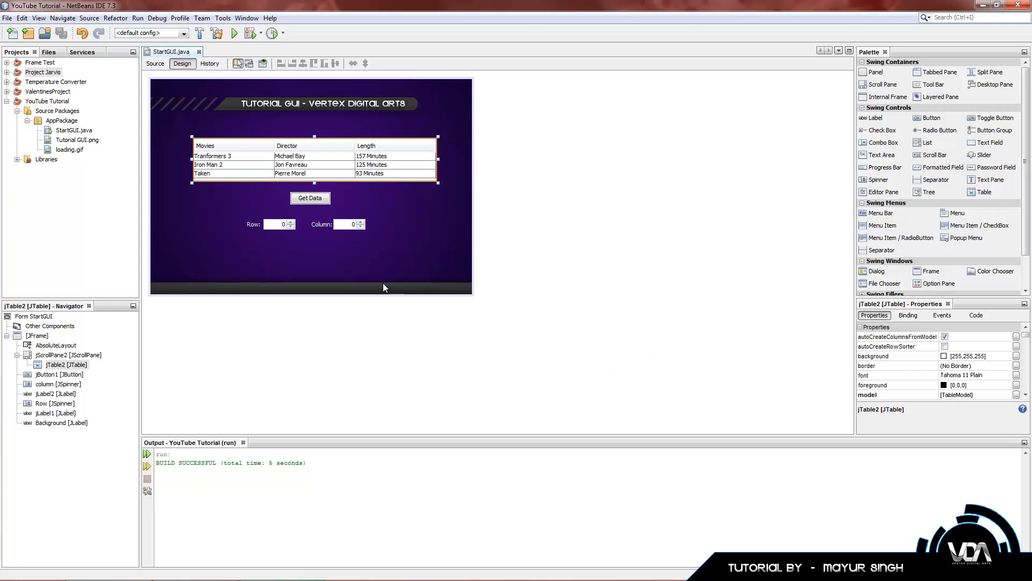
- Select the movies table jTable2 and show its column definitions in the contents editor
{"action": "left_click", "coordinate": [346, 224]}
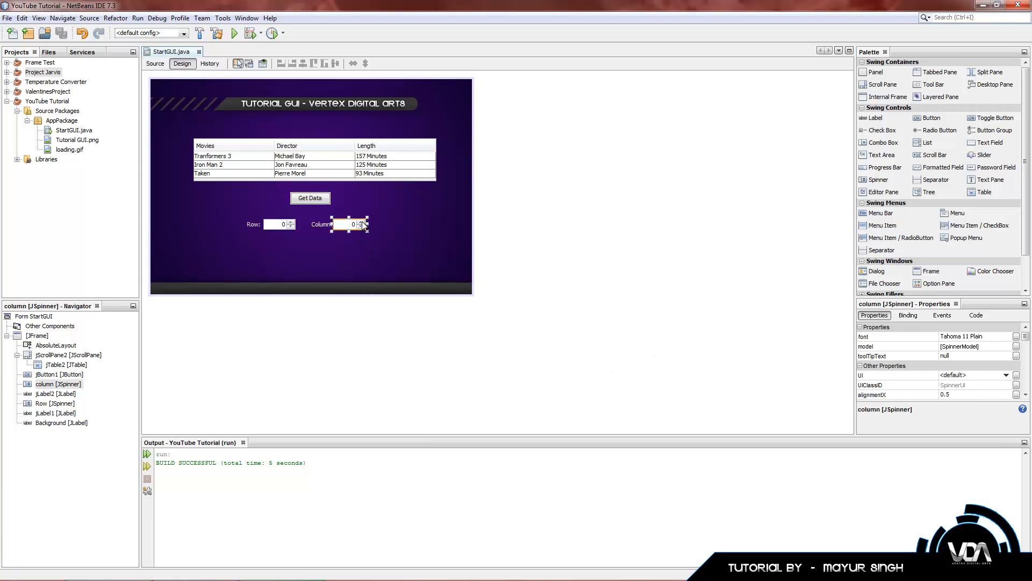
{"action": "mouse_move", "coordinate": [356, 229]}
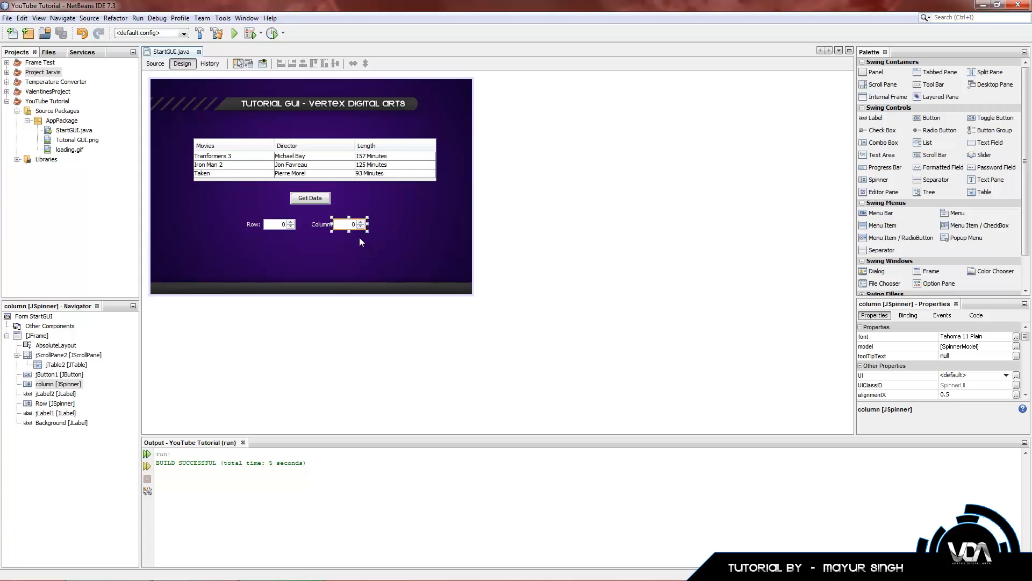
{"action": "left_click", "coordinate": [279, 224]}
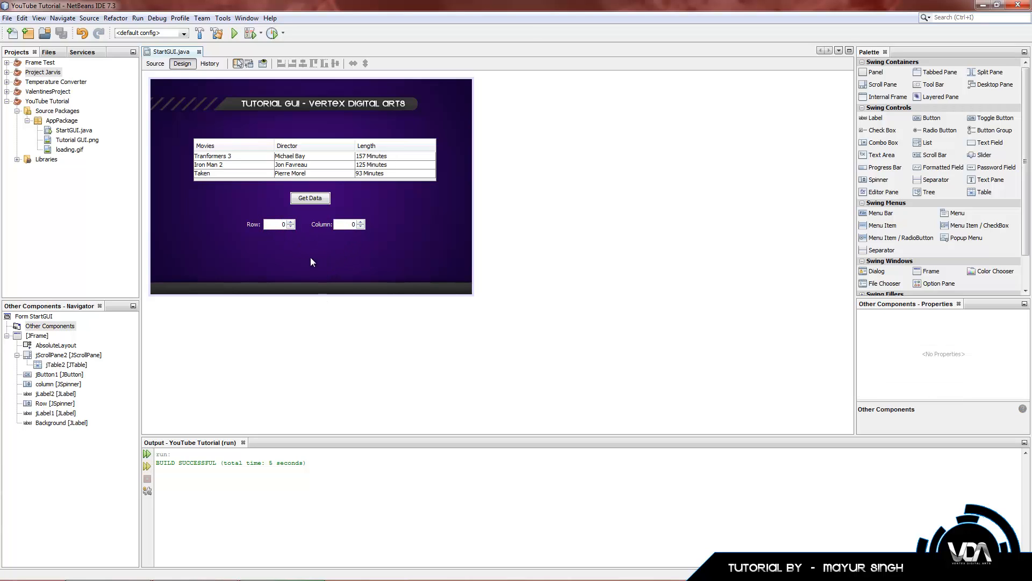
{"action": "left_click", "coordinate": [313, 158]}
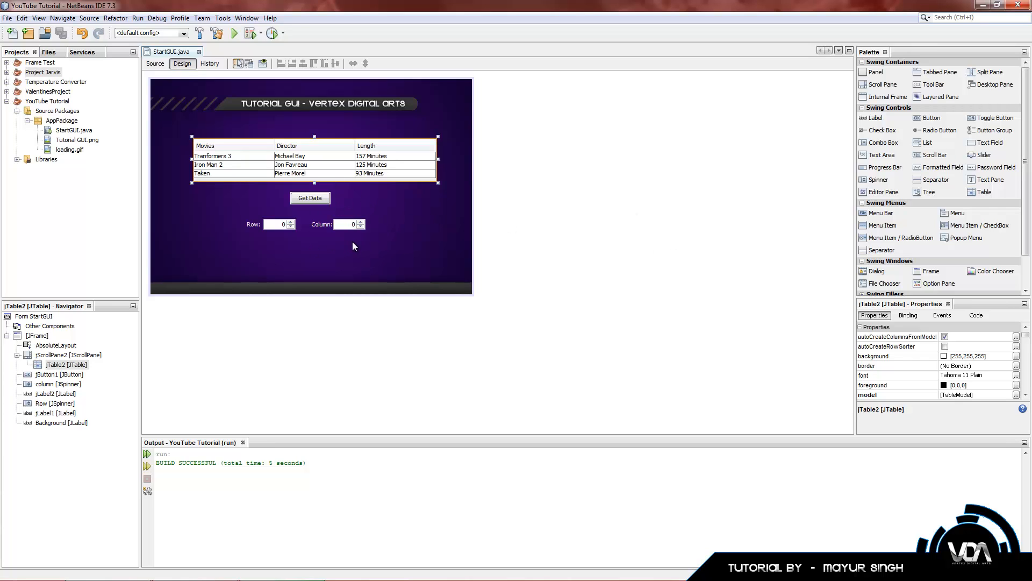
{"action": "mouse_move", "coordinate": [442, 201]}
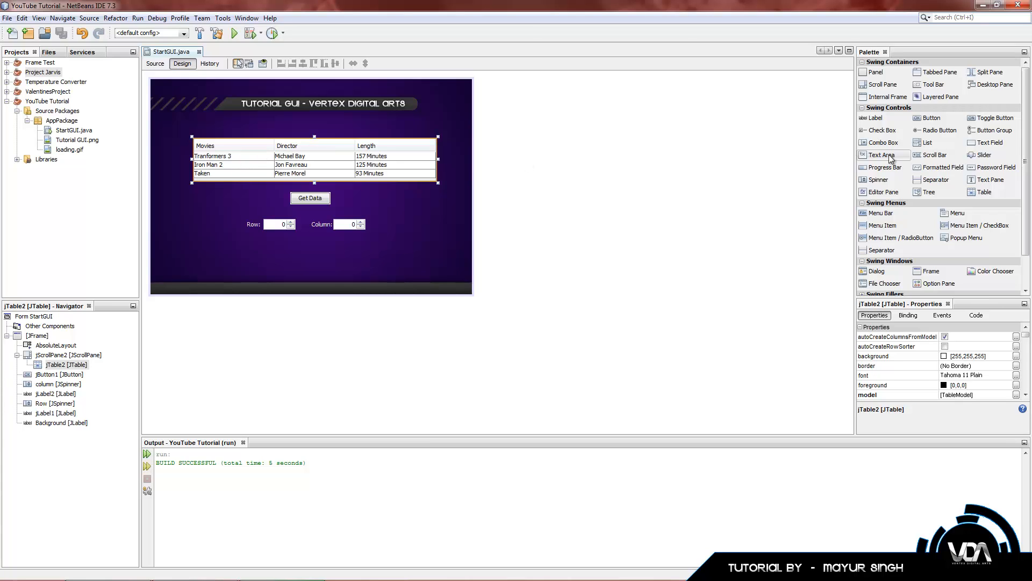
{"action": "left_click", "coordinate": [983, 192]}
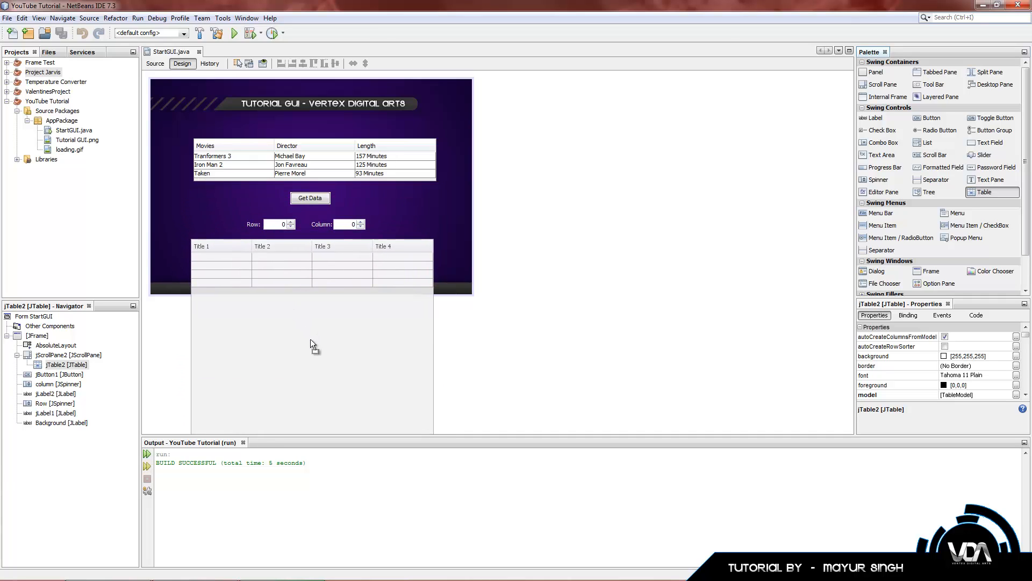
{"action": "mouse_move", "coordinate": [320, 331]}
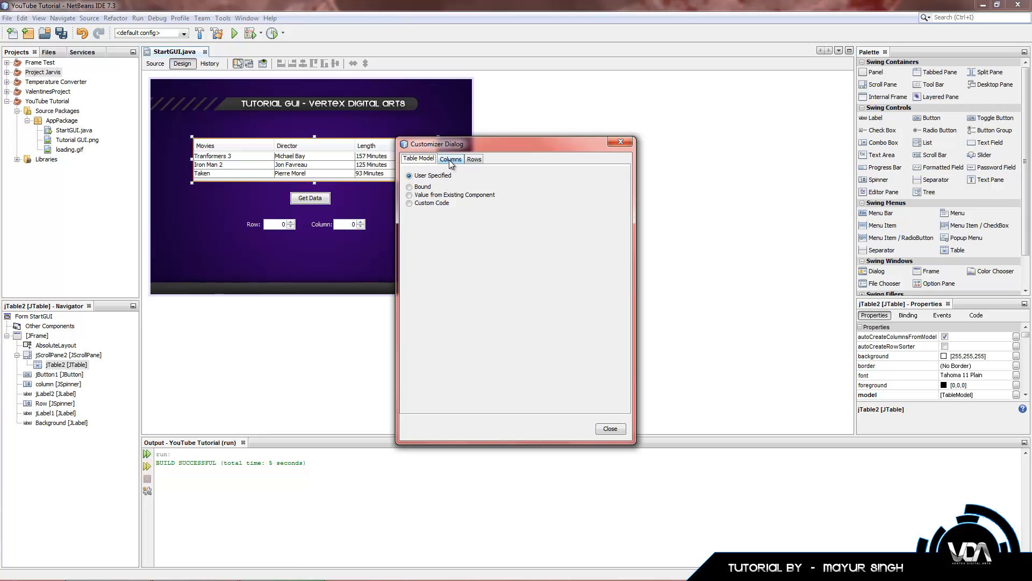
{"action": "left_click", "coordinate": [451, 159]}
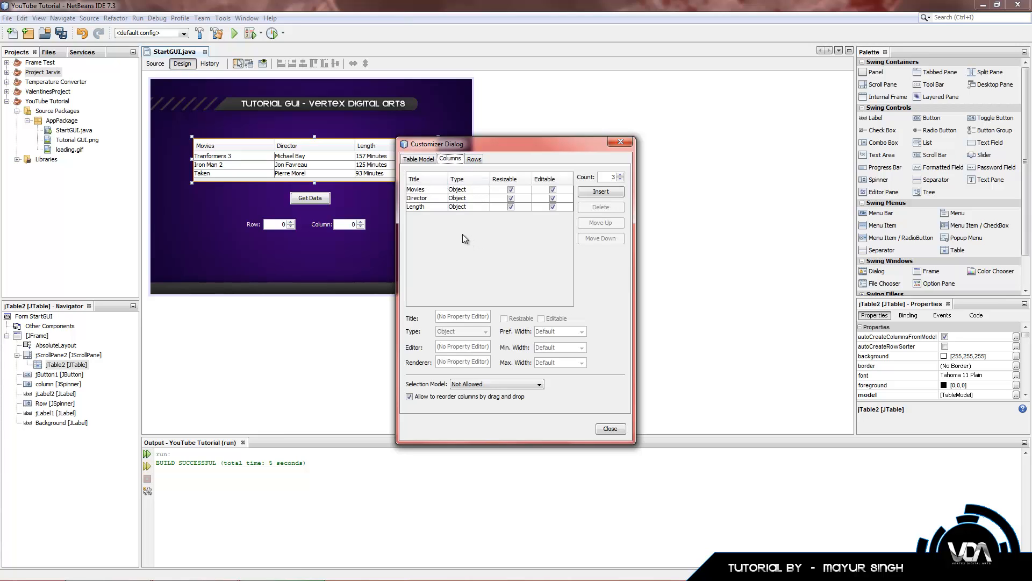
- Review the Movies, Director and Length columns as type Object, keeping the column count at three
{"action": "left_click", "coordinate": [415, 189]}
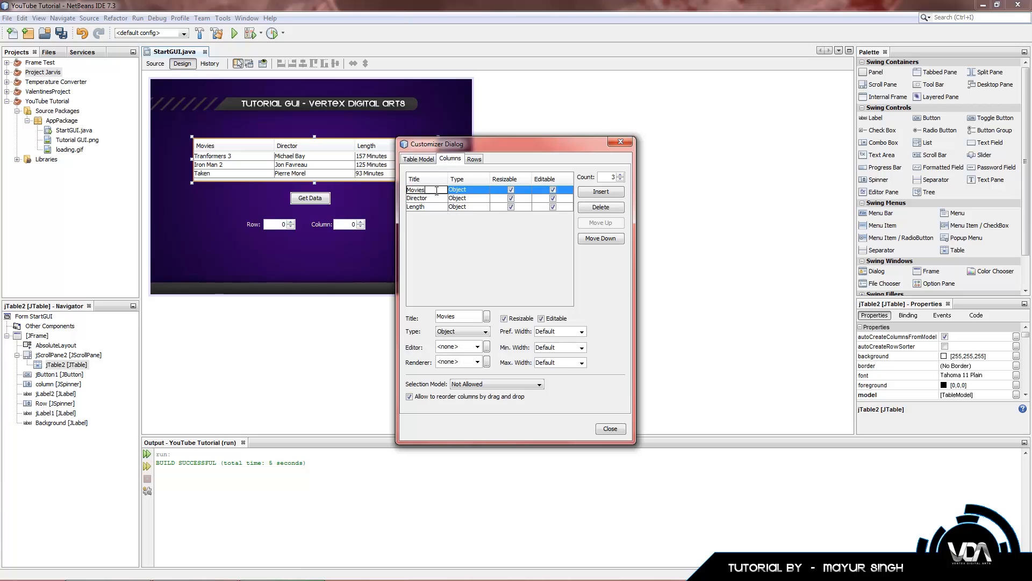
{"action": "left_click", "coordinate": [469, 189]}
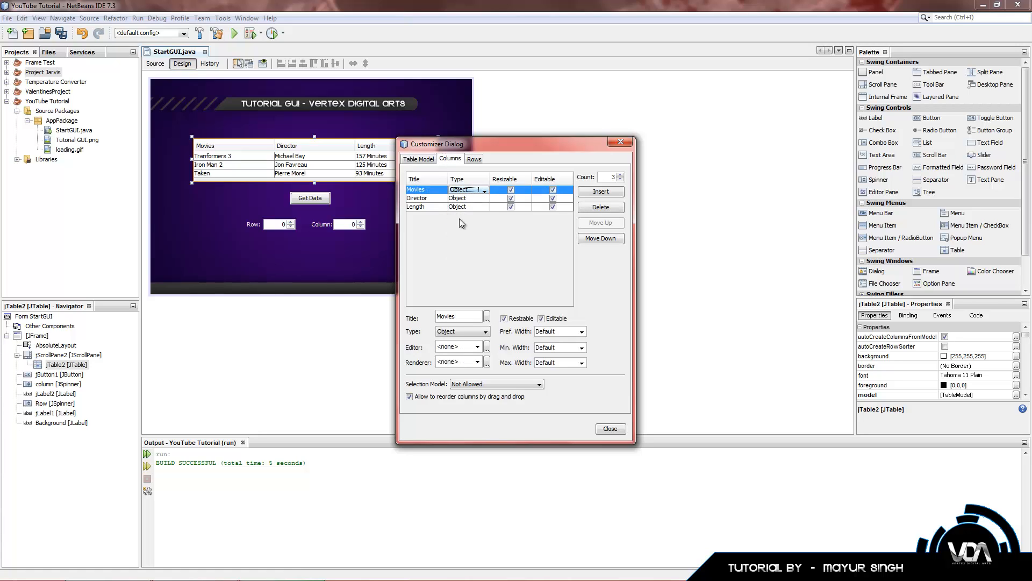
{"action": "left_click", "coordinate": [484, 198]}
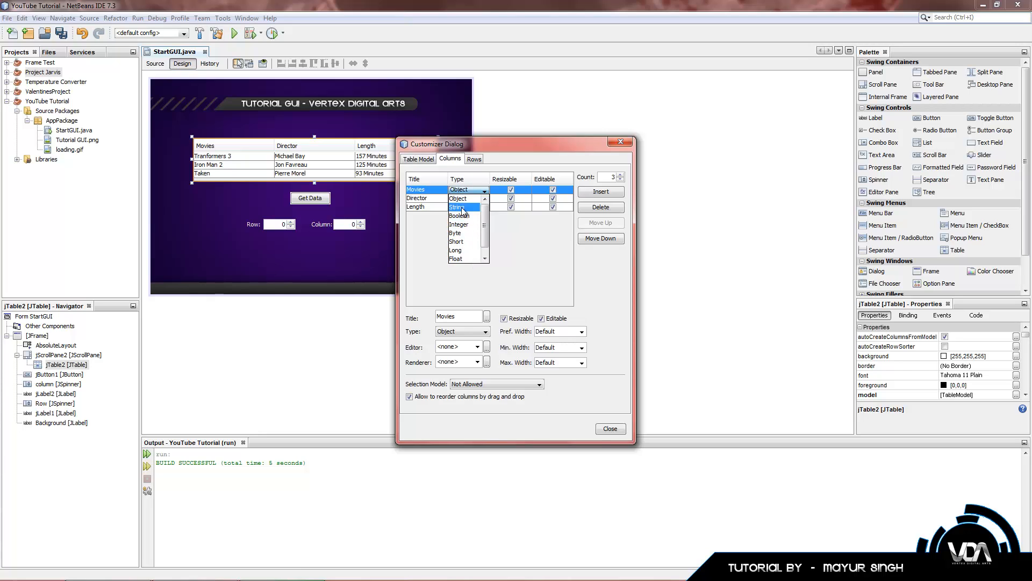
{"action": "left_click", "coordinate": [458, 189]}
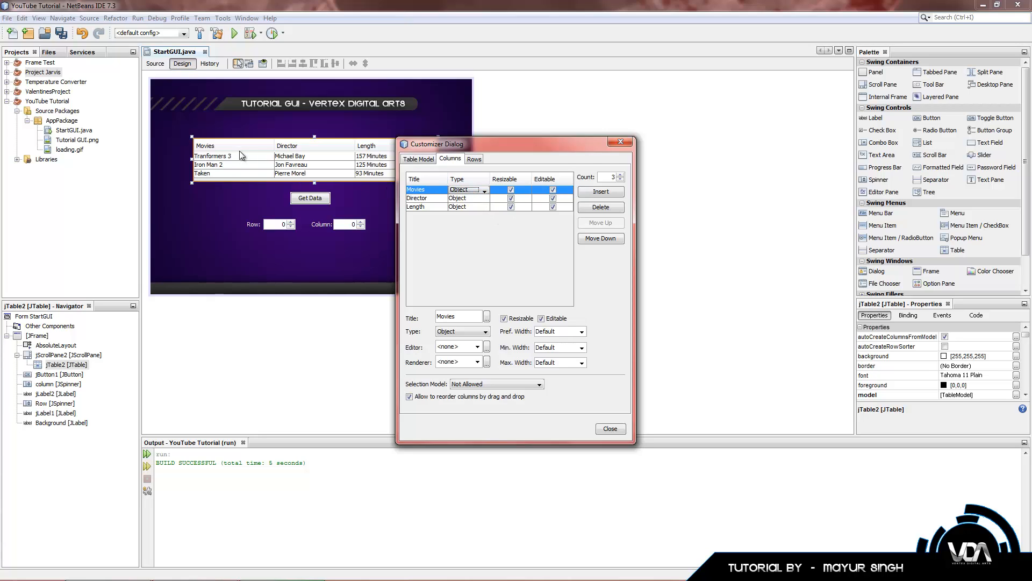
{"action": "mouse_move", "coordinate": [248, 150]}
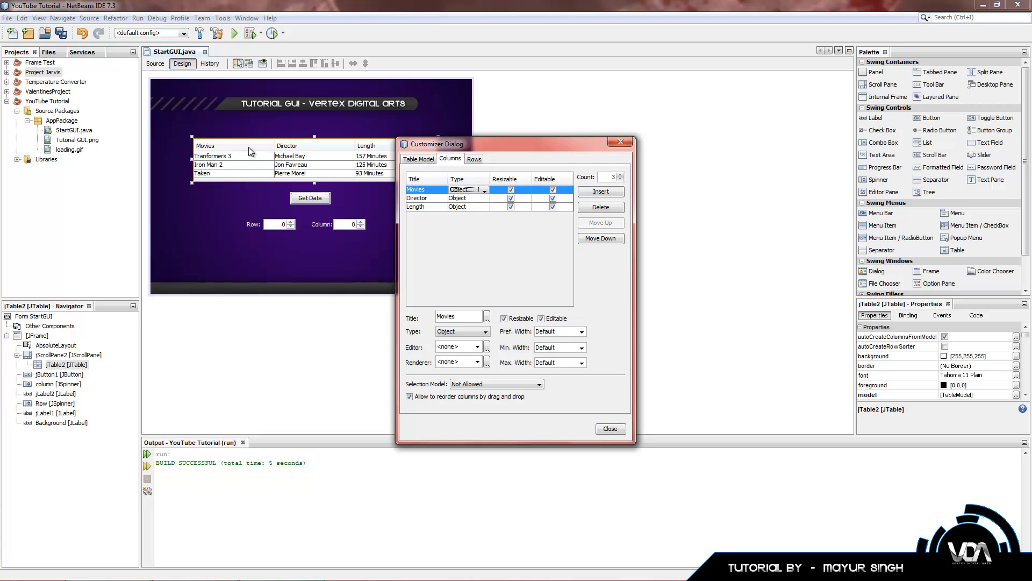
{"action": "mouse_move", "coordinate": [315, 163]}
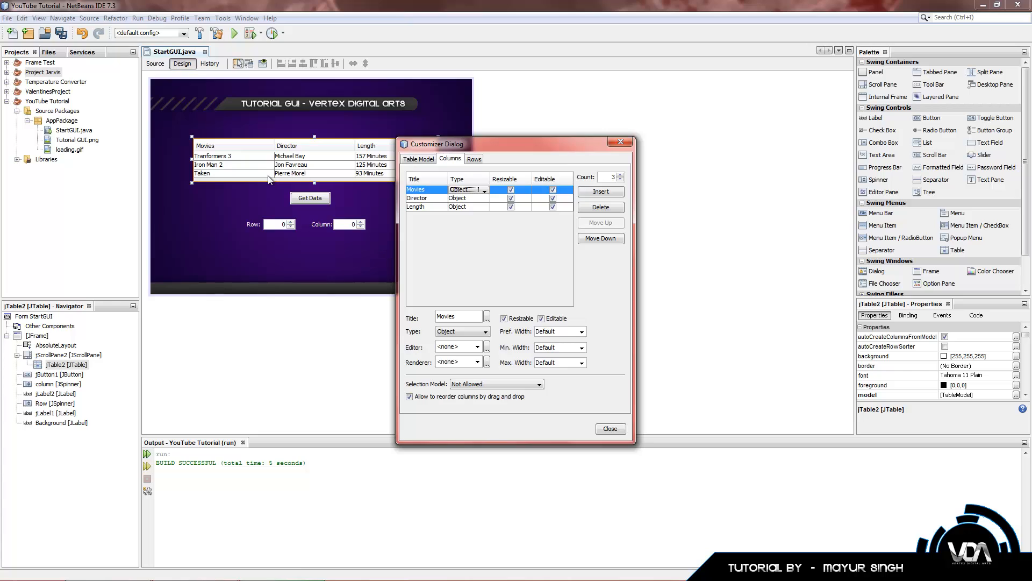
{"action": "mouse_move", "coordinate": [422, 206]}
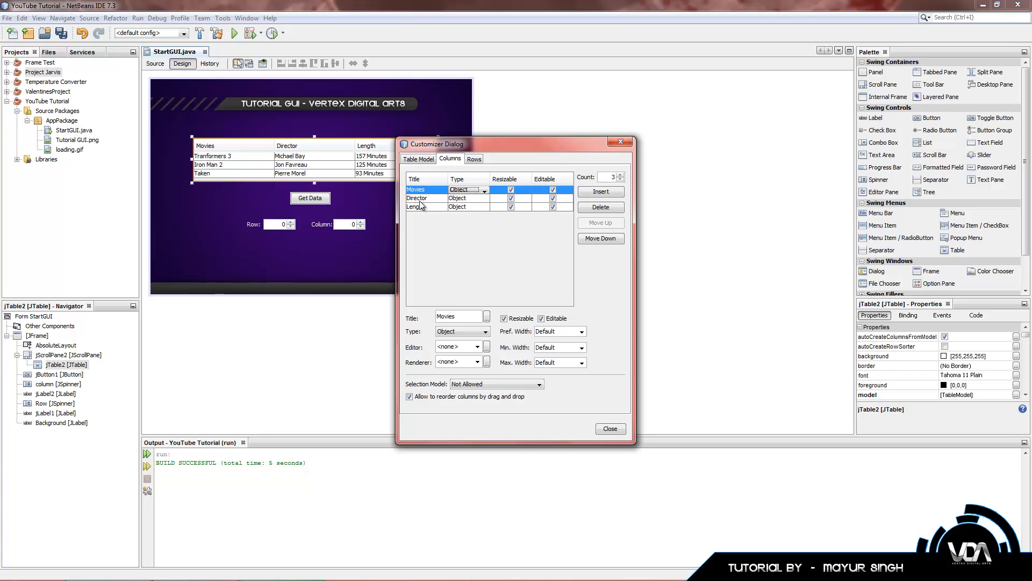
{"action": "mouse_move", "coordinate": [486, 282]}
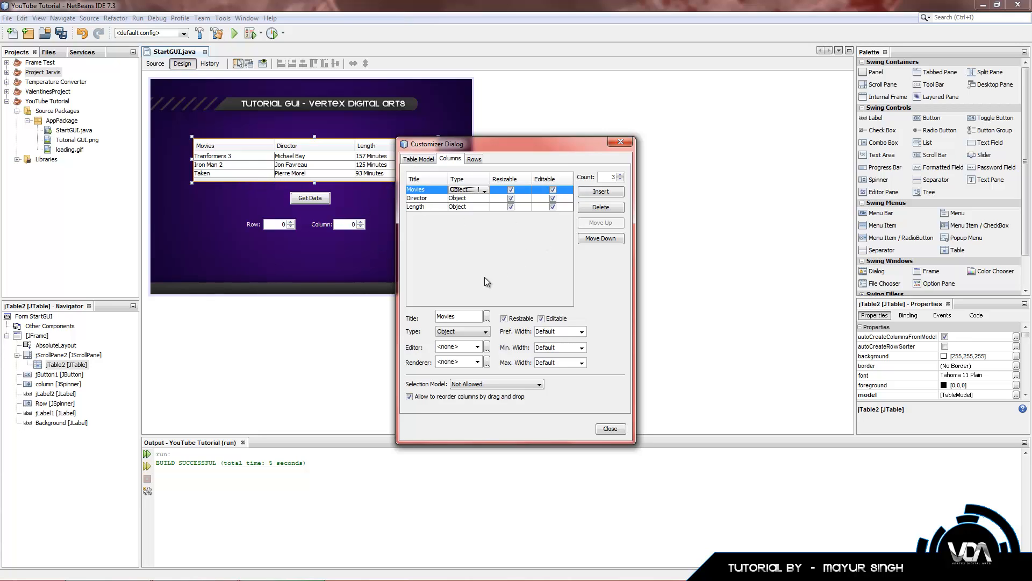
{"action": "mouse_move", "coordinate": [579, 201]}
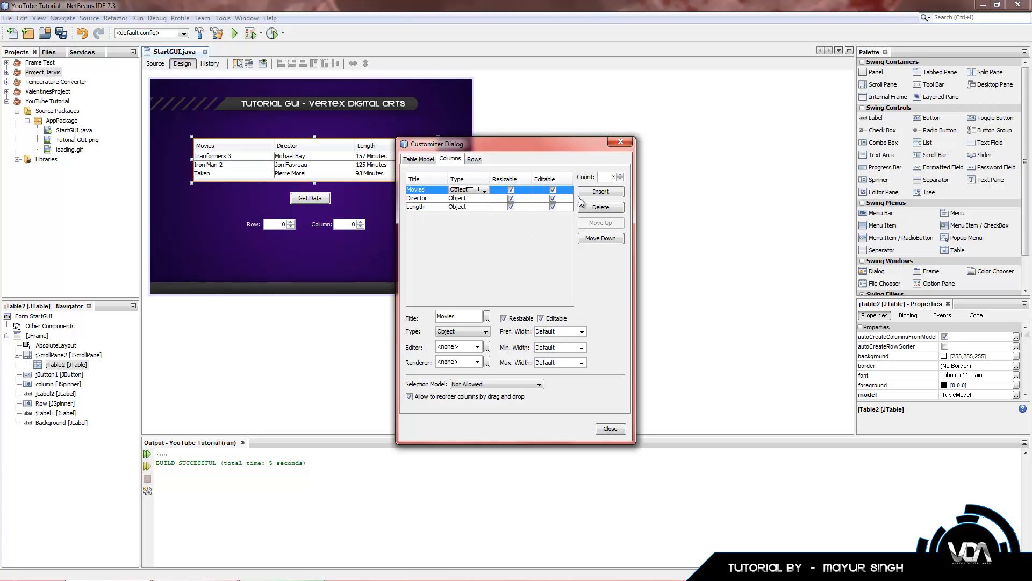
{"action": "left_click", "coordinate": [415, 207]}
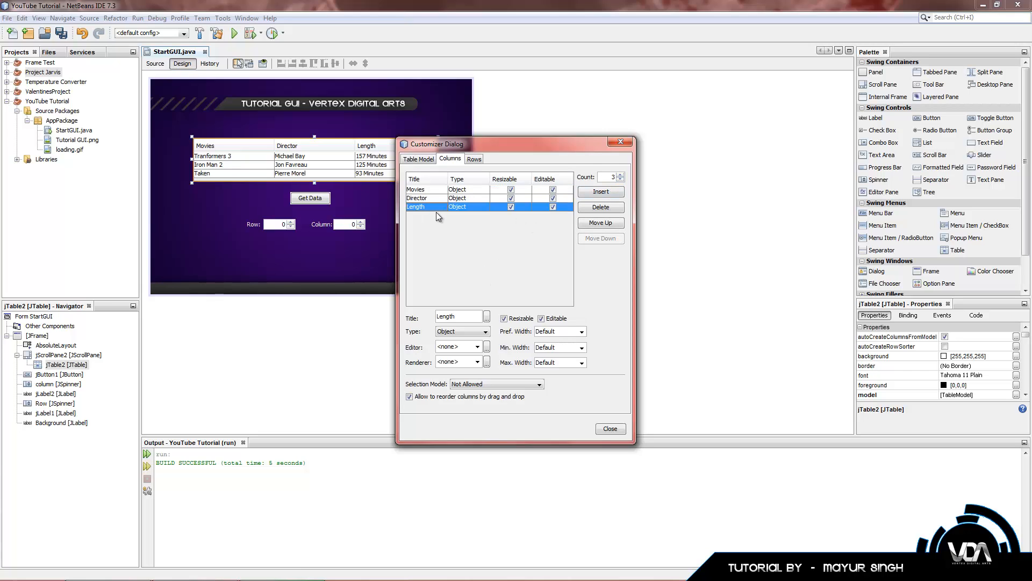
{"action": "mouse_move", "coordinate": [421, 212]}
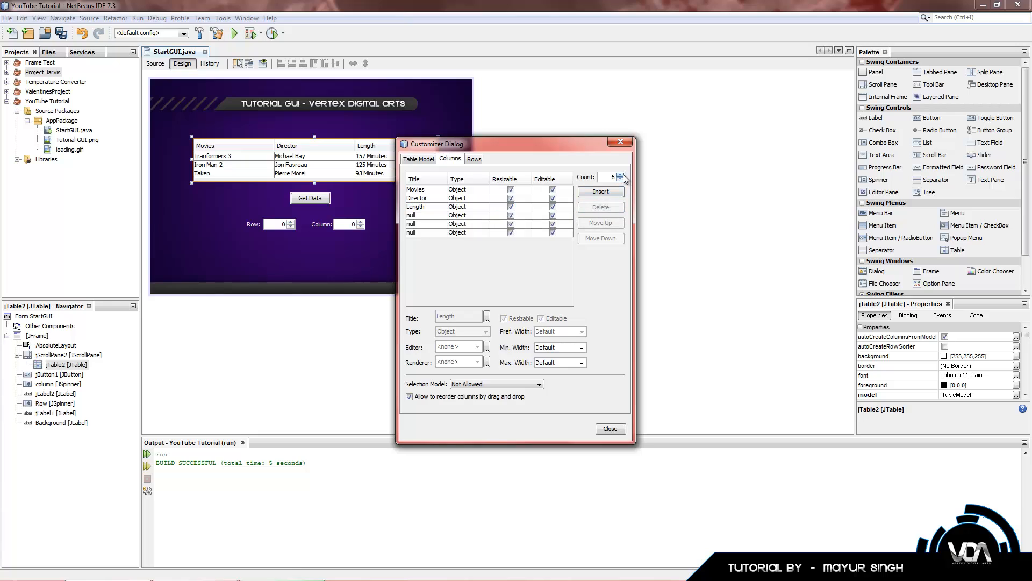
{"action": "left_click", "coordinate": [623, 180]}
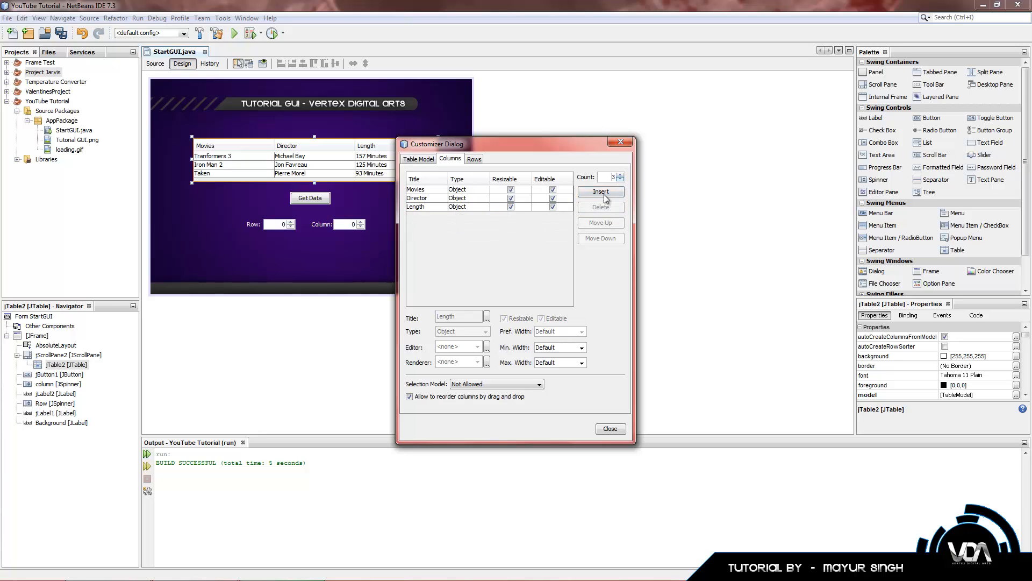
- Review the three movie rows including Tranformers 3, then close the table contents editor
{"action": "left_click", "coordinate": [474, 159]}
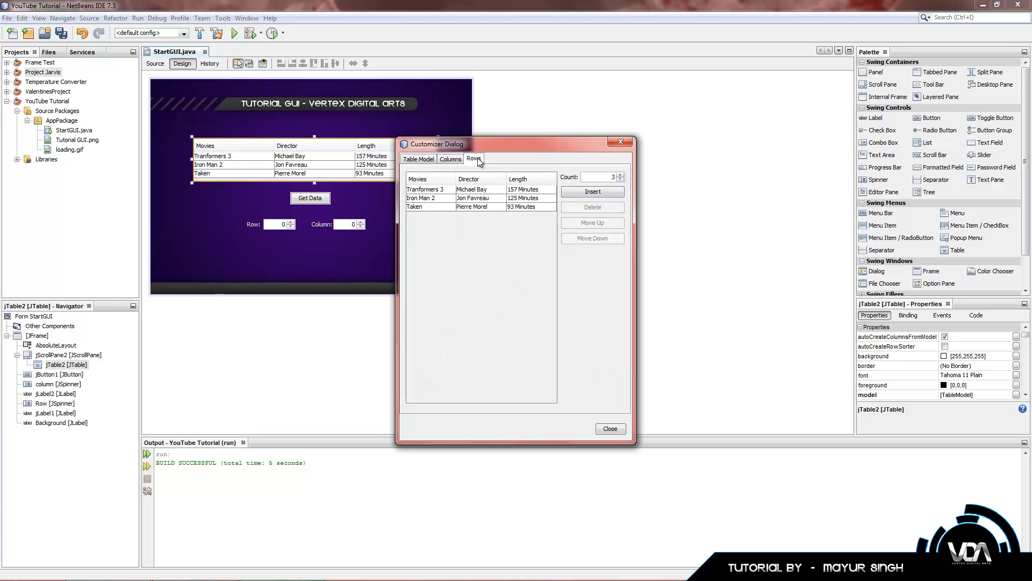
{"action": "left_click", "coordinate": [426, 190]}
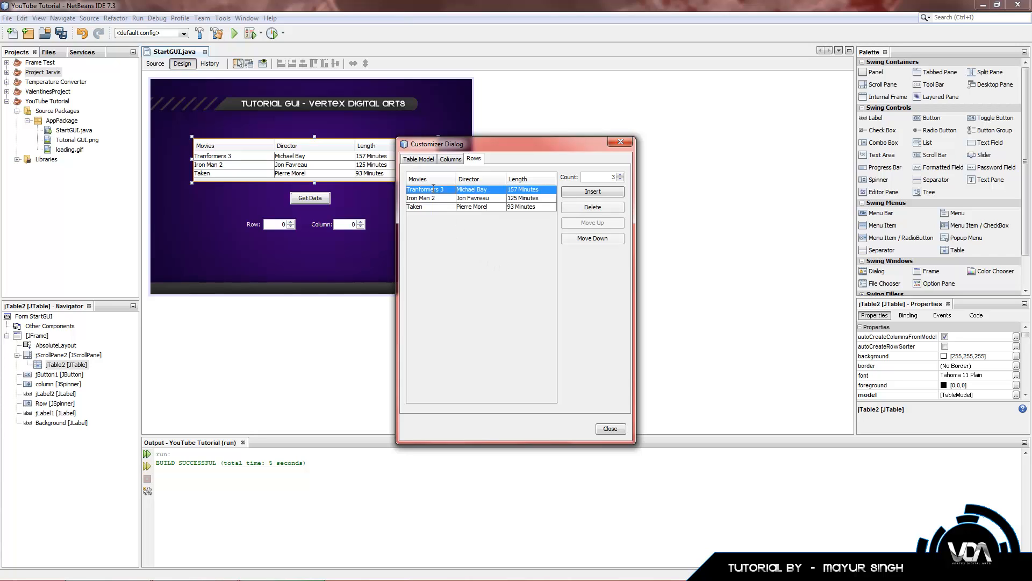
{"action": "left_click_drag", "start_coordinate": [462, 143], "coordinate": [488, 115]}
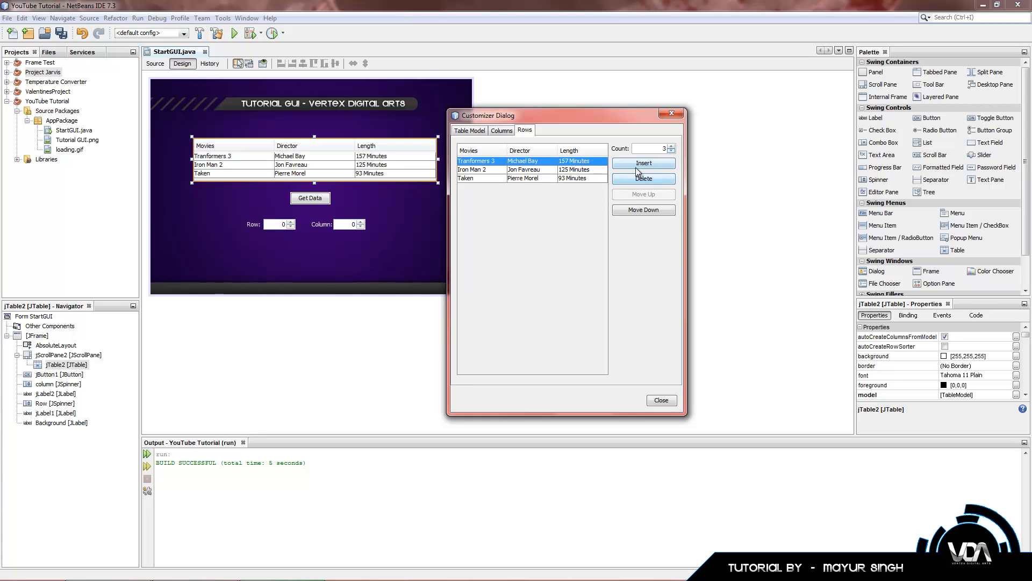
{"action": "left_click", "coordinate": [643, 162]}
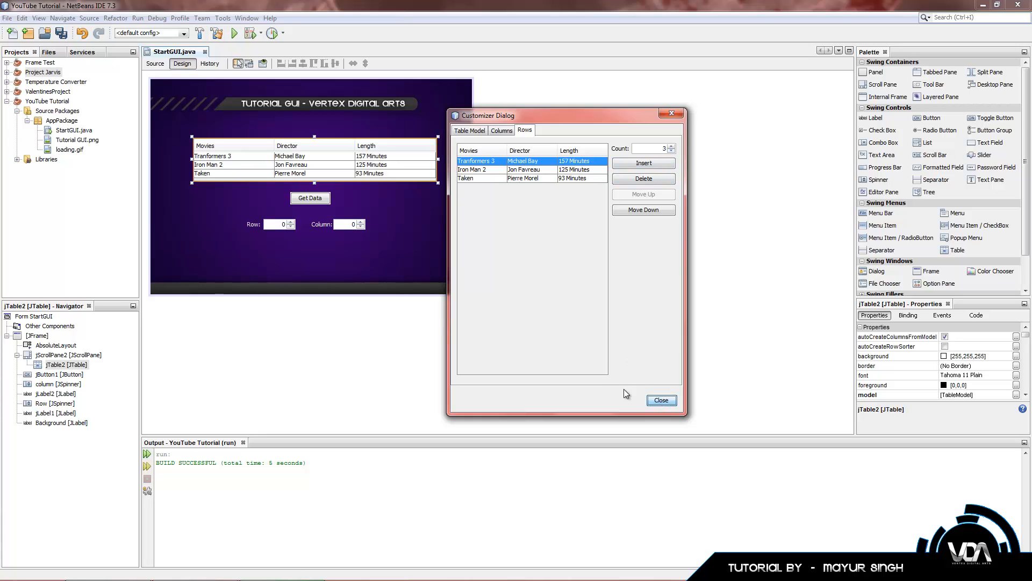
{"action": "left_click", "coordinate": [660, 401]}
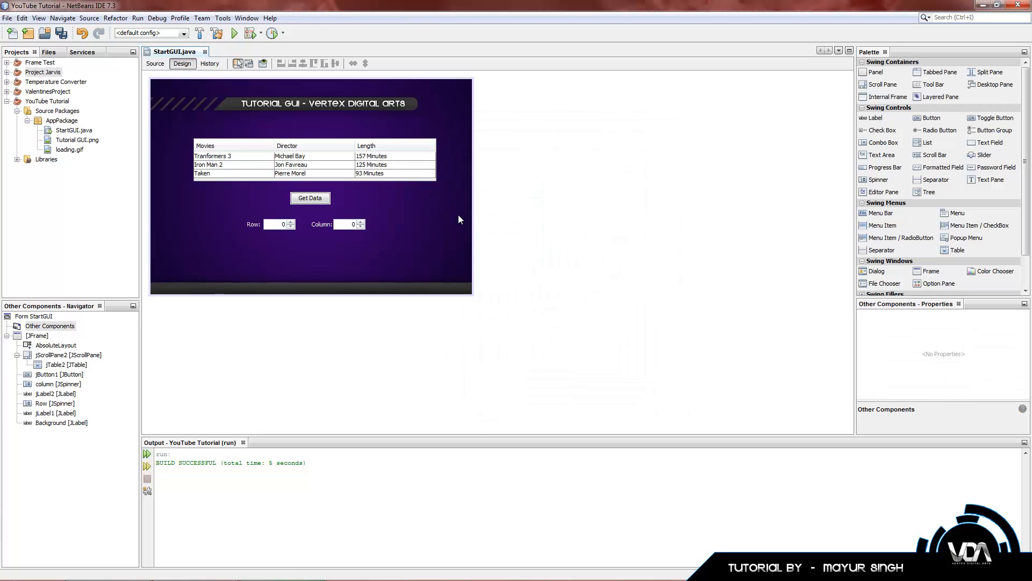
{"action": "mouse_move", "coordinate": [809, 174]}
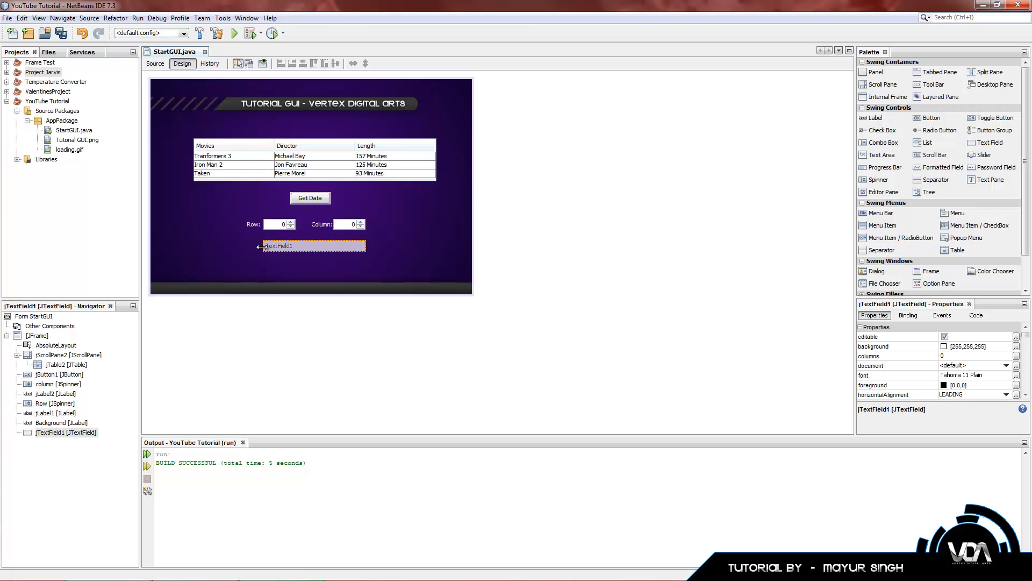
- Add a text field below the spinners and move the Get Data button to the form's bottom
{"action": "left_click", "coordinate": [66, 433]}
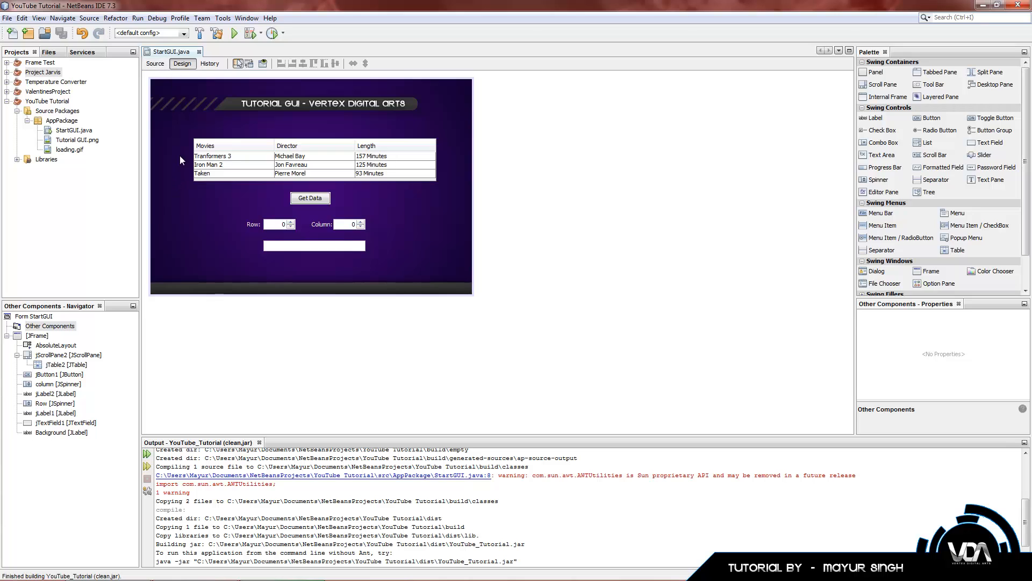
{"action": "left_click", "coordinate": [310, 198]}
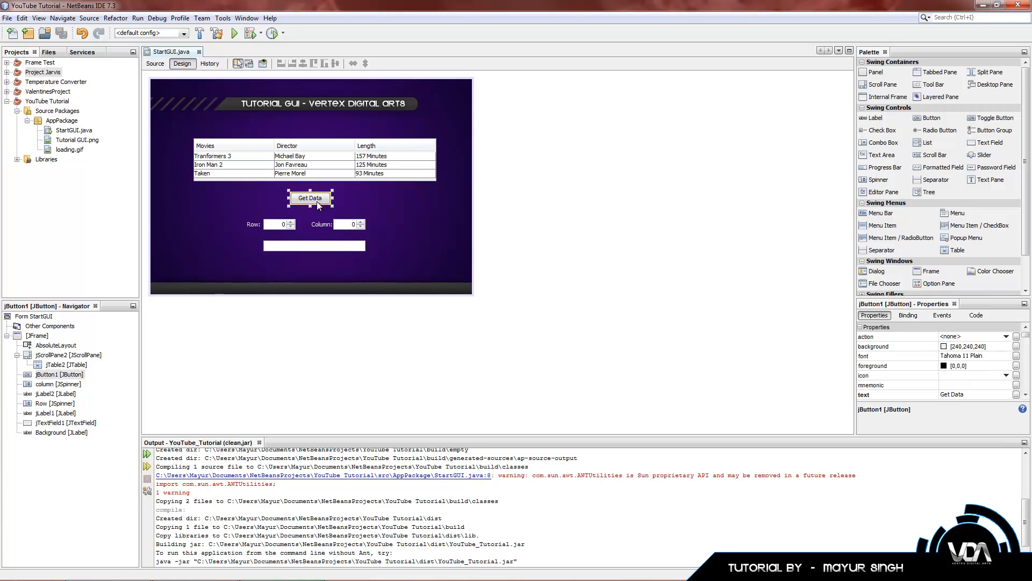
{"action": "left_click_drag", "start_coordinate": [310, 198], "coordinate": [310, 262]}
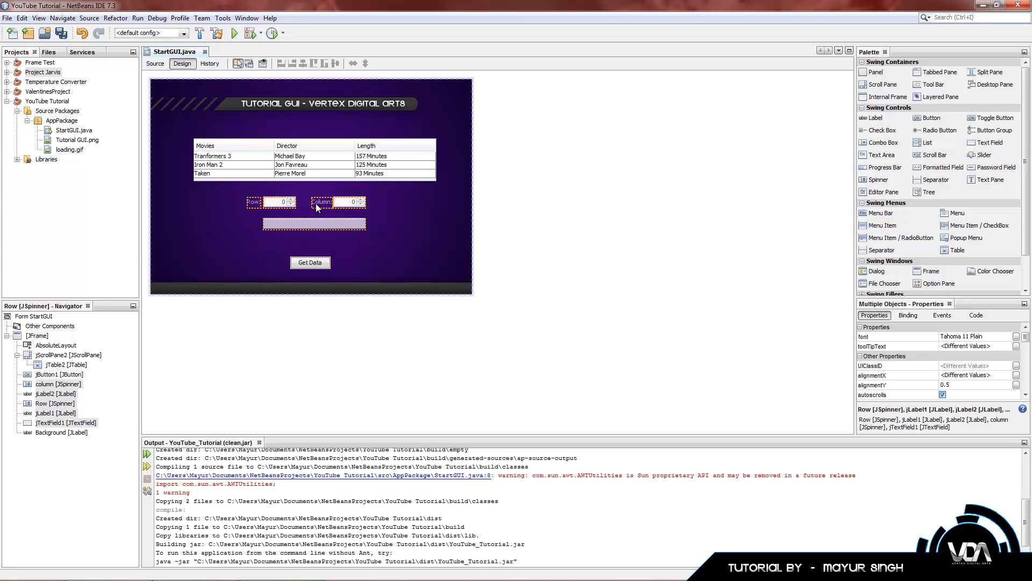
{"action": "left_click", "coordinate": [310, 263]}
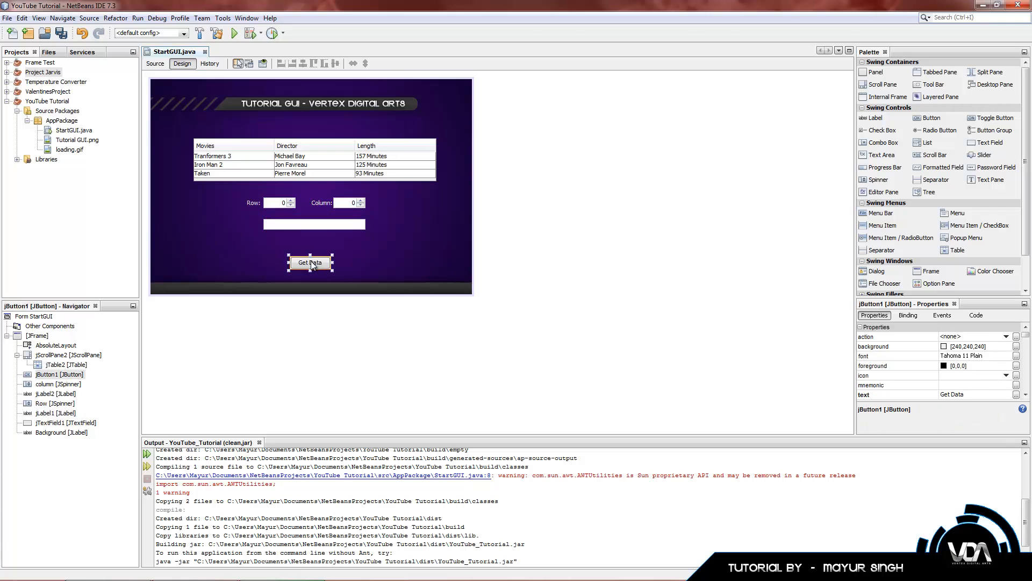
- Move the Get Data button up to sit directly under the text field
{"action": "left_click_drag", "start_coordinate": [310, 262], "coordinate": [310, 246]}
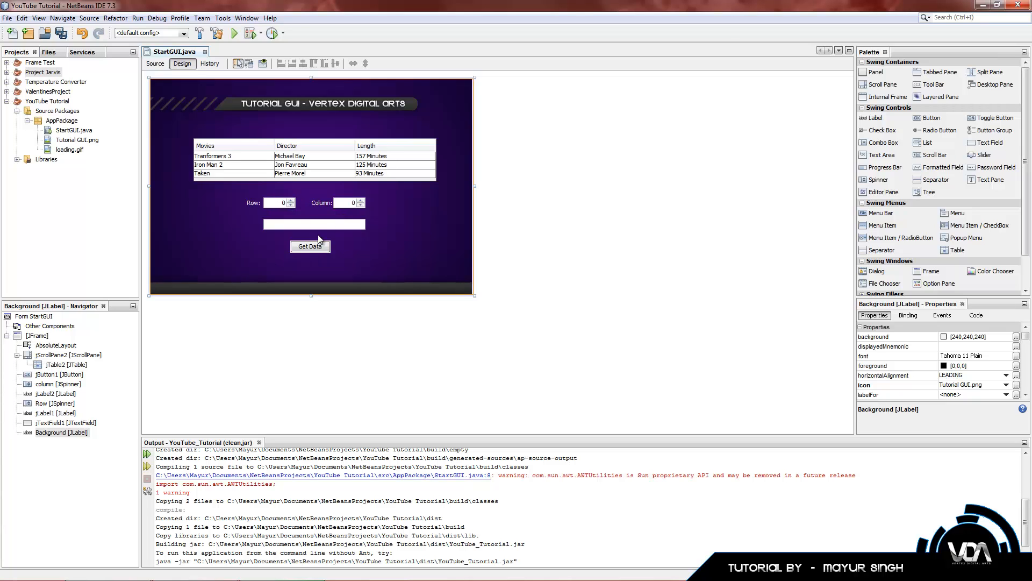
{"action": "left_click", "coordinate": [314, 224]}
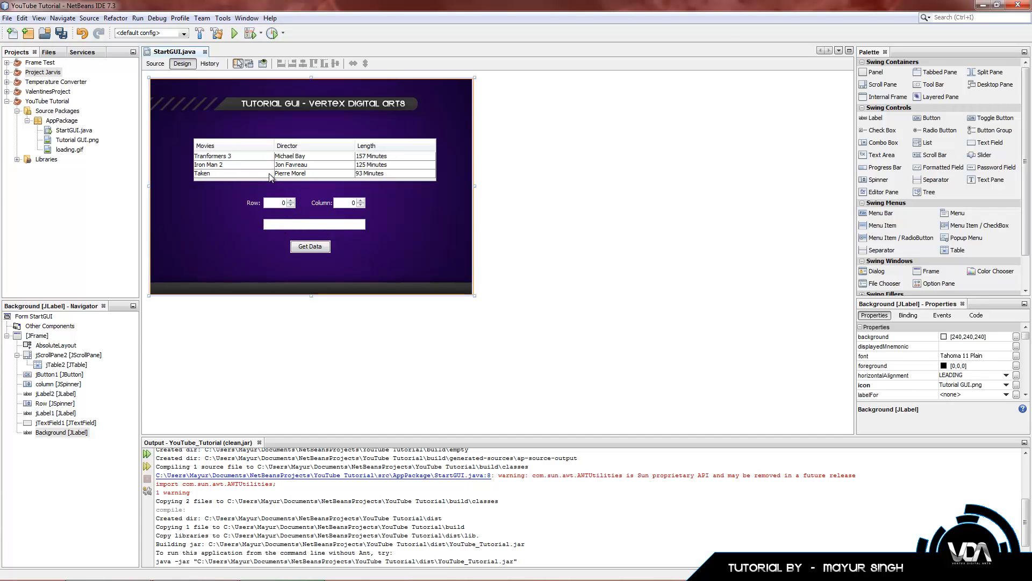
{"action": "mouse_move", "coordinate": [304, 157]}
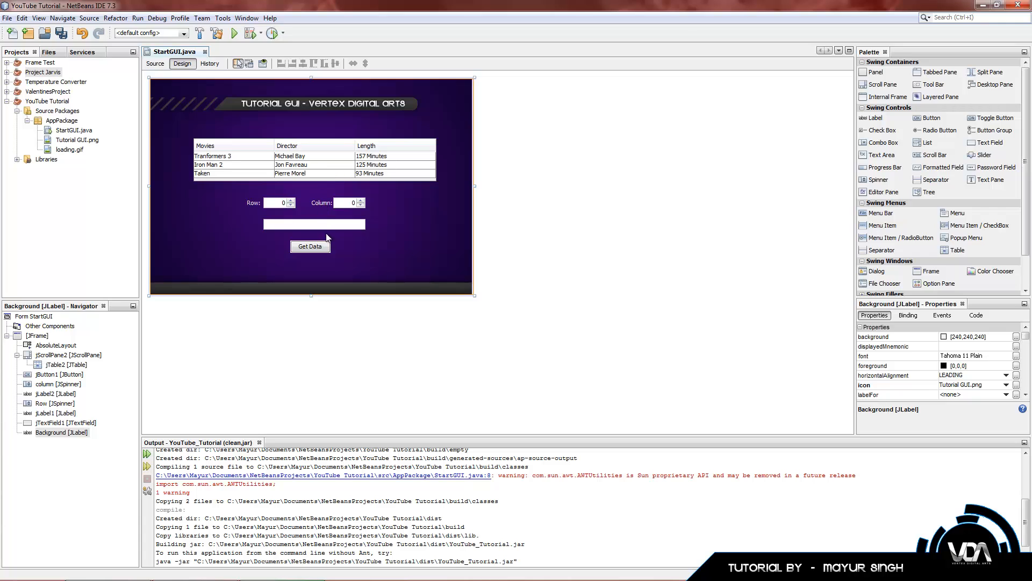
{"action": "mouse_move", "coordinate": [361, 272]}
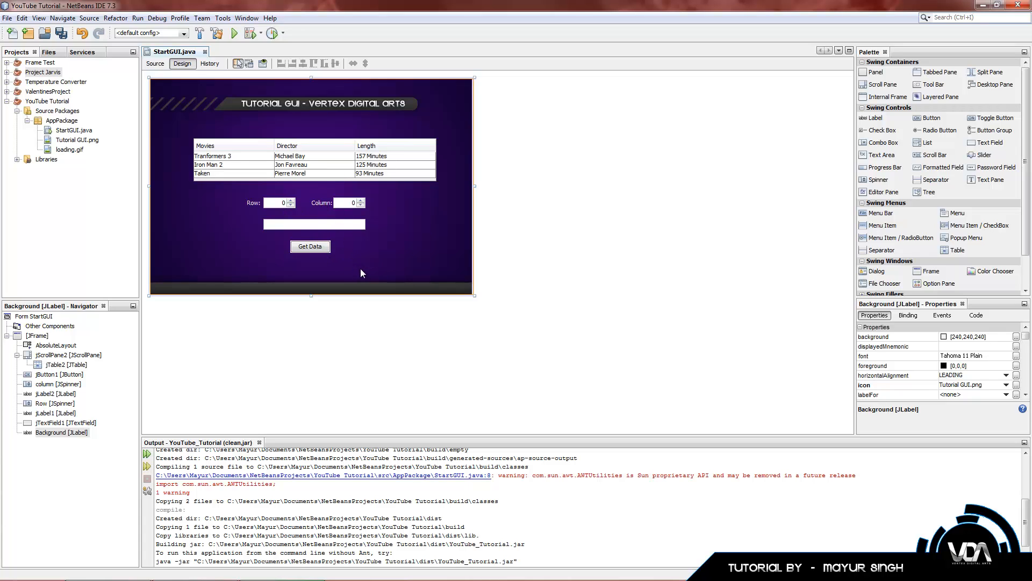
{"action": "mouse_move", "coordinate": [313, 245]}
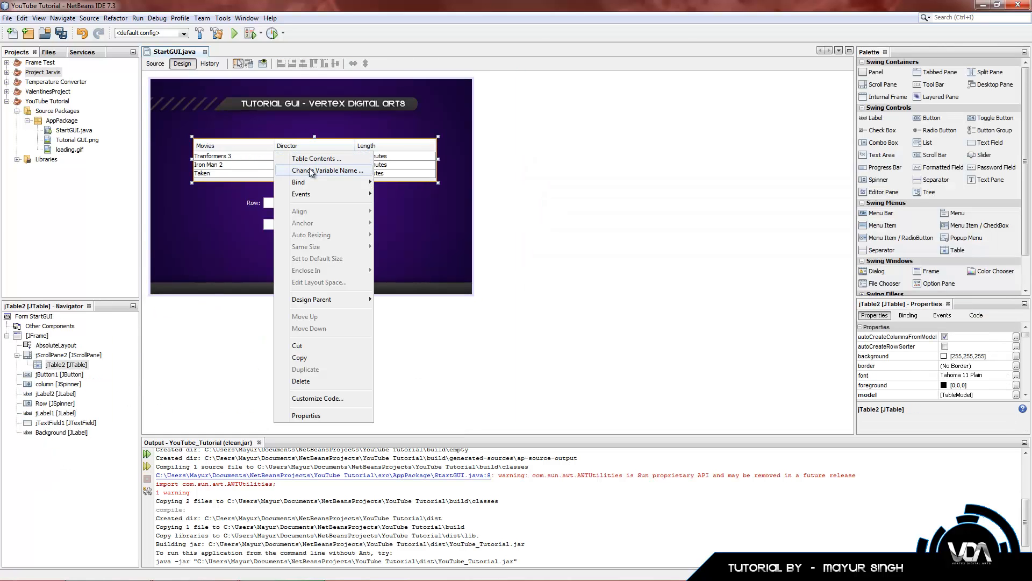
- Start renaming the movies table's variable to MovieBase
{"action": "left_click", "coordinate": [331, 171]}
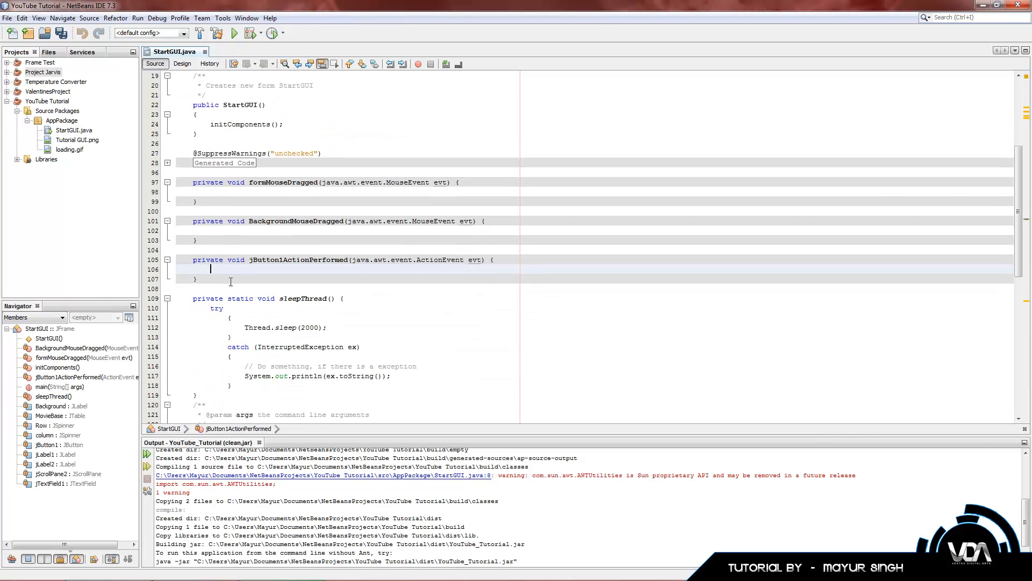
- Write MovieBase.getModel().getValueAt(row, column); in the handler using code completion
{"action": "type", "text": "Movie"}
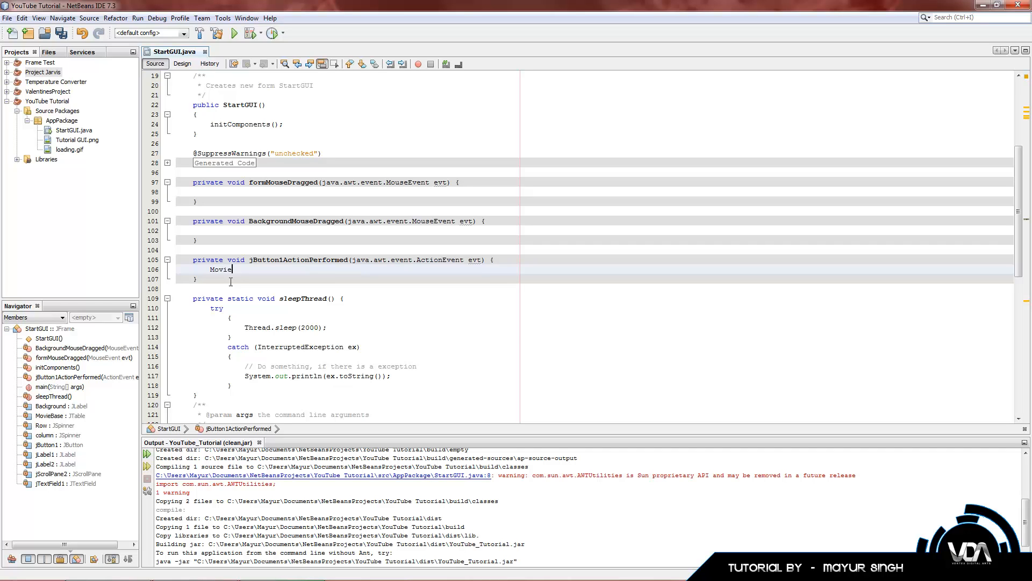
{"action": "type", "text": "Da"}
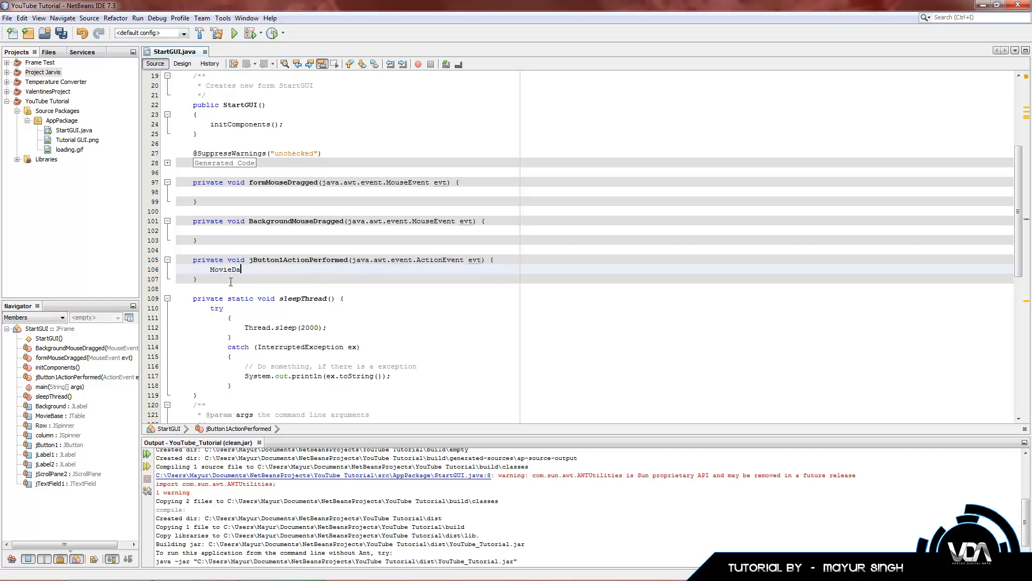
{"action": "type", "text": "B"}
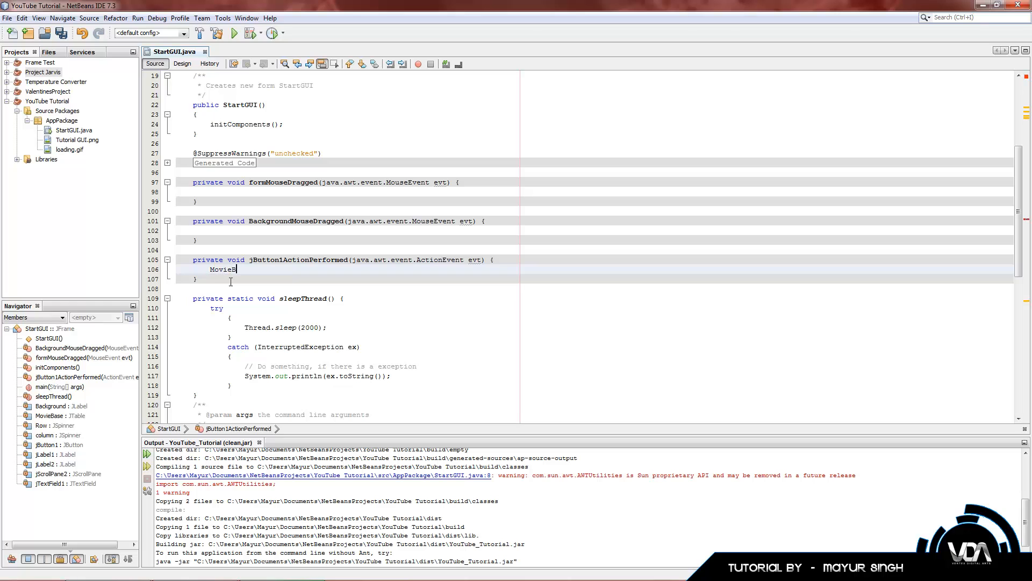
{"action": "type", "text": "ase"}
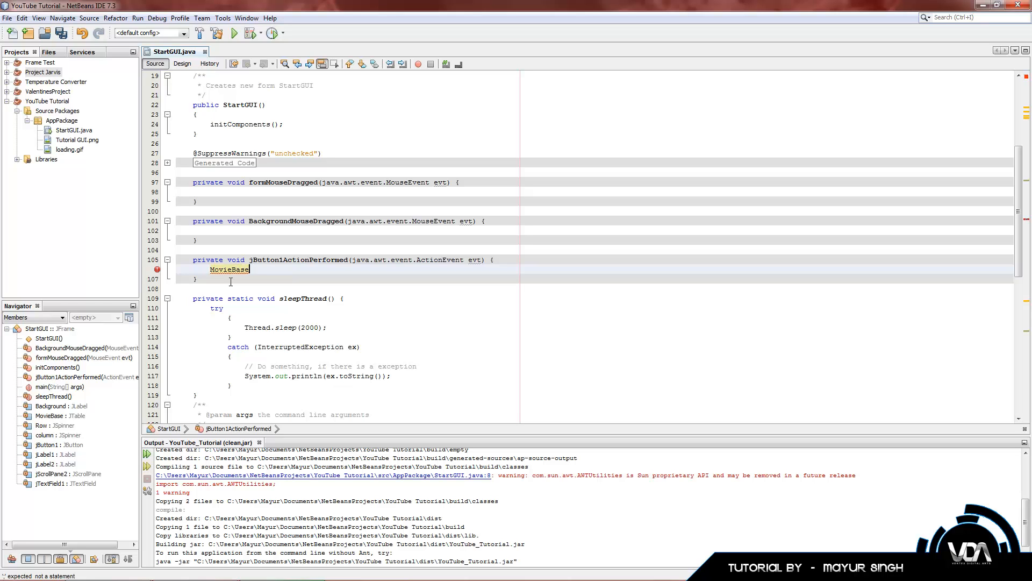
{"action": "type", "text": ".getModel("}
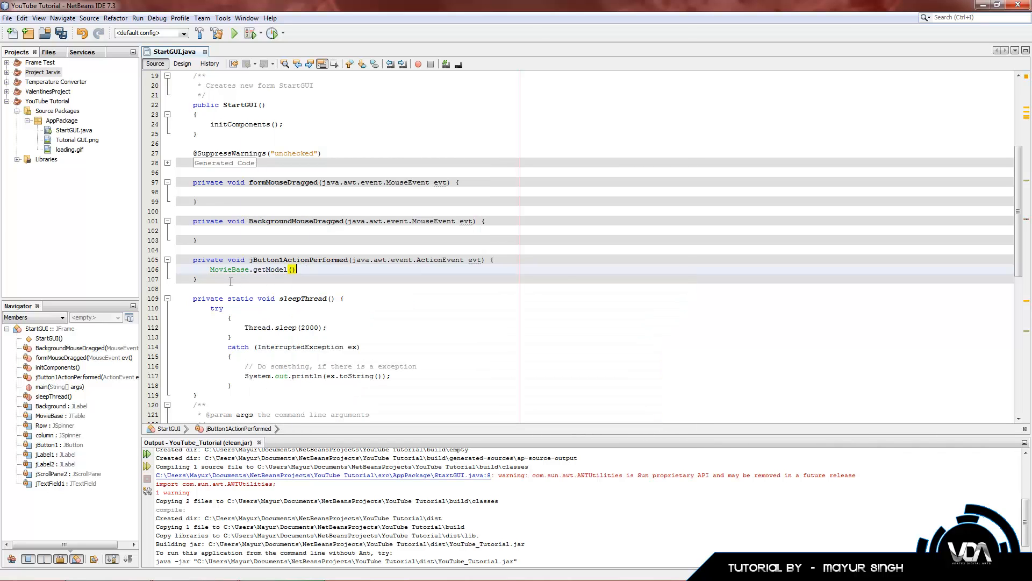
{"action": "type", "text": ".g"}
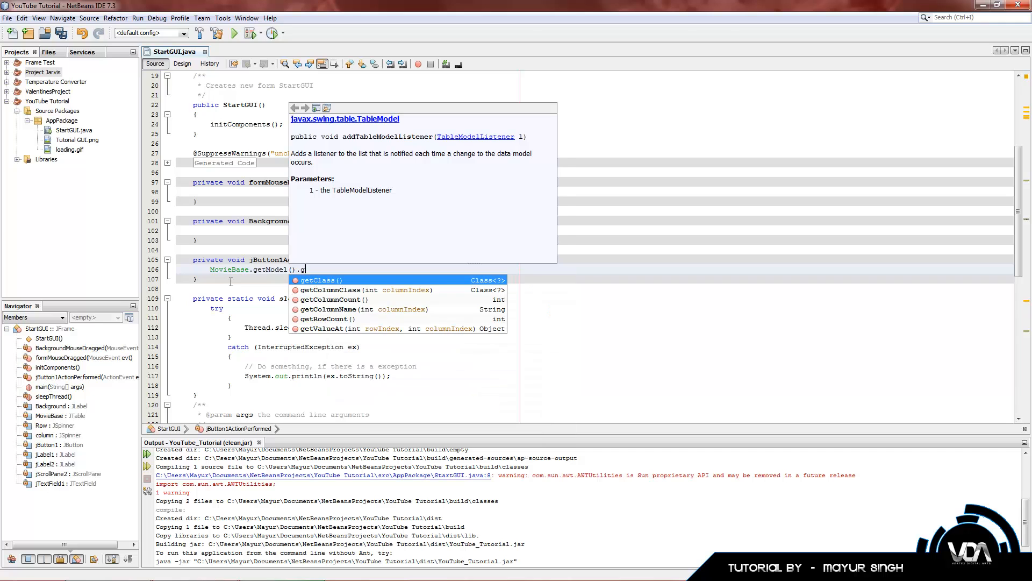
{"action": "type", "text": "etValueAt("}
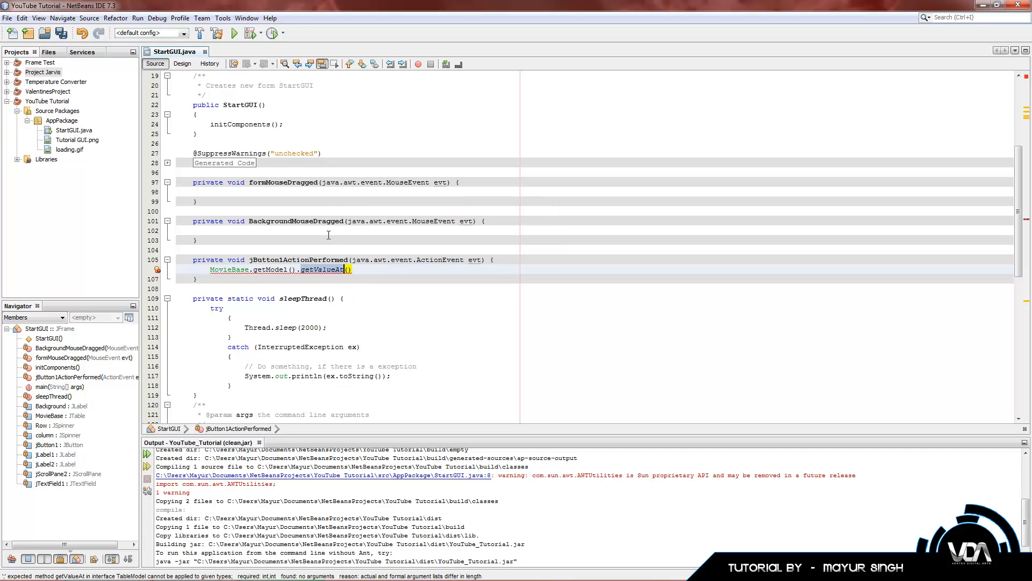
{"action": "type", "text": "row, column"}
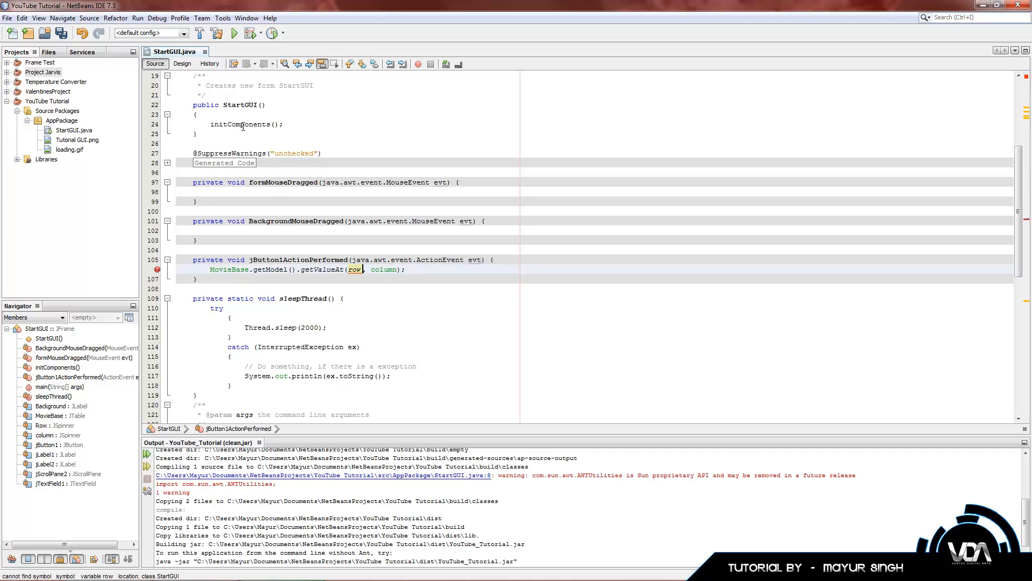
- Switch to the Design view and select the movies table to inspect it
{"action": "left_click", "coordinate": [182, 64]}
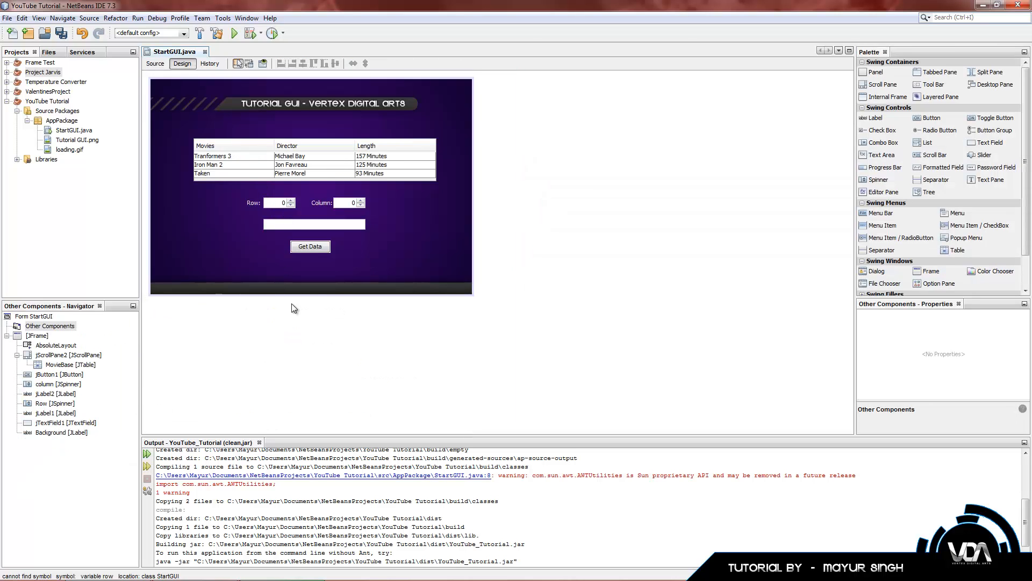
{"action": "mouse_move", "coordinate": [244, 162]}
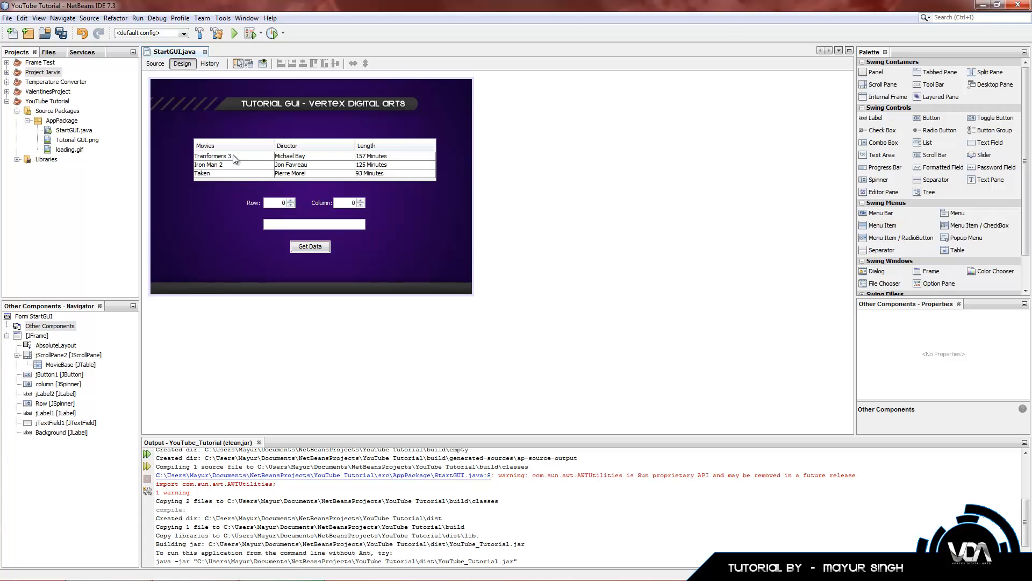
{"action": "left_click", "coordinate": [234, 160]}
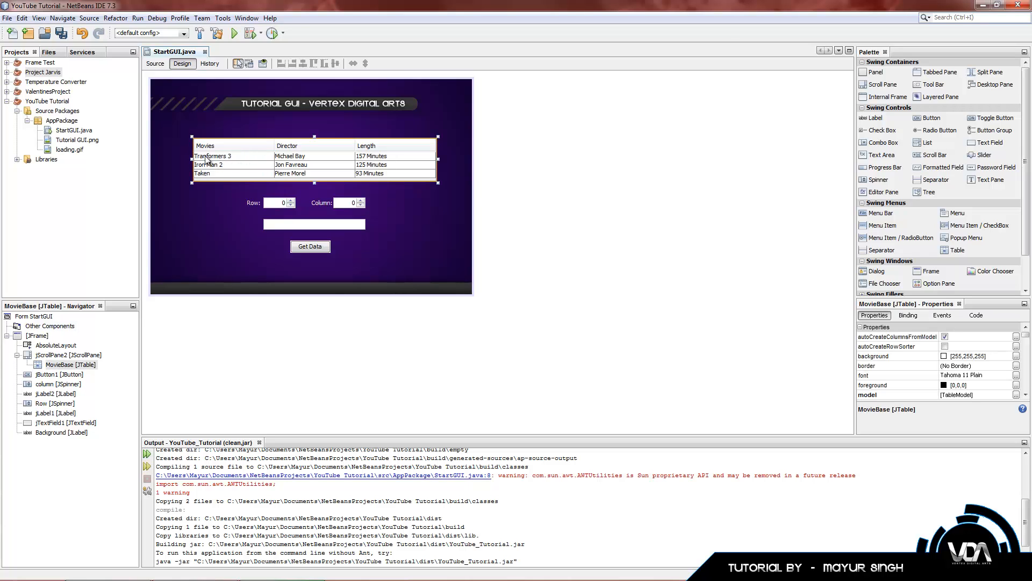
{"action": "mouse_move", "coordinate": [225, 163]}
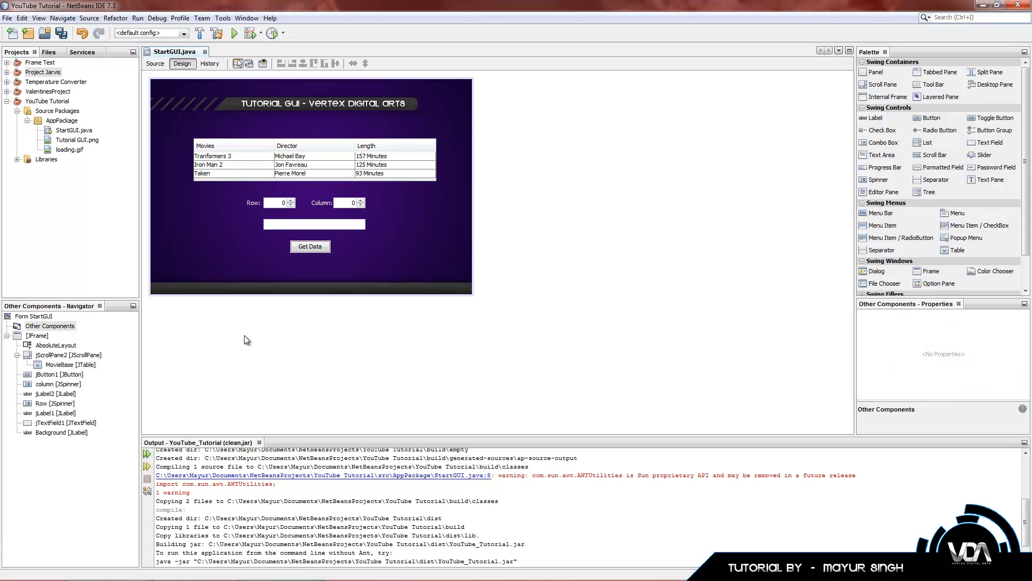
{"action": "mouse_move", "coordinate": [212, 262]}
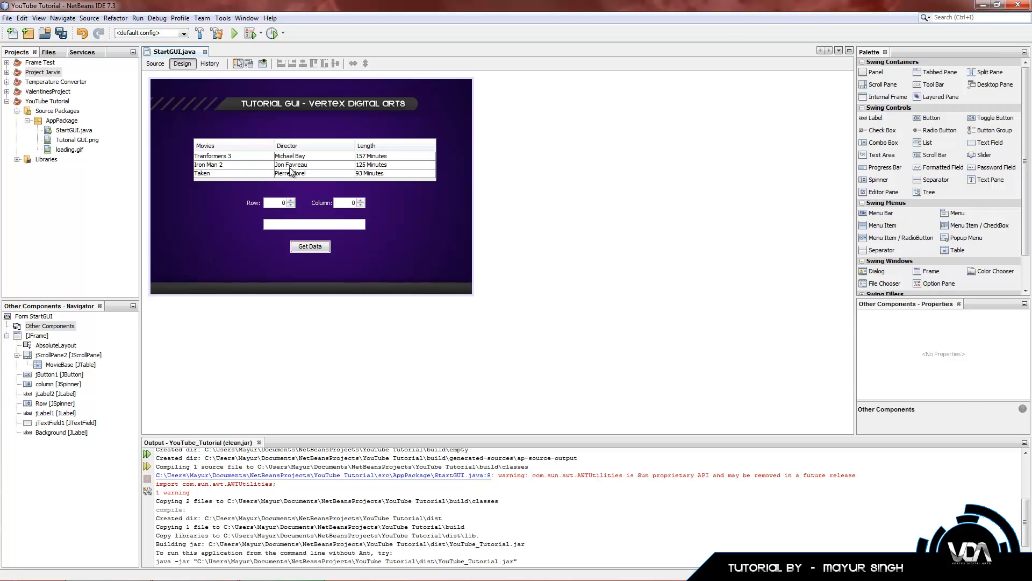
{"action": "left_click", "coordinate": [289, 161]}
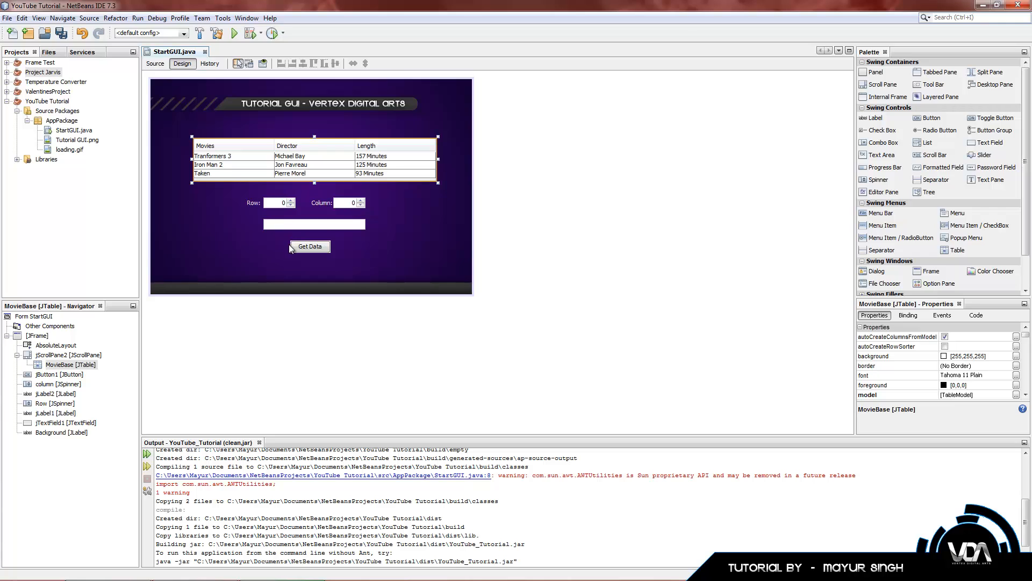
{"action": "mouse_move", "coordinate": [206, 105]}
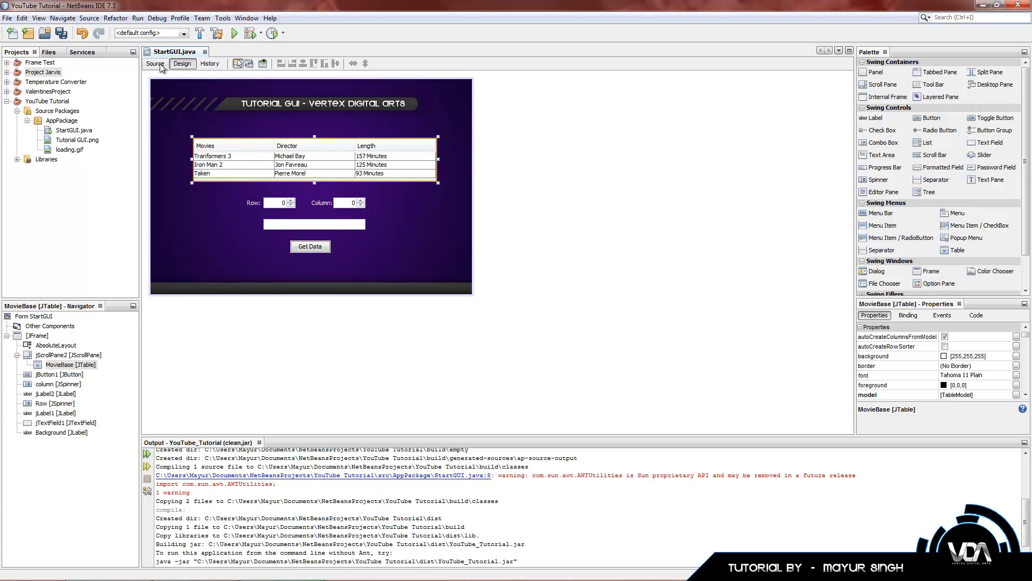
- Change the call to Object obj1 = MovieBase.getModel().getValueAt(0,0);
{"action": "left_click", "coordinate": [155, 63]}
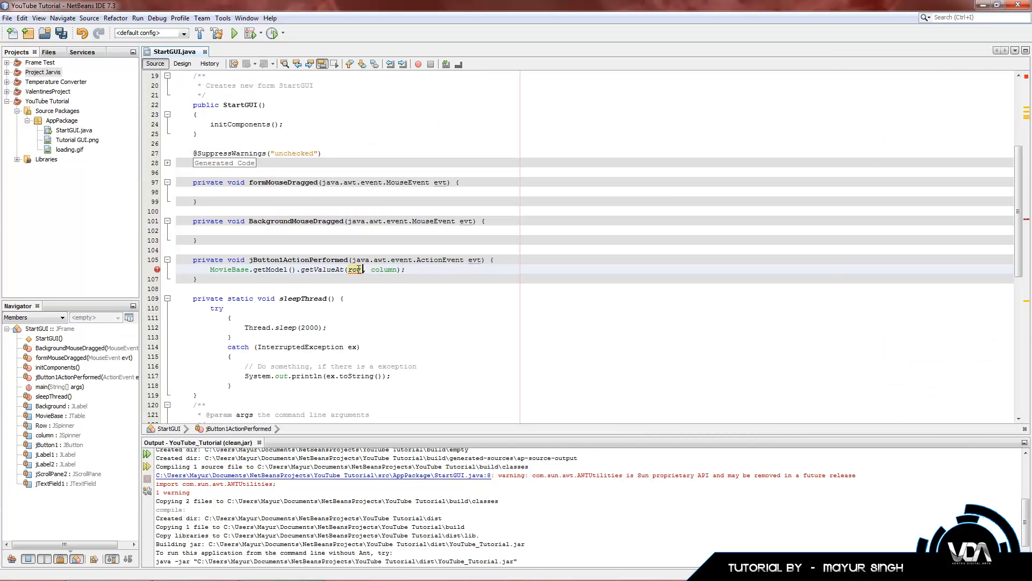
{"action": "type", "text": "0"}
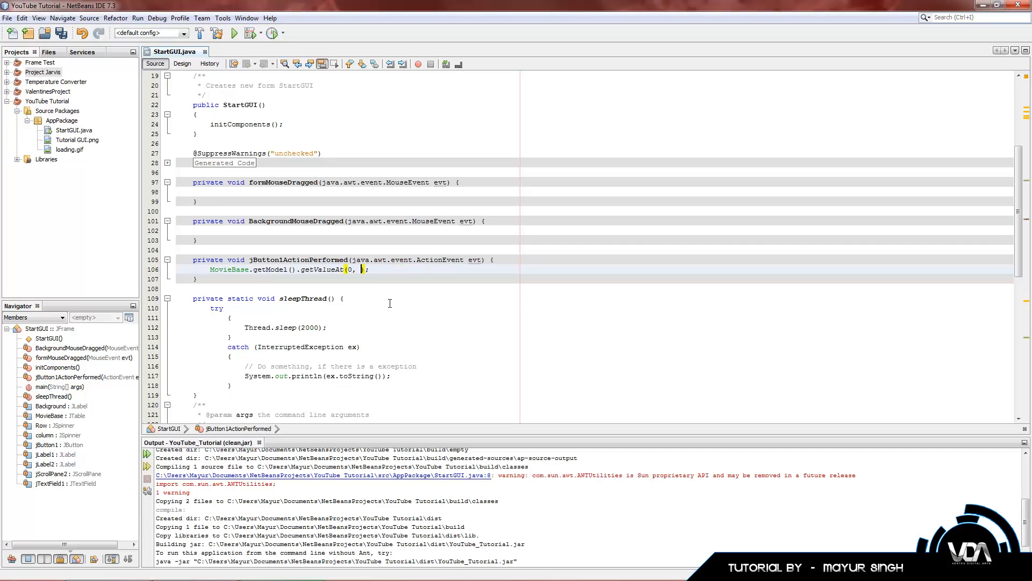
{"action": "type", "text": "0"}
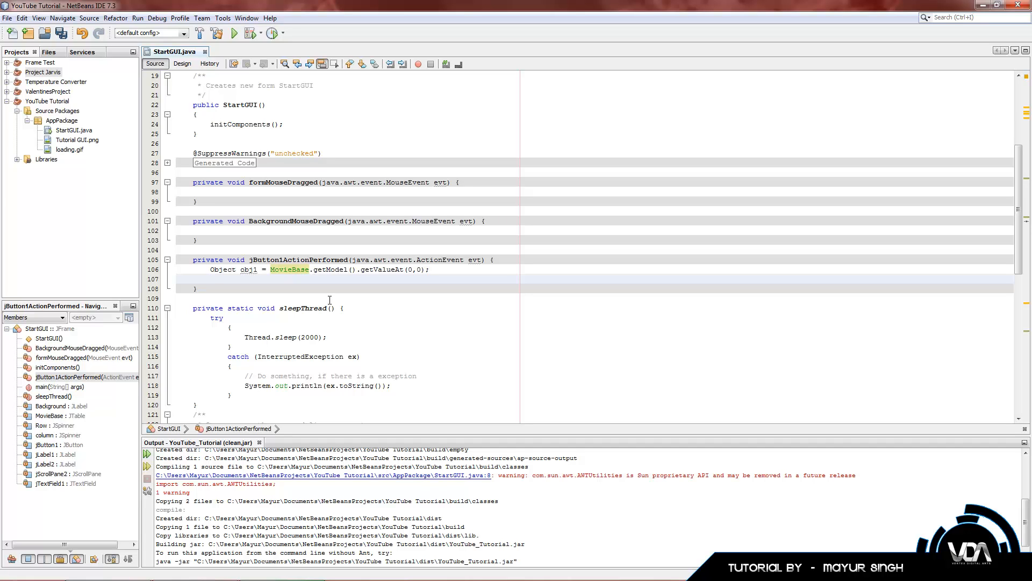
- Add String value = obj1 + ""; to convert the cell to a string
{"action": "type", "text": "String v"}
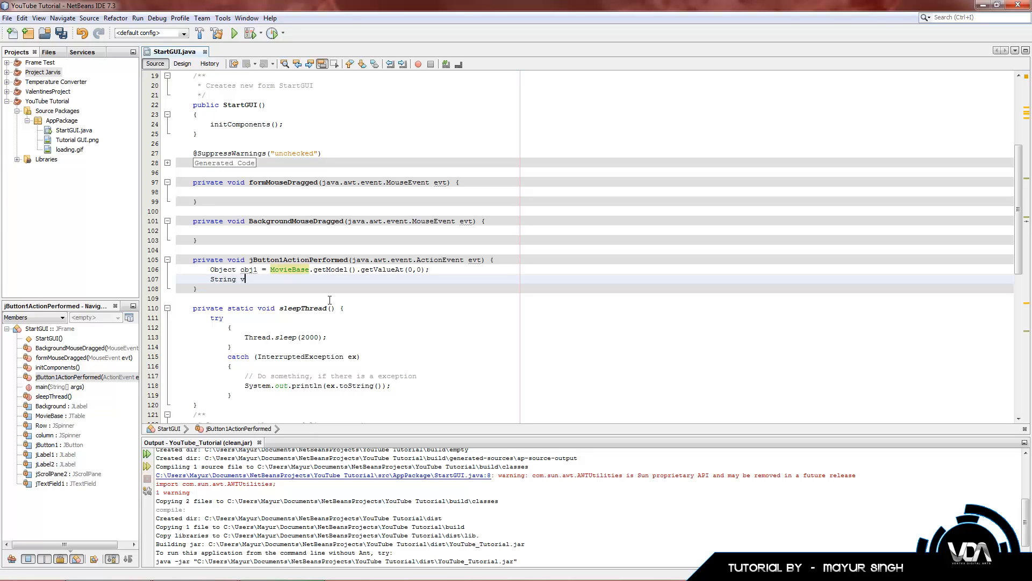
{"action": "type", "text": "value = o"}
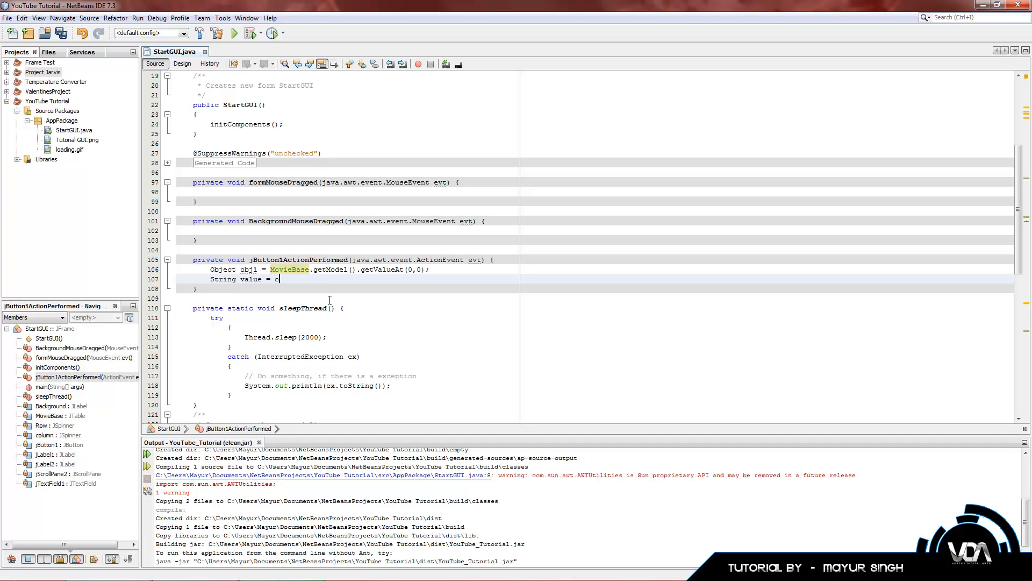
{"action": "type", "text": "obj1 +"}
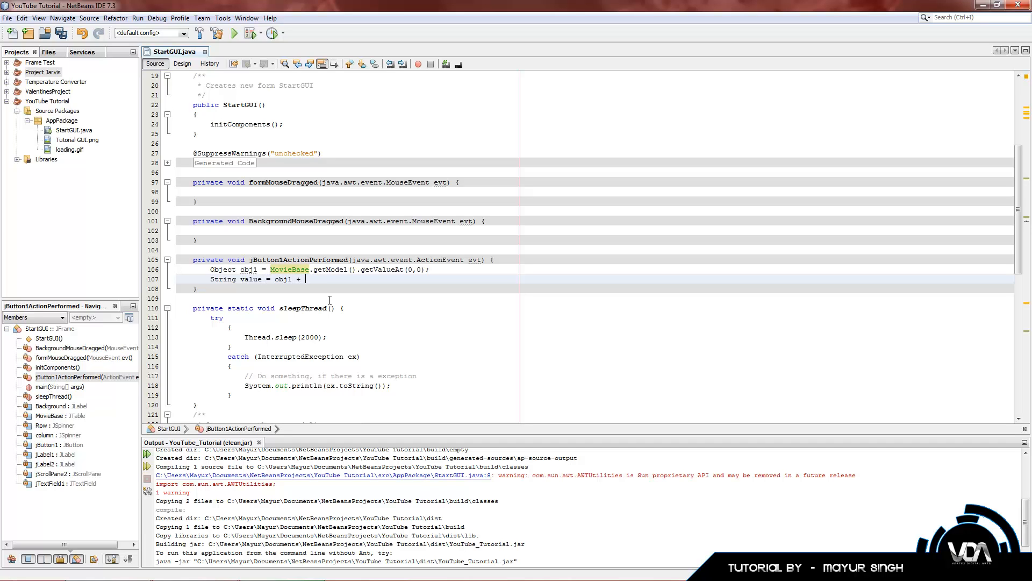
{"action": "type", "text": "\"\";"}
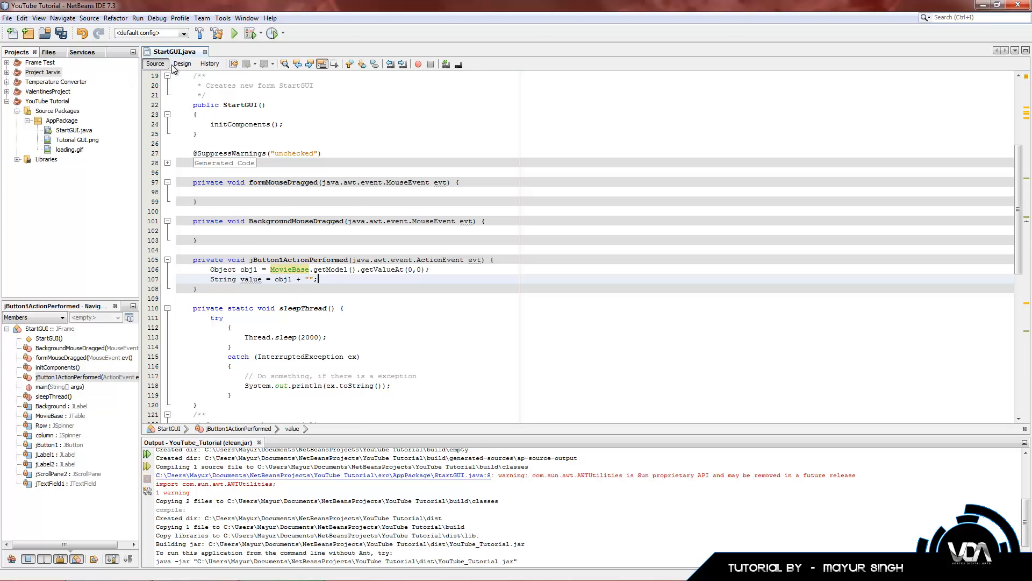
- Run the project to preview the movies form, then close the tutorial window
{"action": "left_click", "coordinate": [183, 64]}
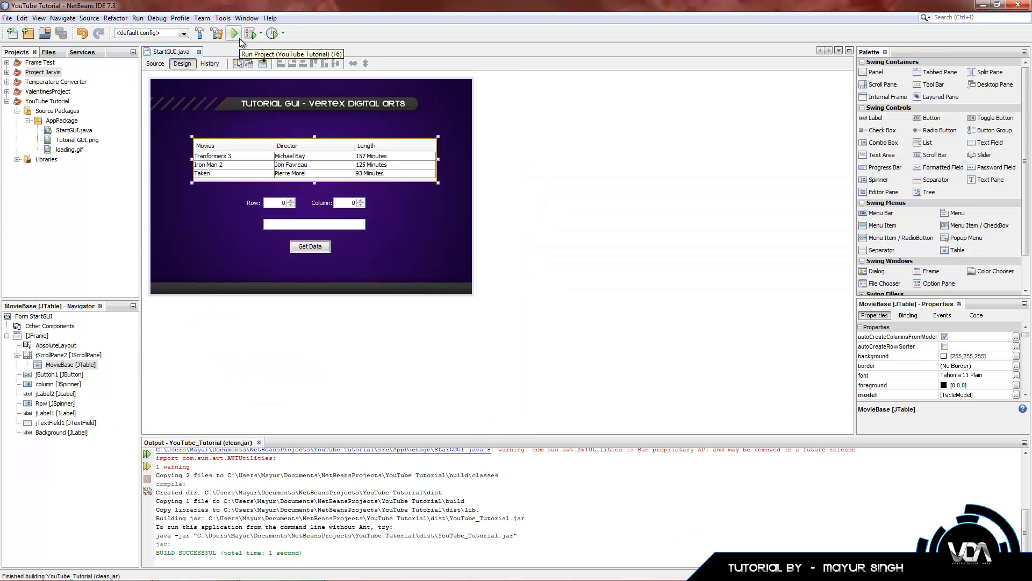
{"action": "left_click", "coordinate": [234, 33]}
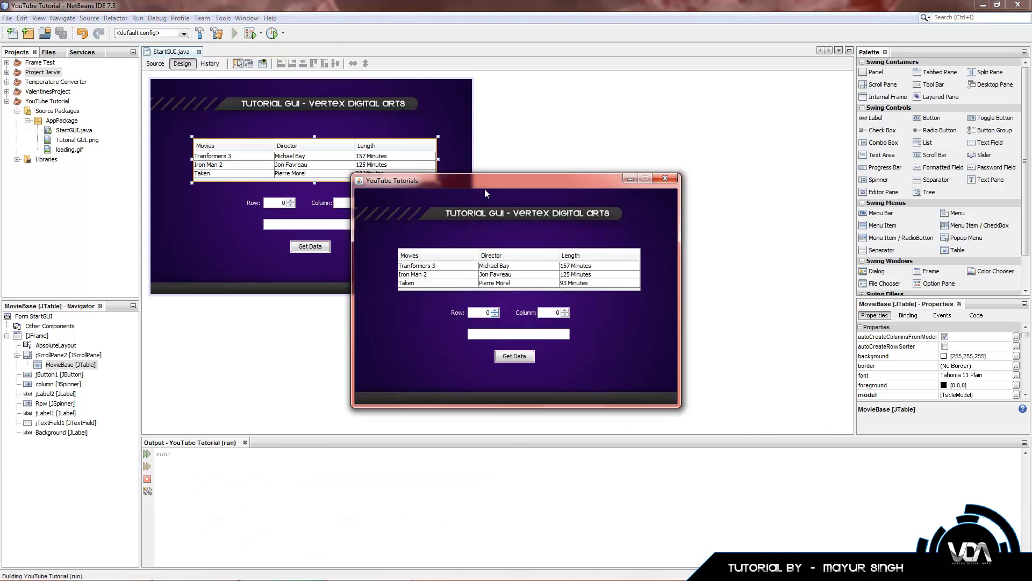
{"action": "left_click_drag", "start_coordinate": [485, 193], "coordinate": [455, 301]}
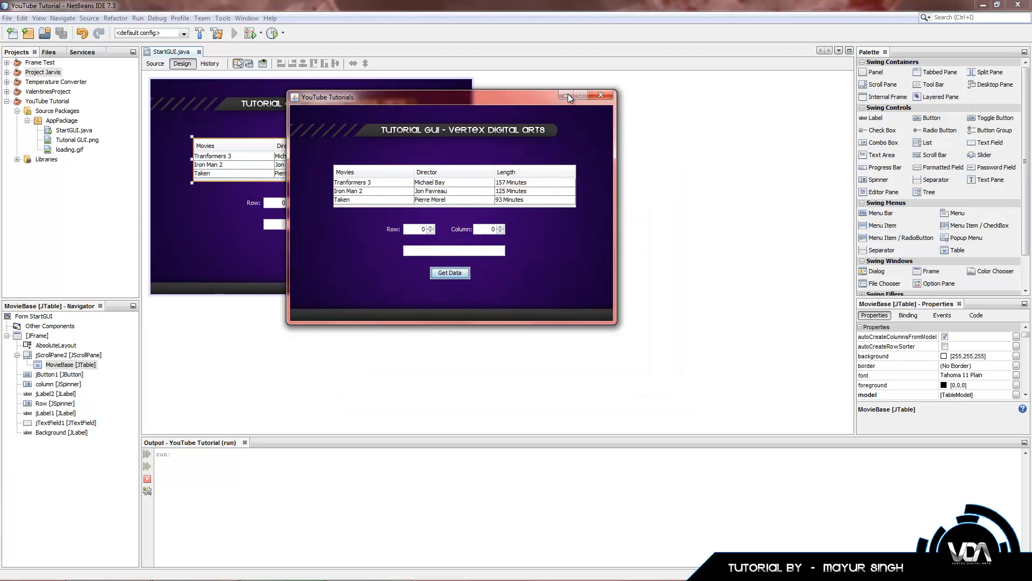
{"action": "left_click", "coordinate": [600, 94]}
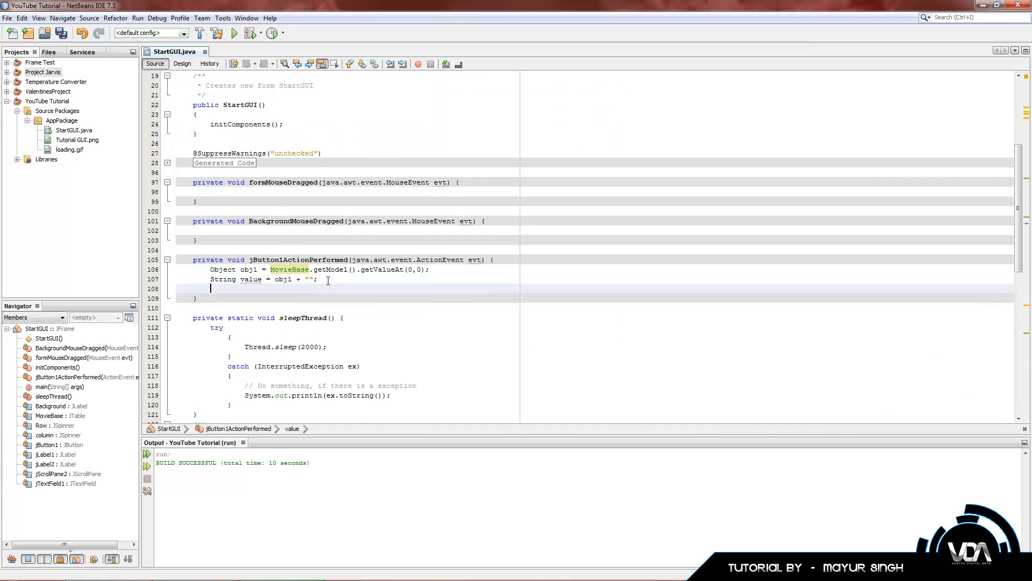
- Add jTextField1.setText(value); to the Get Data handler
{"action": "type", "text": "jTextField1"}
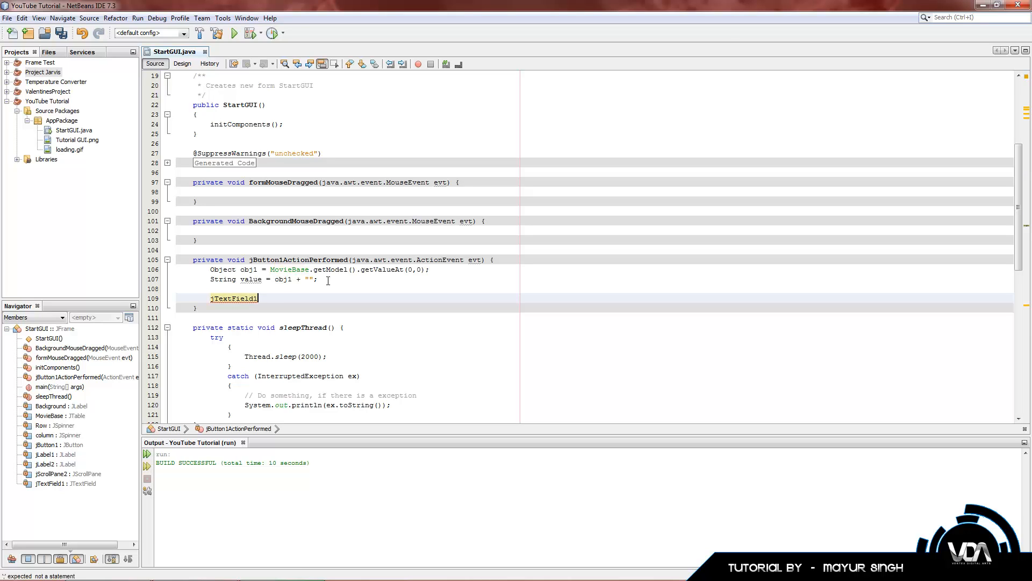
{"action": "type", "text": ".setText();"}
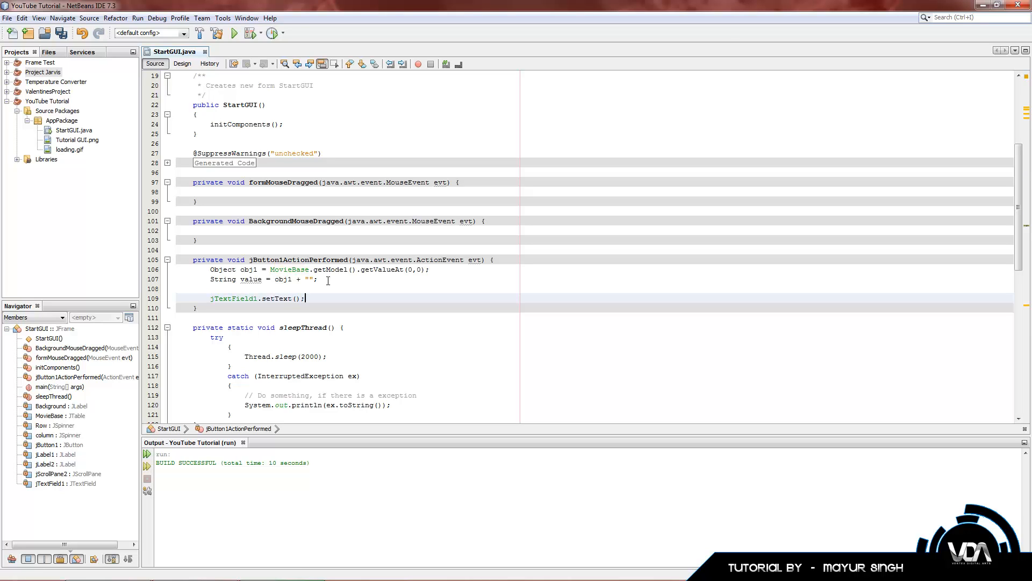
{"action": "type", "text": "value"}
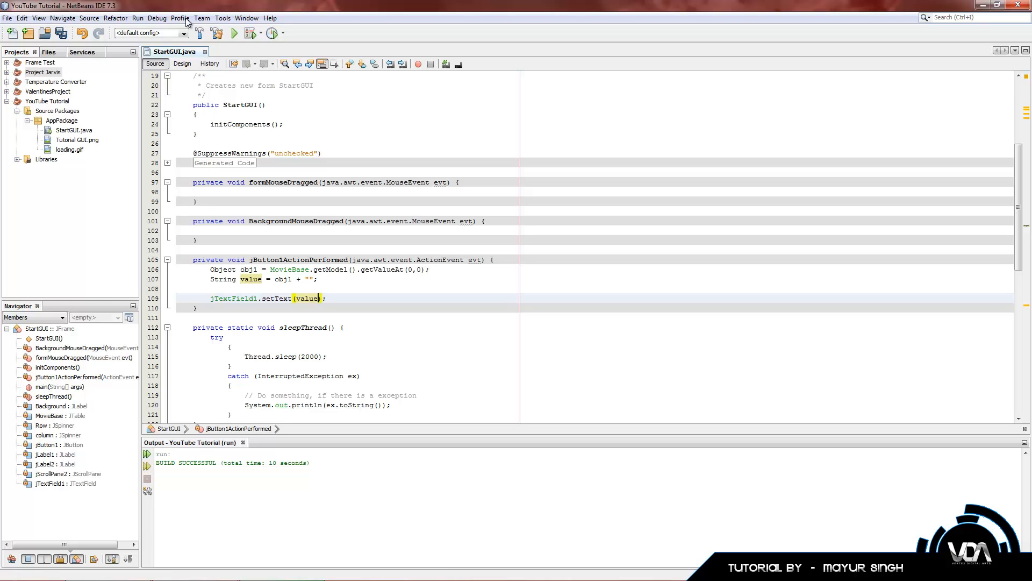
- Run the project and press Get Data so Tranformers 3 appears in the text field, then close it
{"action": "left_click", "coordinate": [233, 33]}
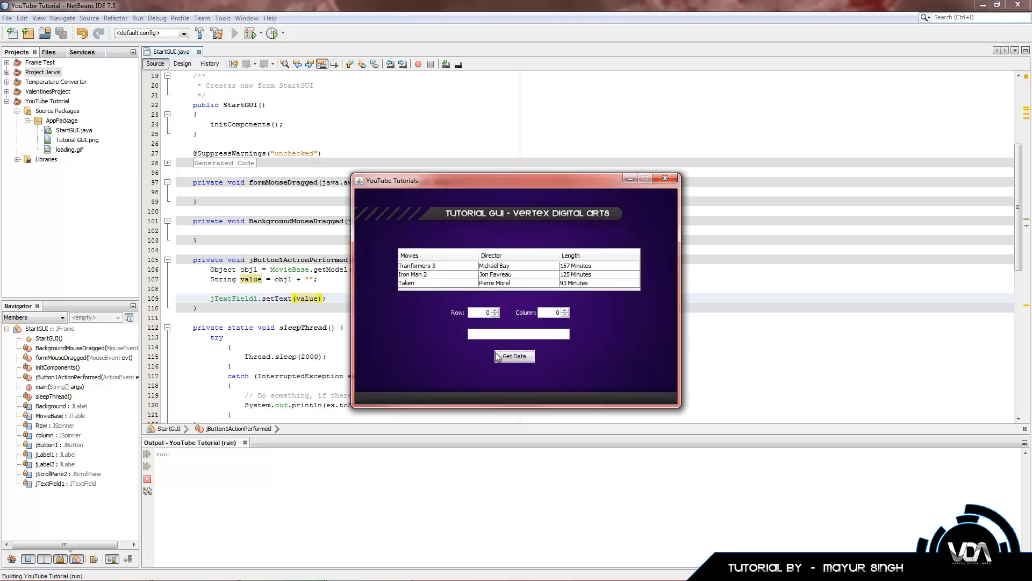
{"action": "left_click", "coordinate": [514, 356]}
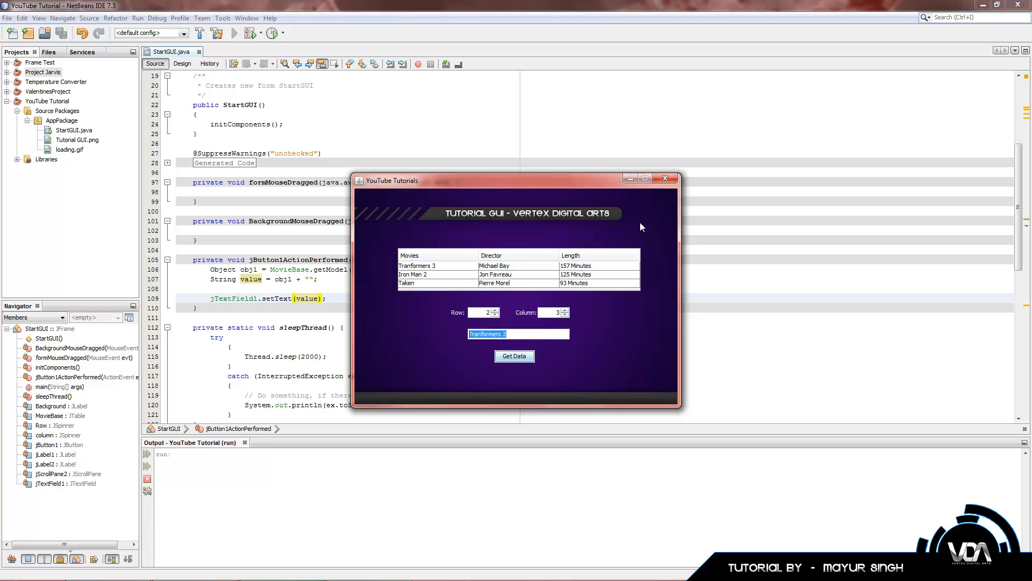
{"action": "left_click", "coordinate": [665, 178]}
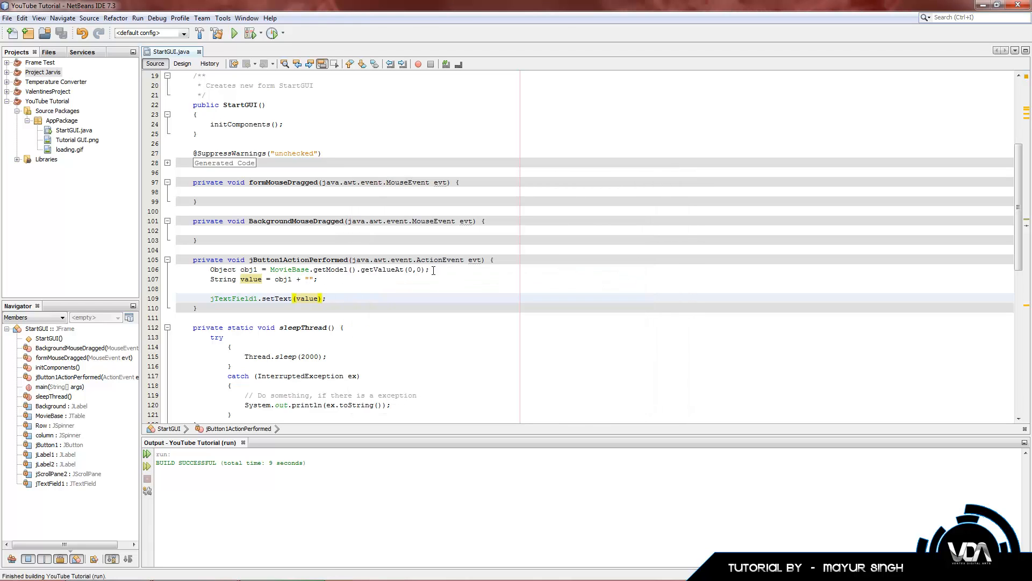
{"action": "left_click", "coordinate": [181, 64]}
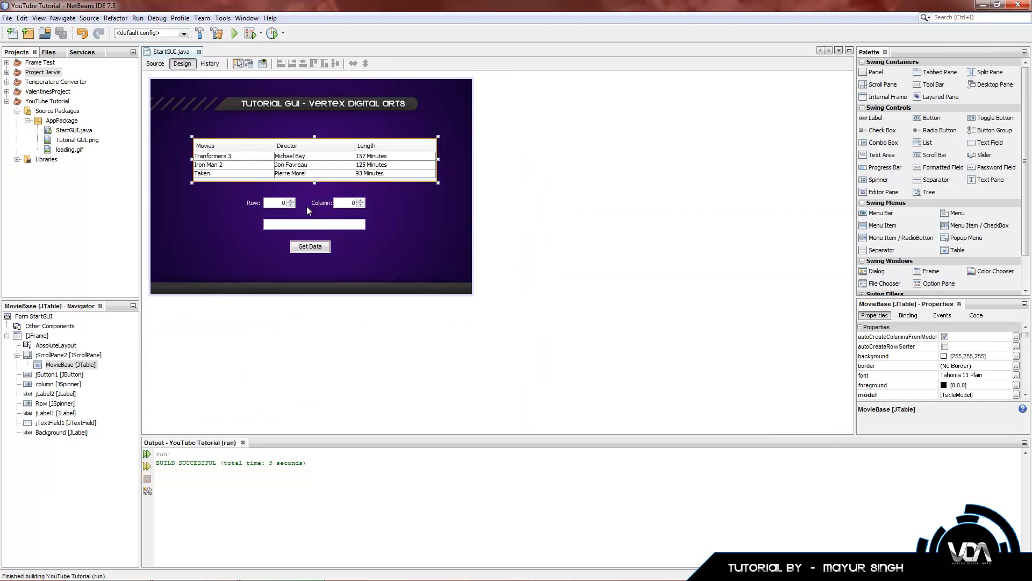
{"action": "mouse_move", "coordinate": [305, 171]}
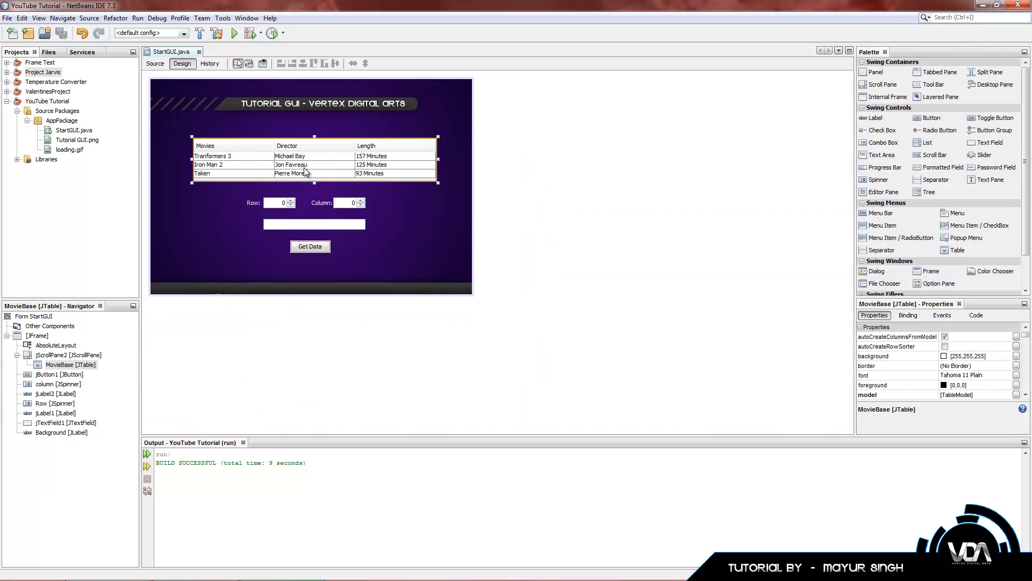
{"action": "mouse_move", "coordinate": [304, 172]}
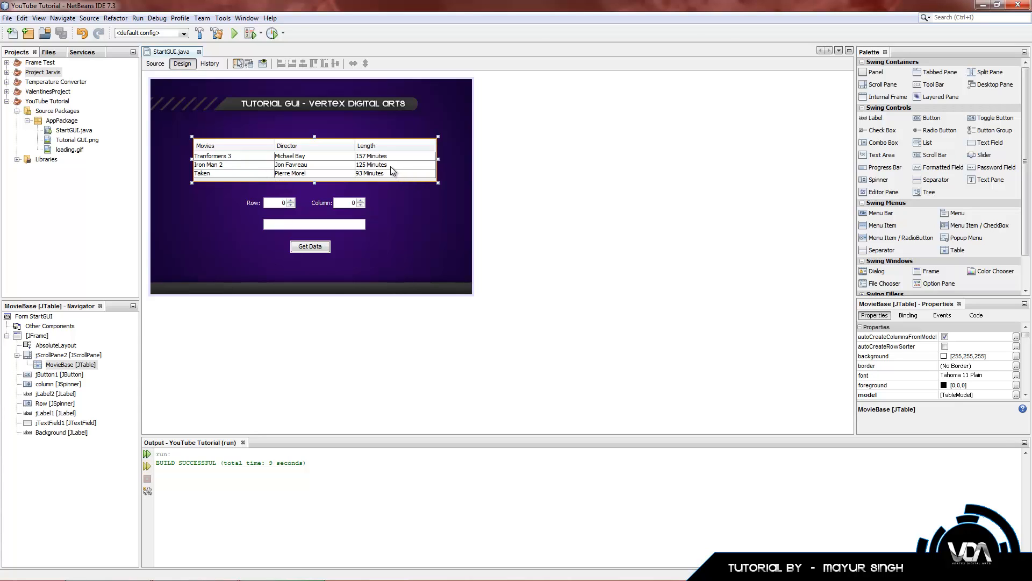
{"action": "mouse_move", "coordinate": [256, 157]}
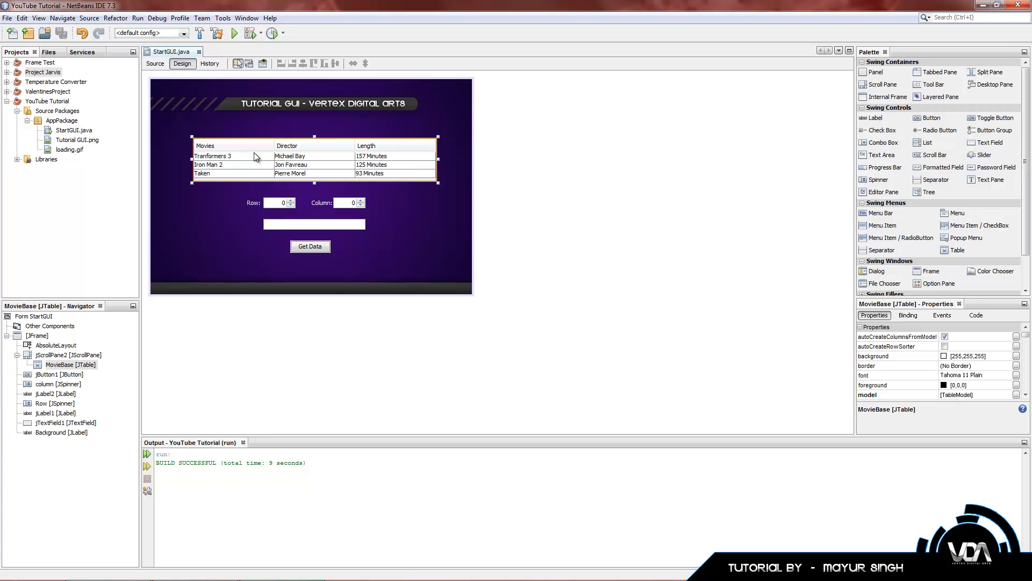
{"action": "mouse_move", "coordinate": [250, 136]}
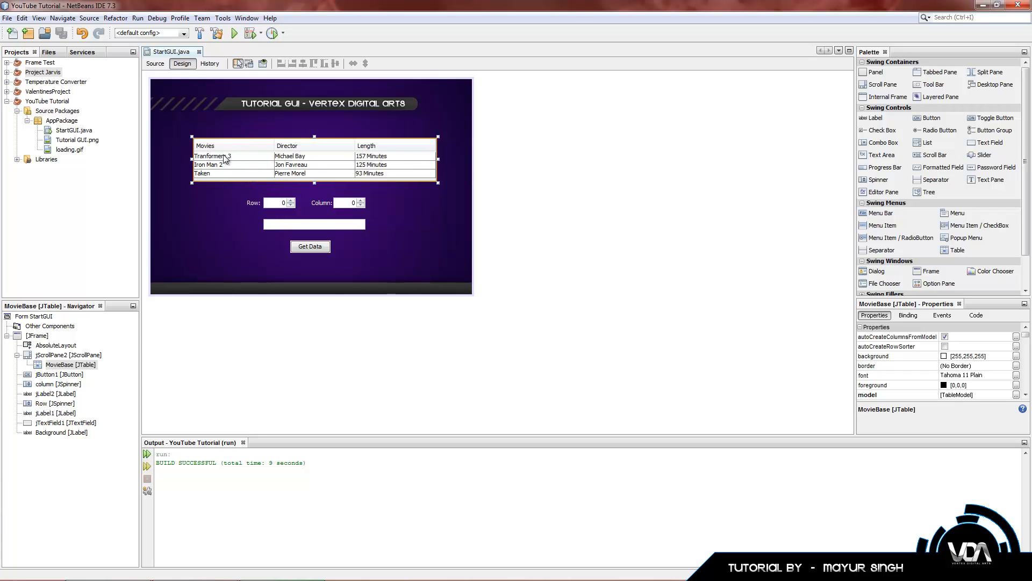
{"action": "mouse_move", "coordinate": [250, 149]}
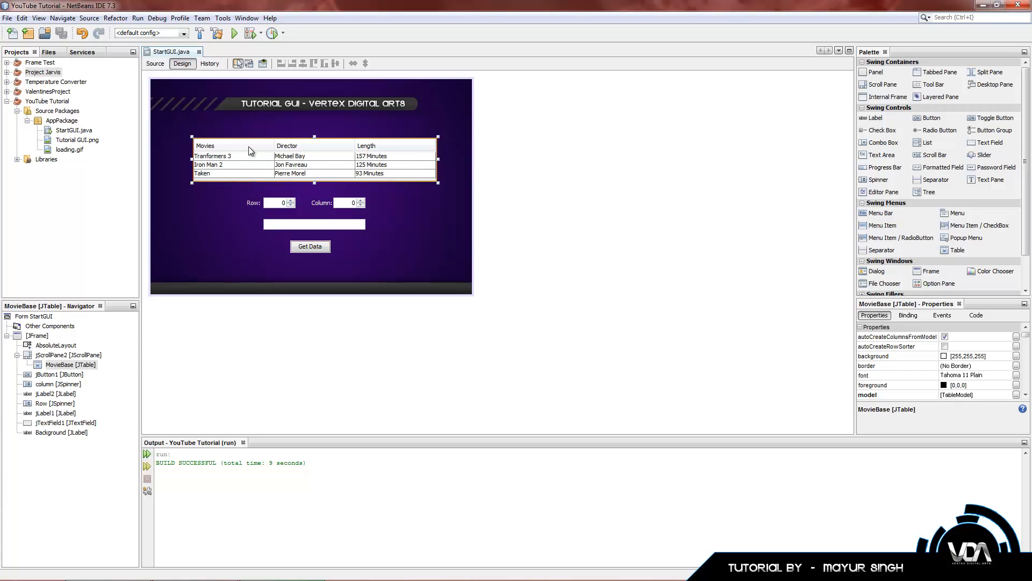
{"action": "mouse_move", "coordinate": [231, 175]}
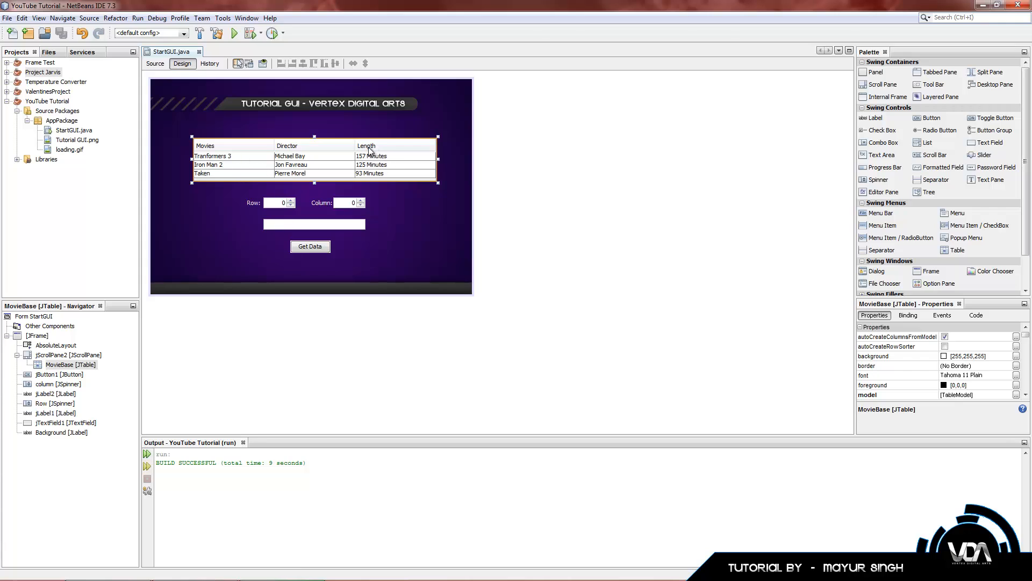
{"action": "mouse_move", "coordinate": [393, 173]}
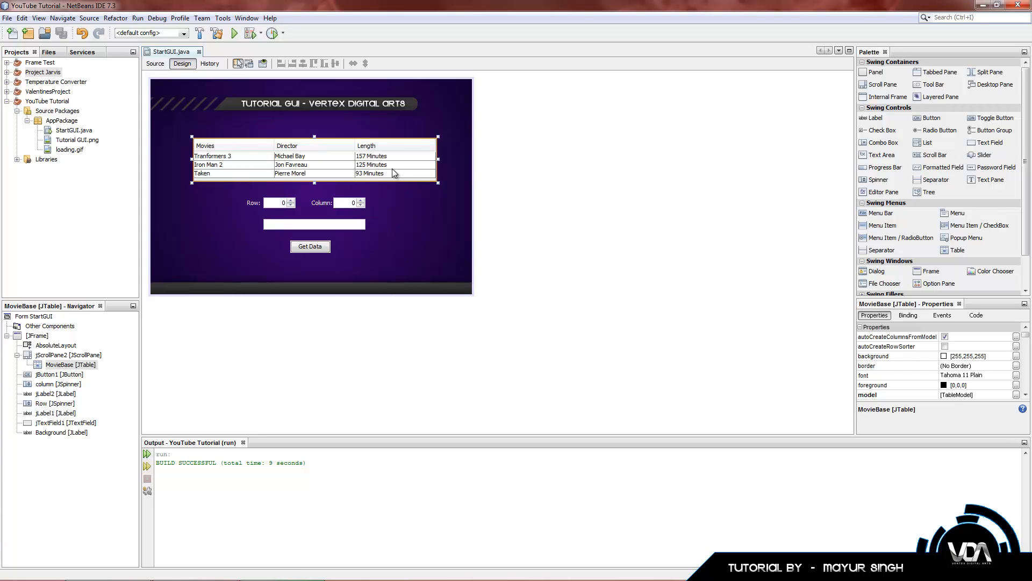
{"action": "mouse_move", "coordinate": [373, 173]}
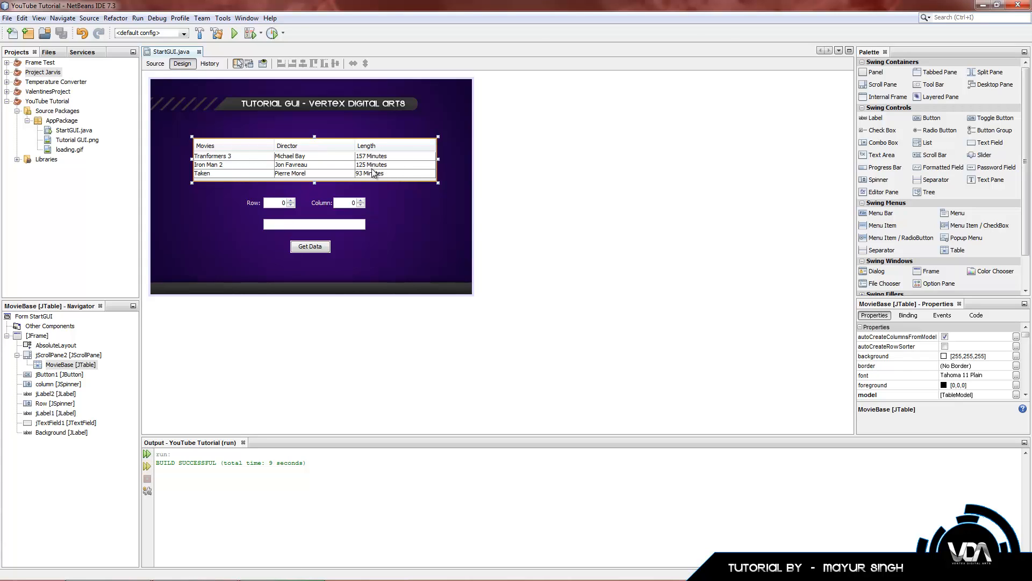
{"action": "mouse_move", "coordinate": [434, 172]}
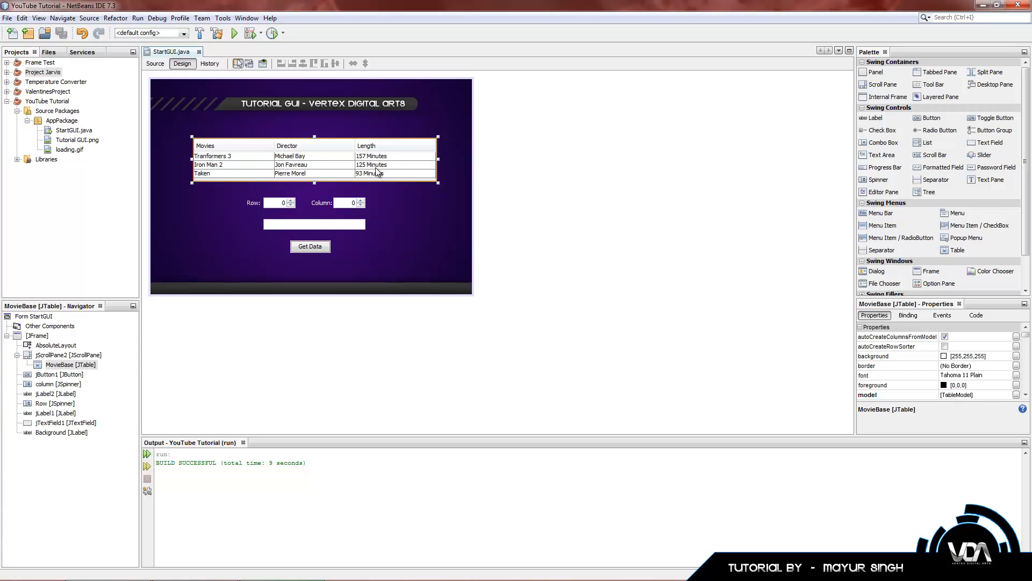
{"action": "mouse_move", "coordinate": [337, 164]}
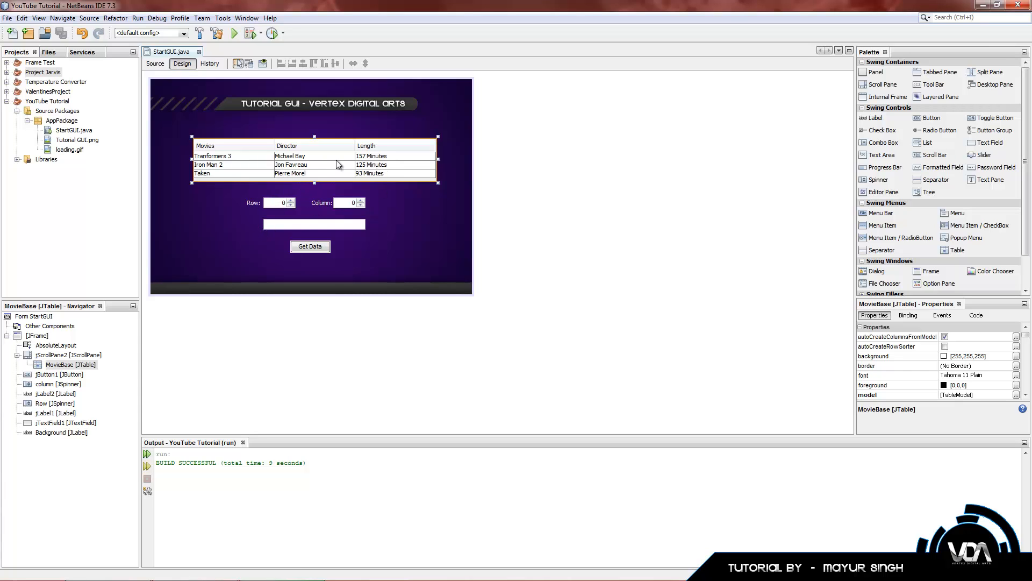
{"action": "mouse_move", "coordinate": [300, 156]}
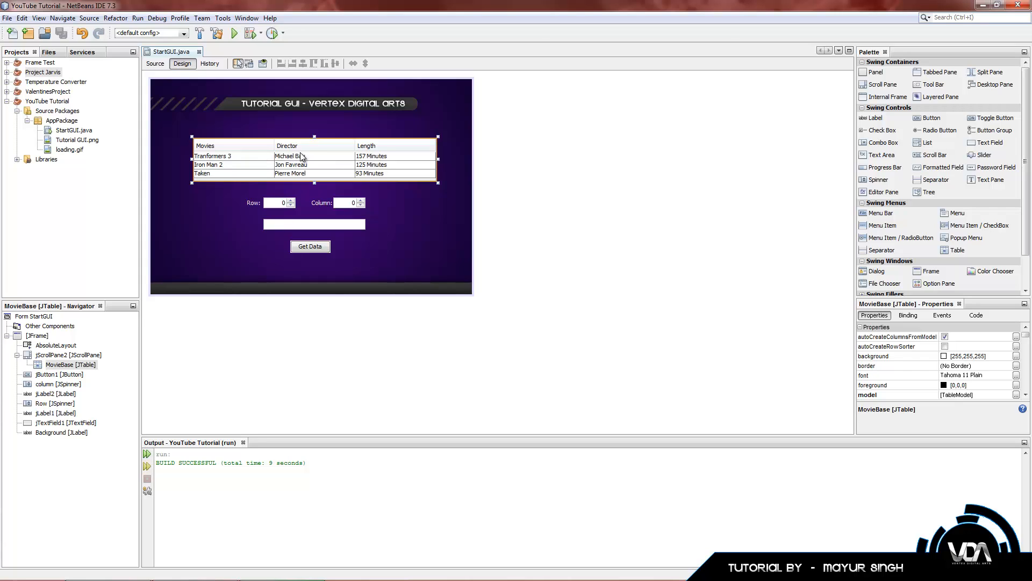
{"action": "mouse_move", "coordinate": [356, 172]}
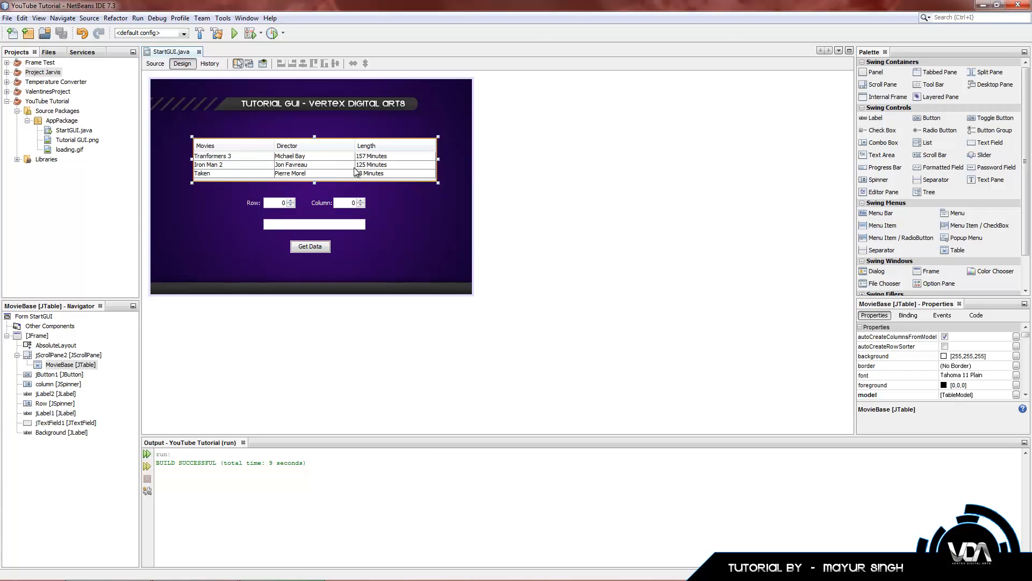
{"action": "mouse_move", "coordinate": [384, 148]}
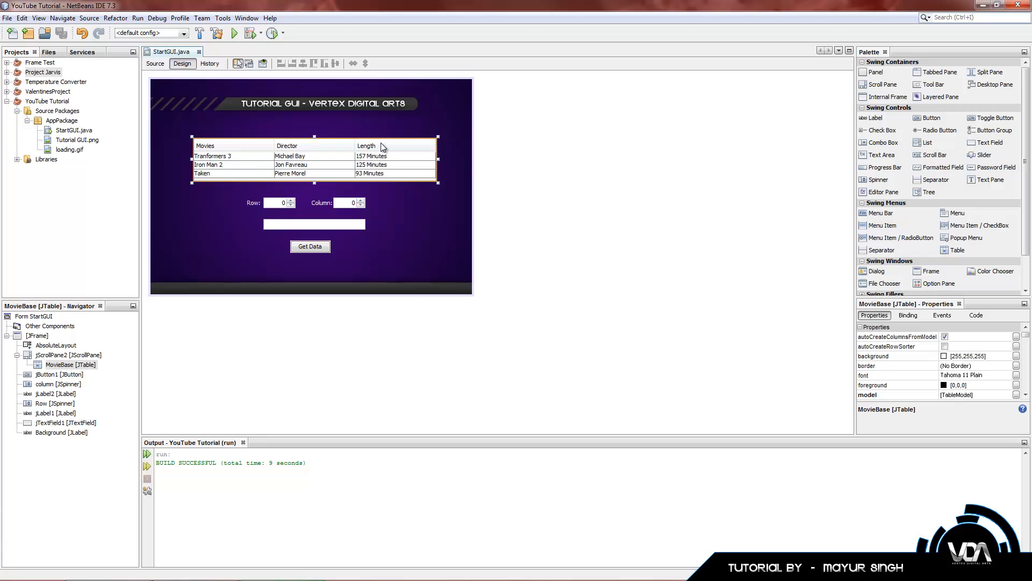
- Change the handler to getValueAt(1,2) and test-run it so the text field shows 125 Minutes
{"action": "left_click", "coordinate": [153, 64]}
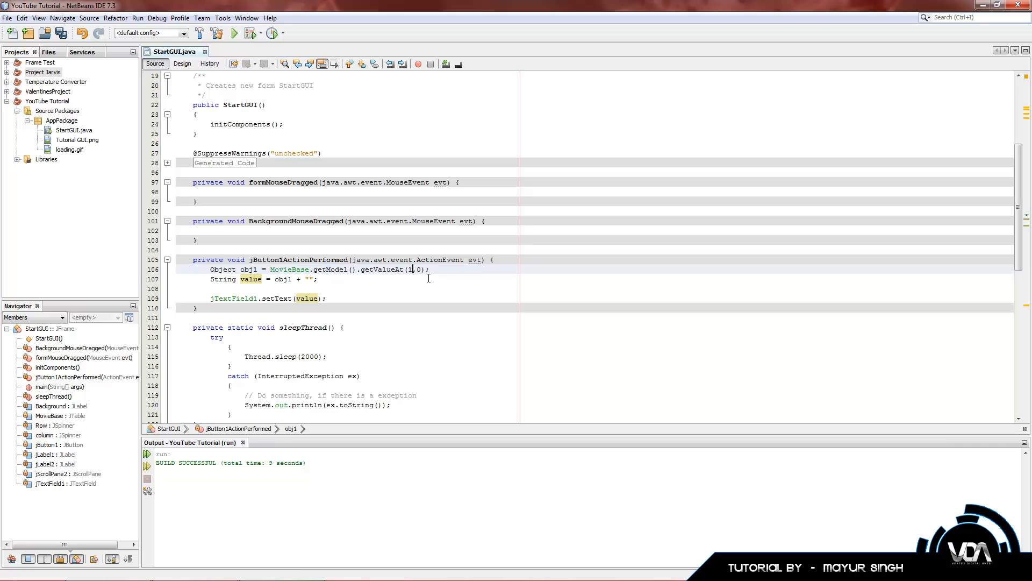
{"action": "type", "text": "2"}
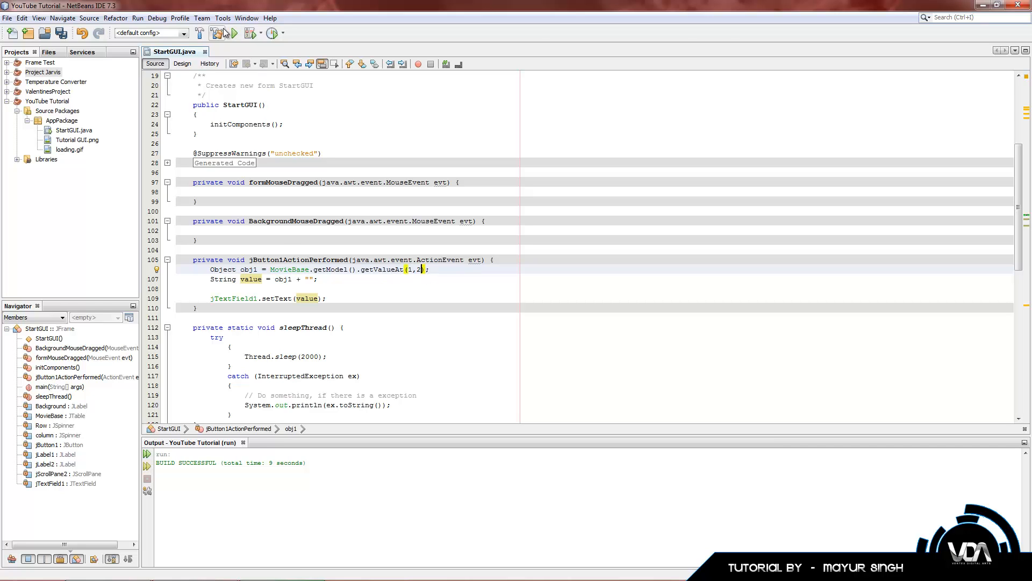
{"action": "left_click", "coordinate": [224, 34]}
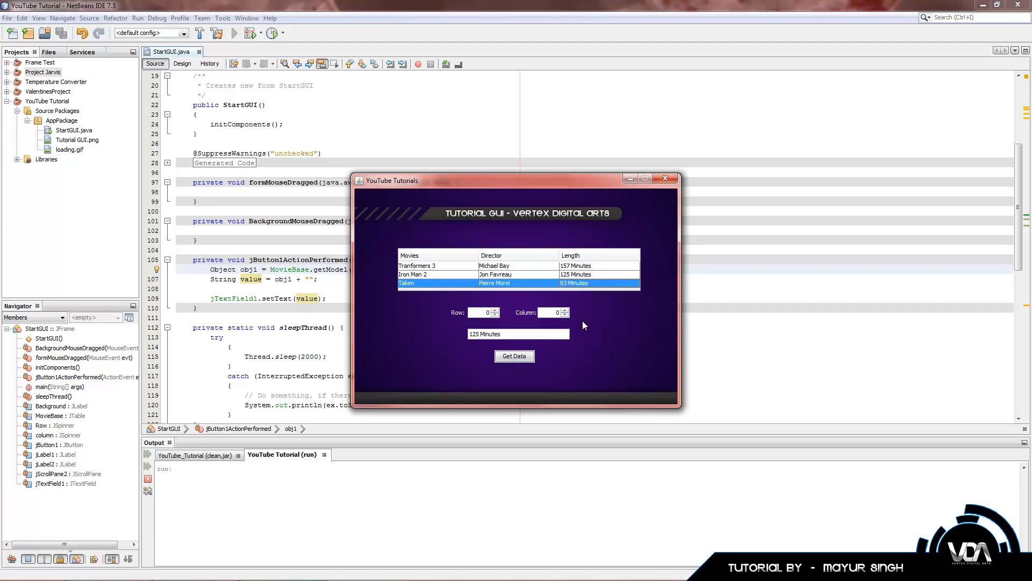
{"action": "mouse_move", "coordinate": [509, 275]}
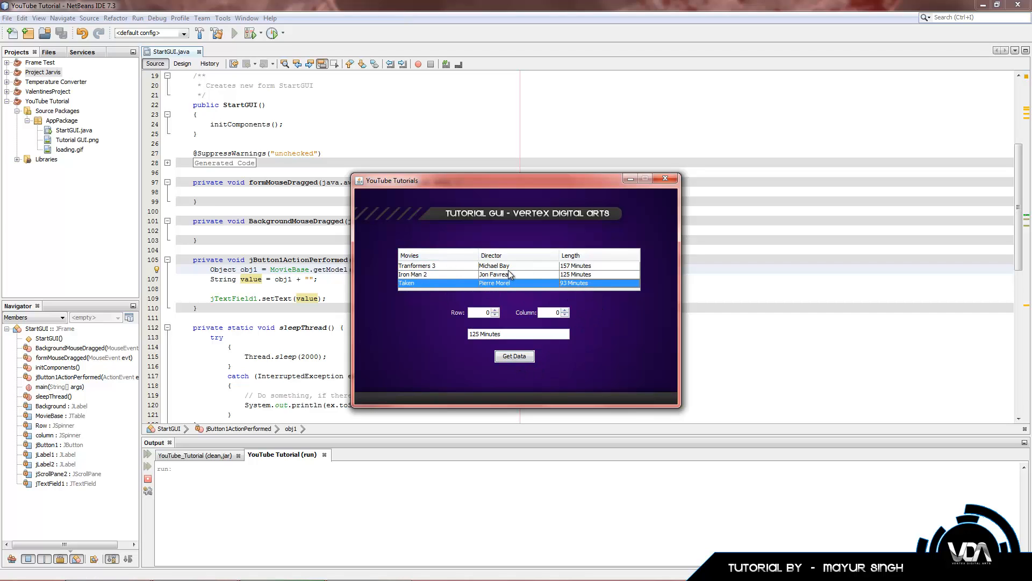
{"action": "left_click", "coordinate": [494, 274]}
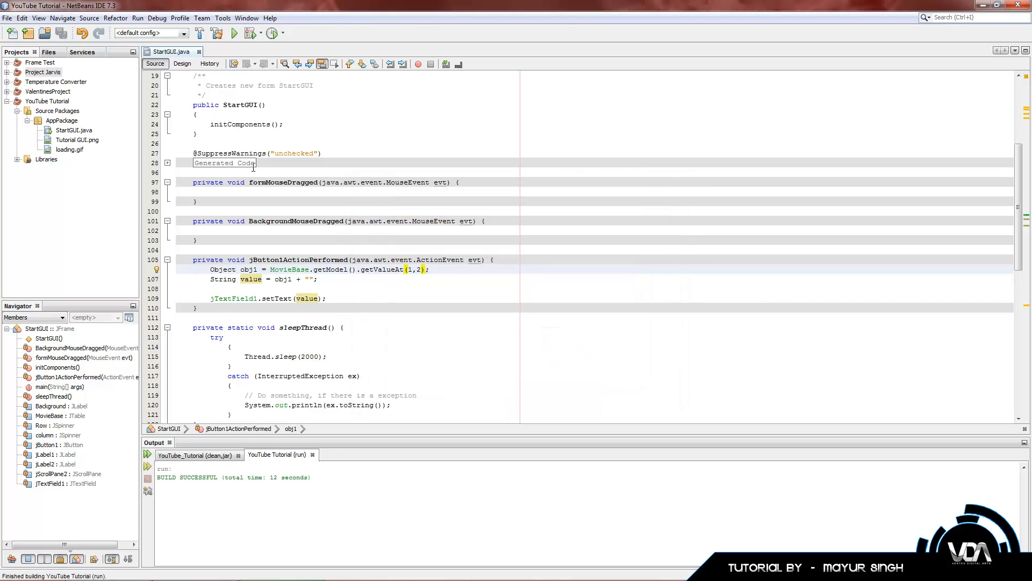
{"action": "left_click", "coordinate": [181, 63]}
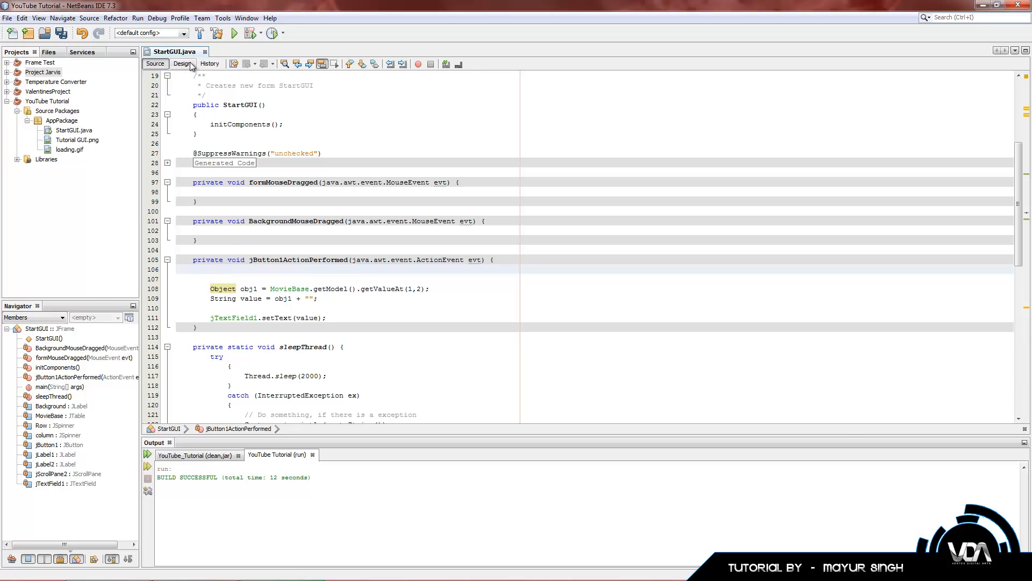
- Make the lookup call getValueAt(row, Column), taking row and column arguments
{"action": "left_click", "coordinate": [181, 64]}
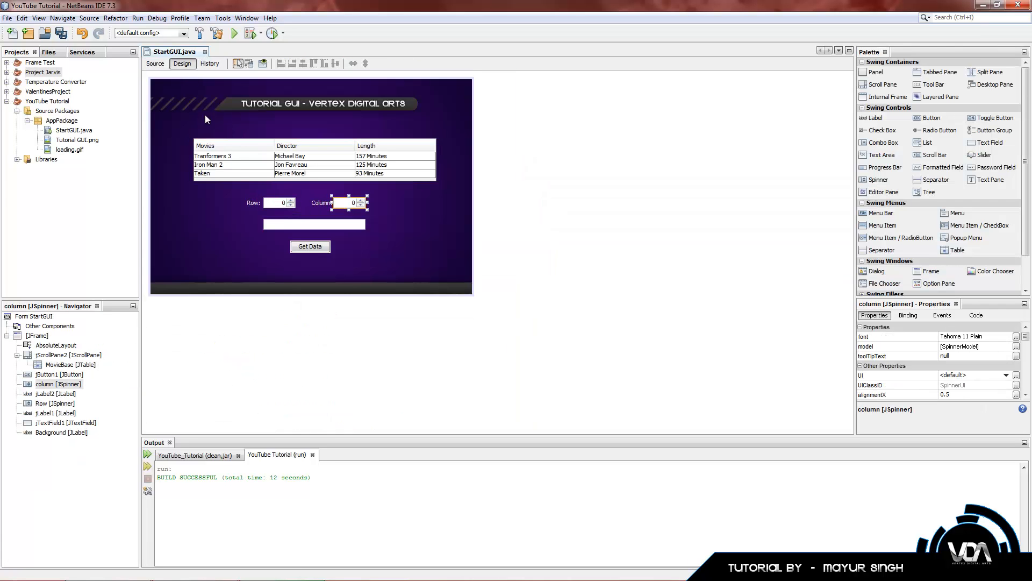
{"action": "right_click", "coordinate": [280, 202]}
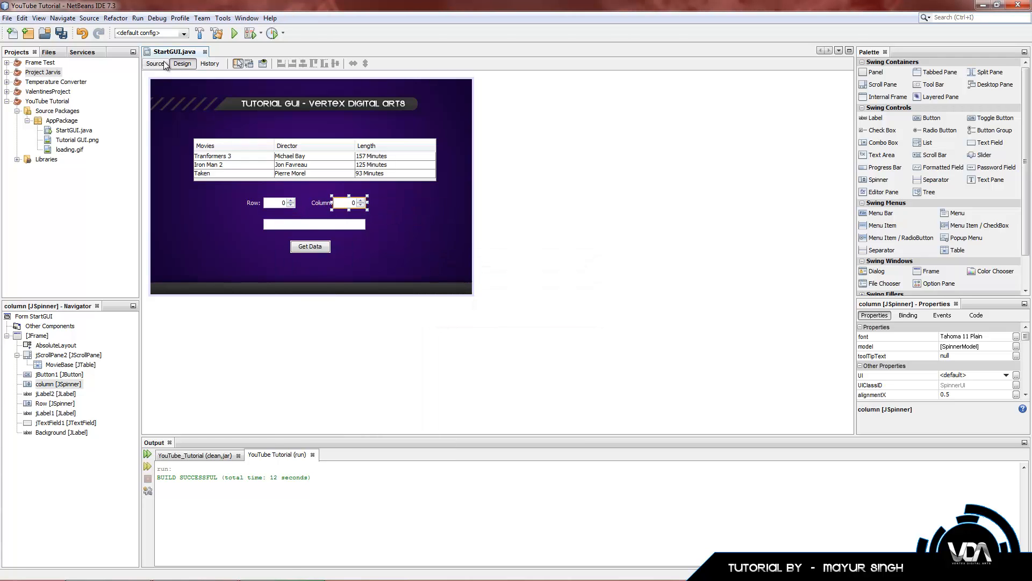
{"action": "left_click", "coordinate": [155, 64]}
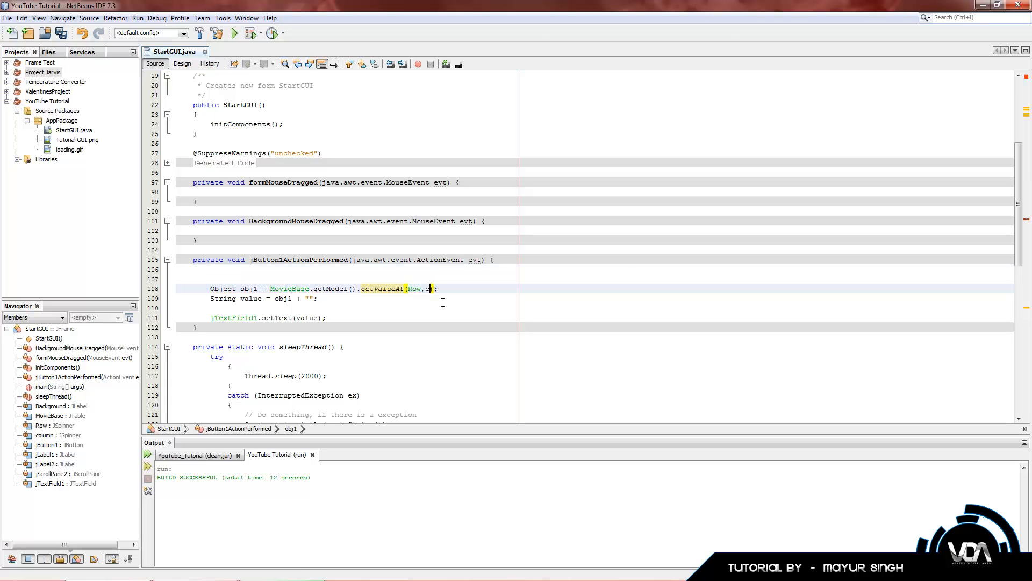
{"action": "type", "text": "olumn"}
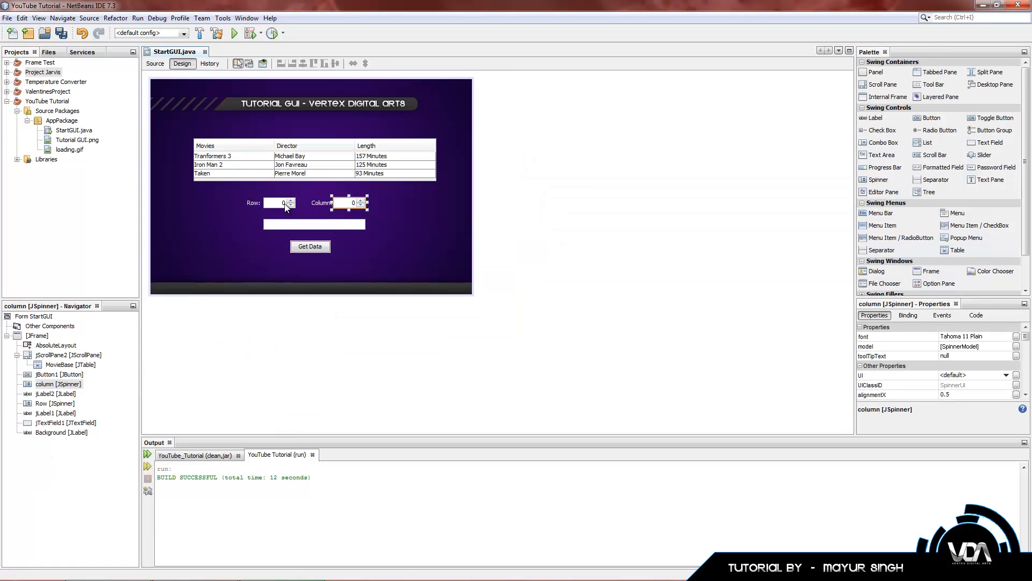
- Start an 'int row =' declaration and rename the column spinner variable to Column
{"action": "left_click", "coordinate": [155, 64]}
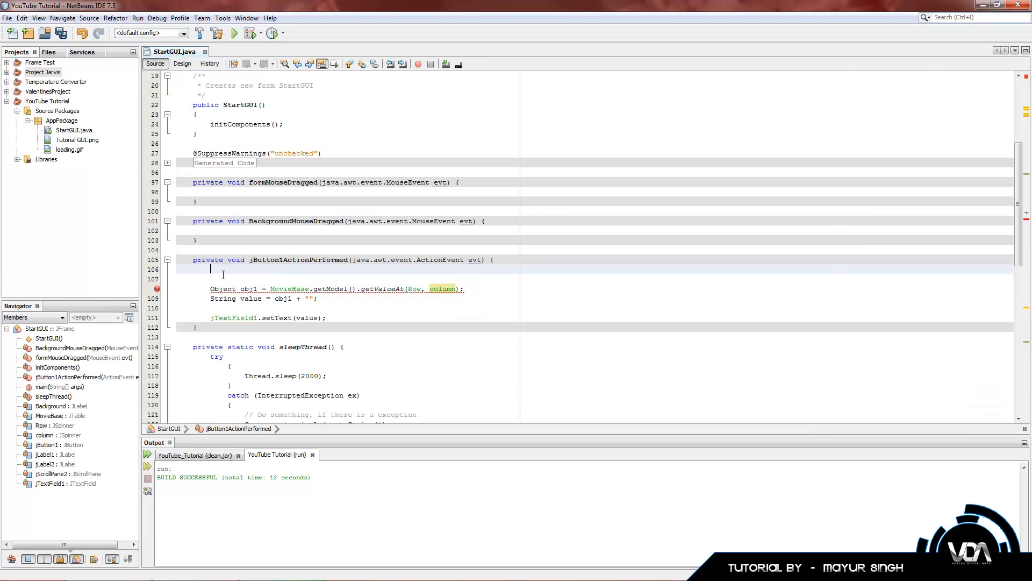
{"action": "type", "text": "int"}
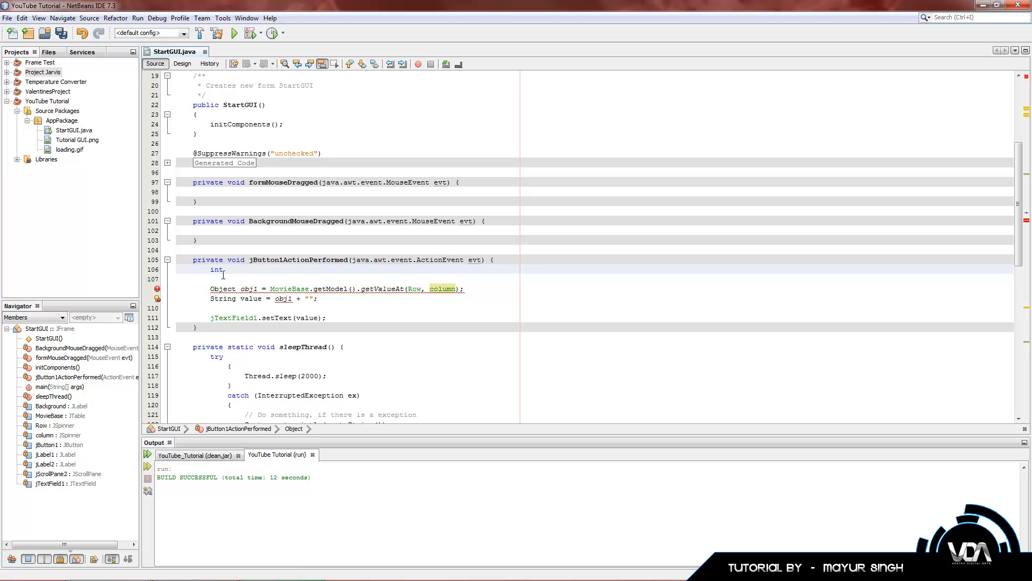
{"action": "type", "text": "row"}
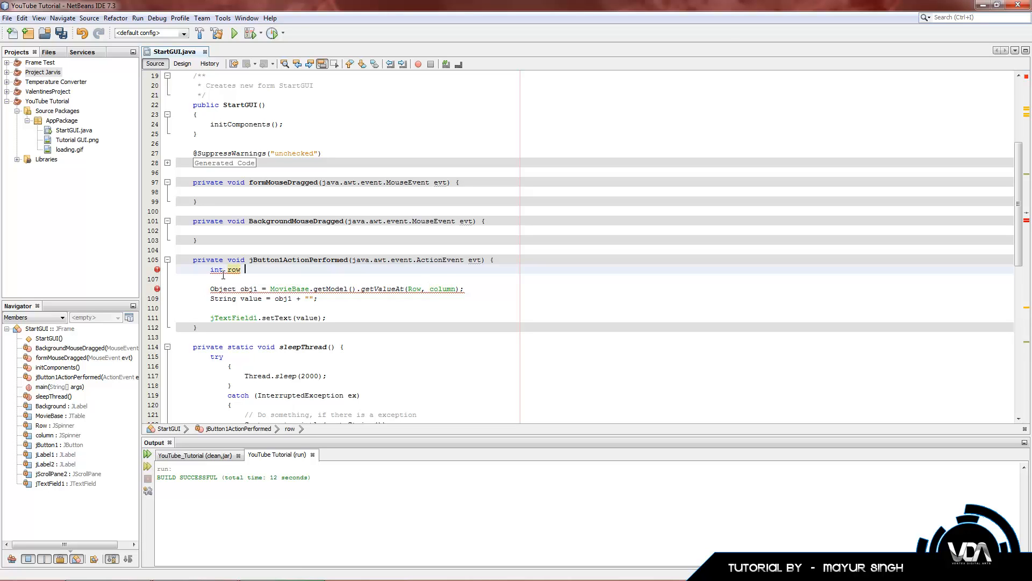
{"action": "type", "text": "="}
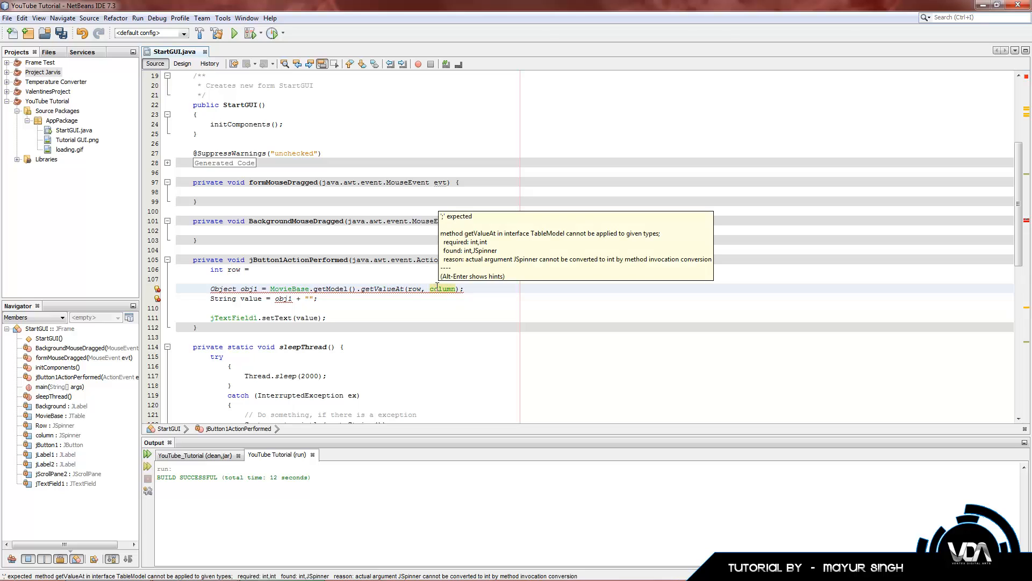
{"action": "left_click", "coordinate": [182, 64]}
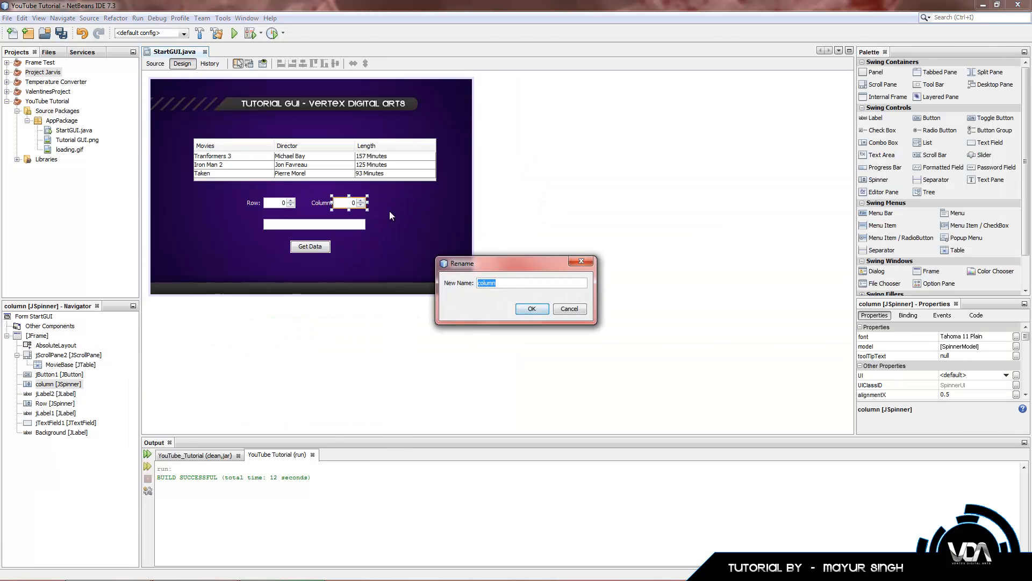
{"action": "left_click", "coordinate": [531, 308]}
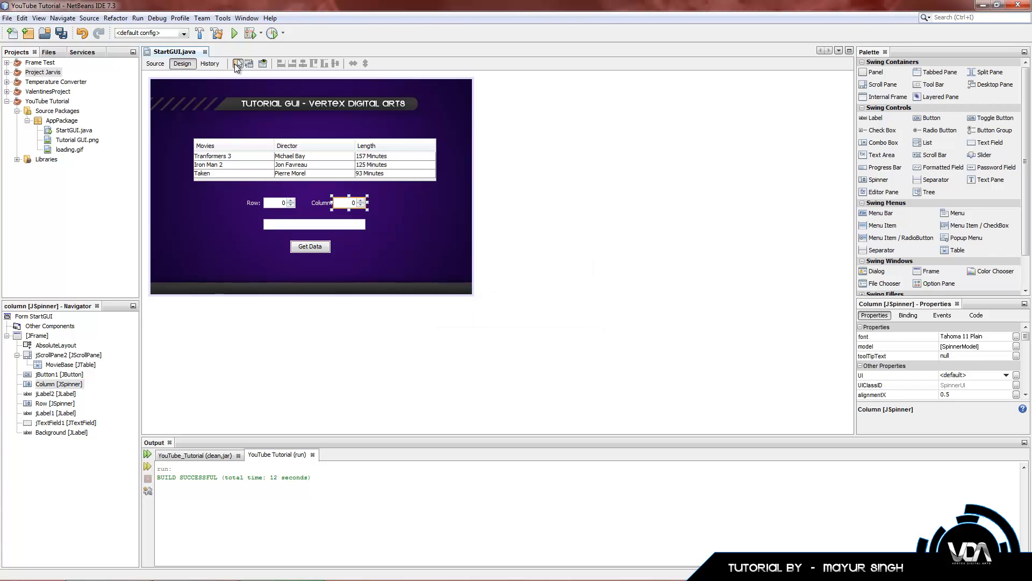
{"action": "left_click", "coordinate": [155, 63]}
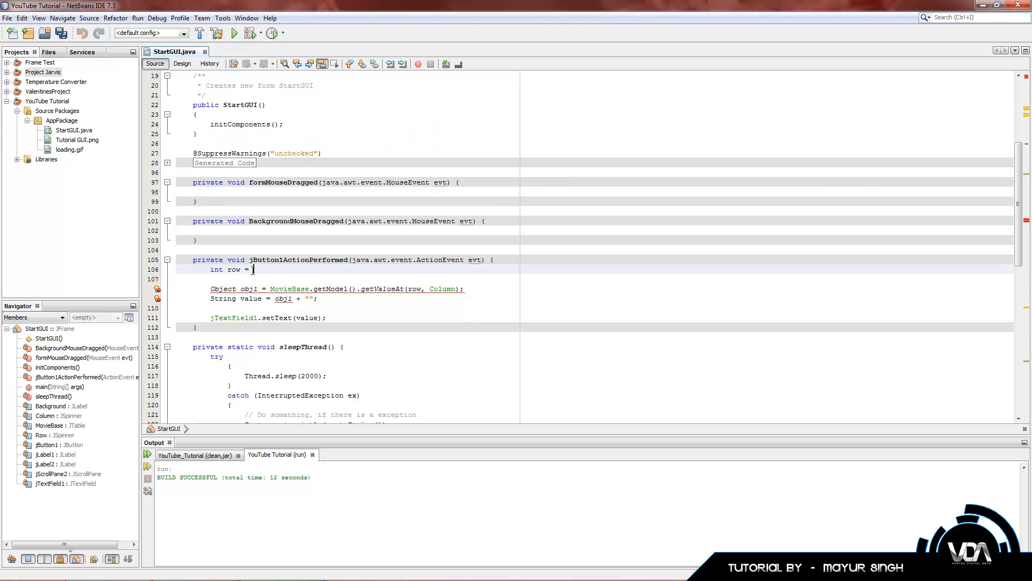
- Declare int column = (Integer)Column.getValue() alongside the row value from the Row spinner
{"action": "type", "text": "i"}
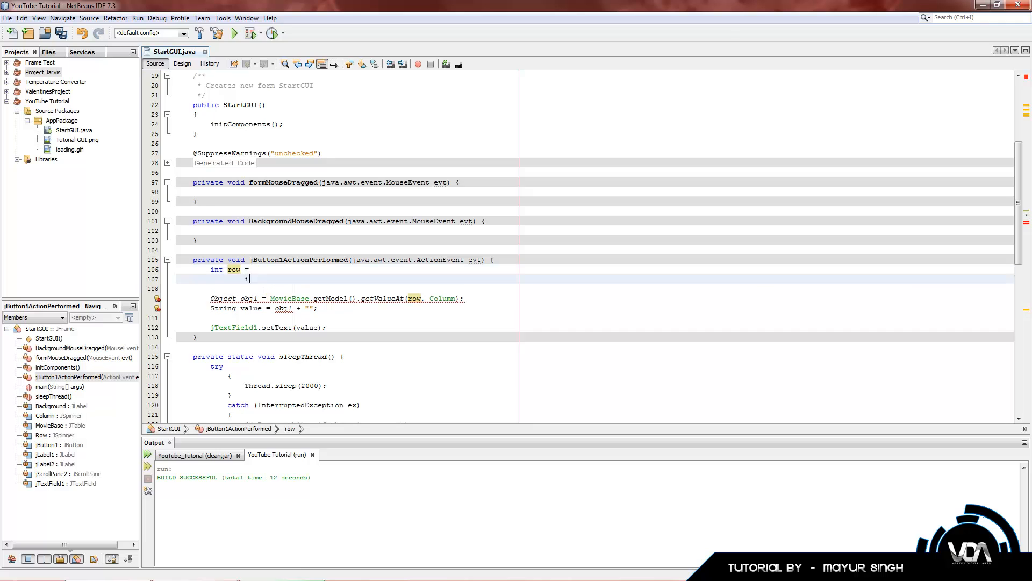
{"action": "key", "text": "backspace"}
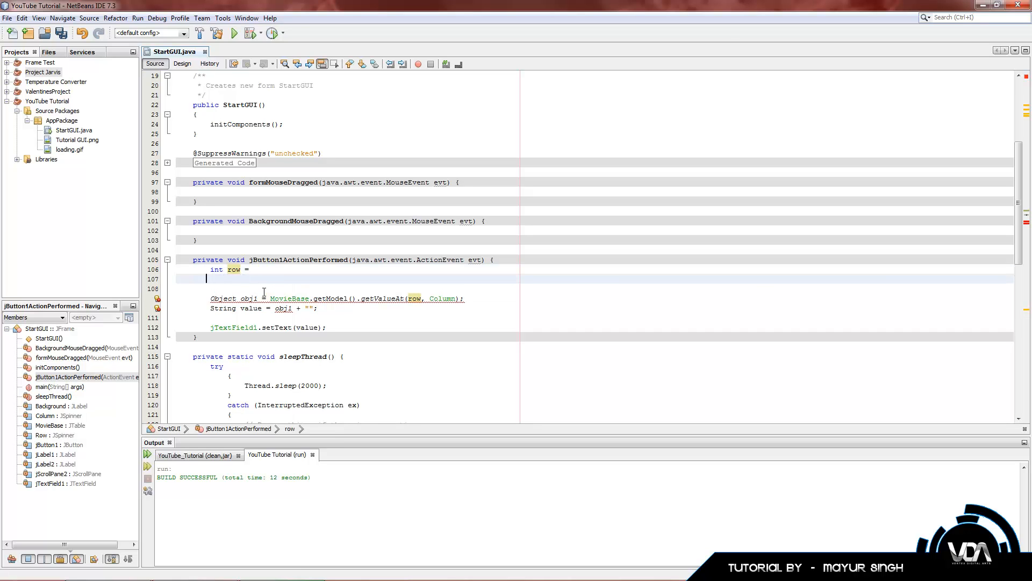
{"action": "type", "text": "int"}
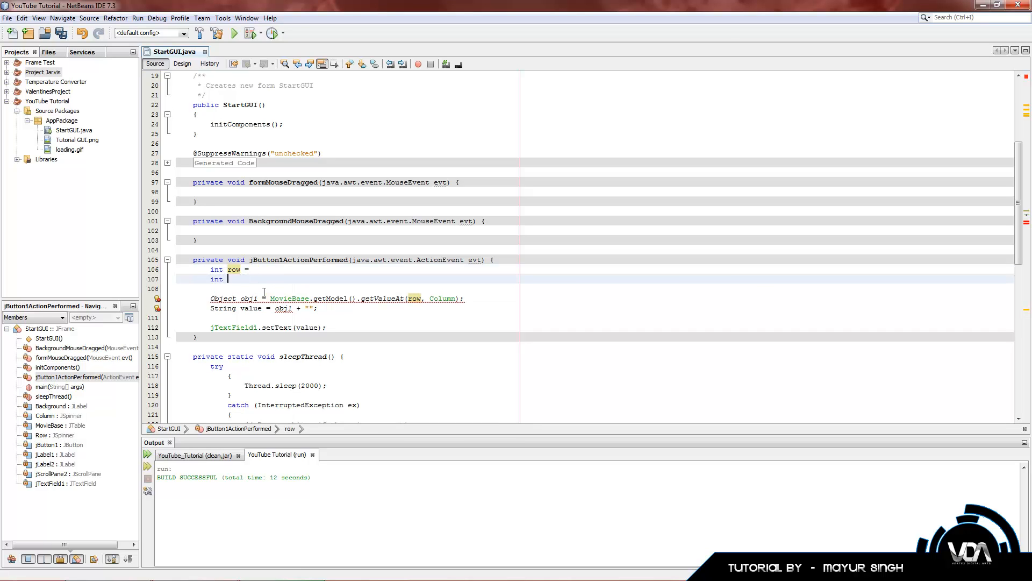
{"action": "type", "text": "column ="}
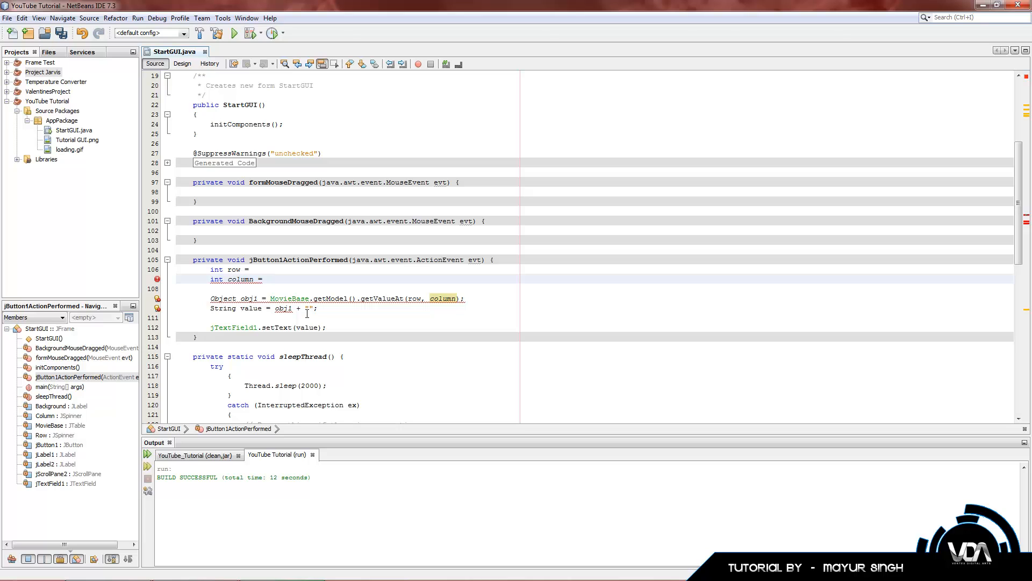
{"action": "type", "text": "Column"}
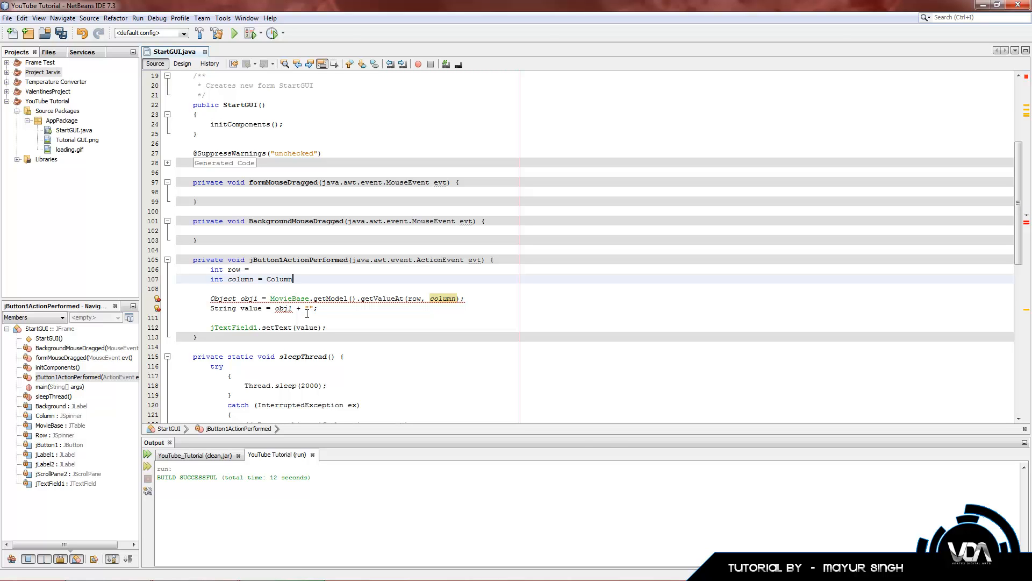
{"action": "type", "text": ".getValue();"}
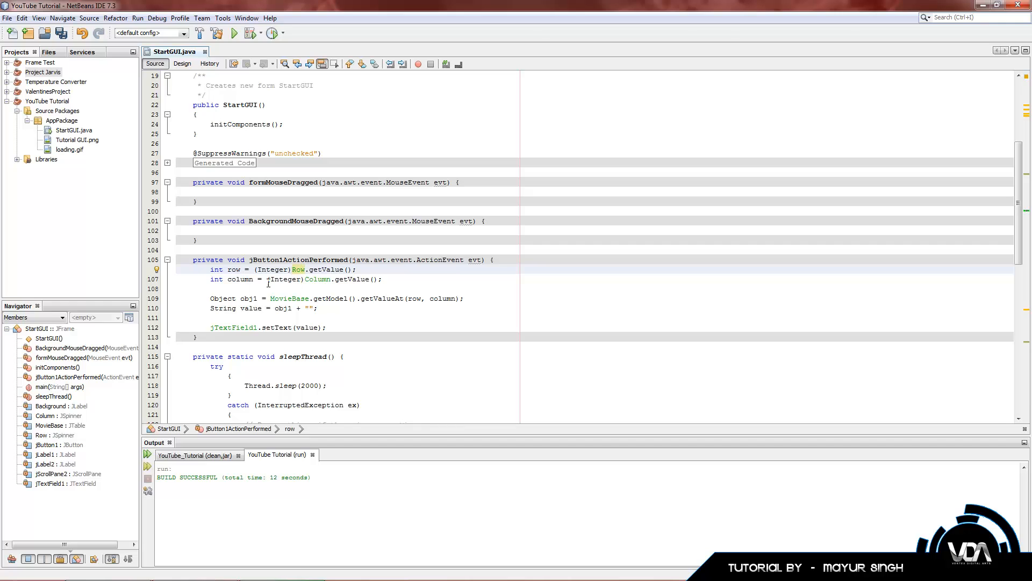
- Finish the handler line and Clean and Build the project with the new code
{"action": "left_click", "coordinate": [361, 278]}
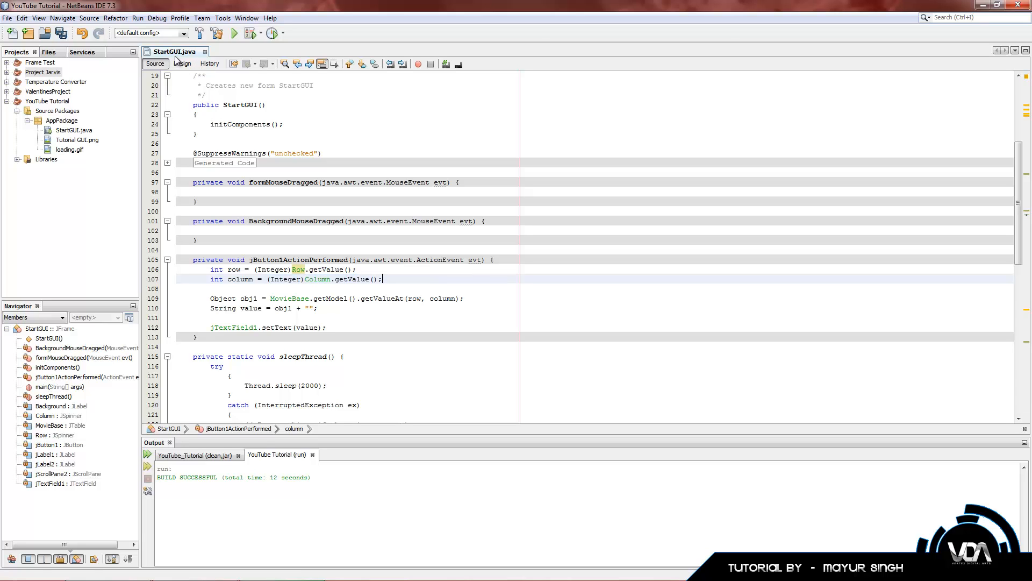
{"action": "left_click", "coordinate": [233, 33]}
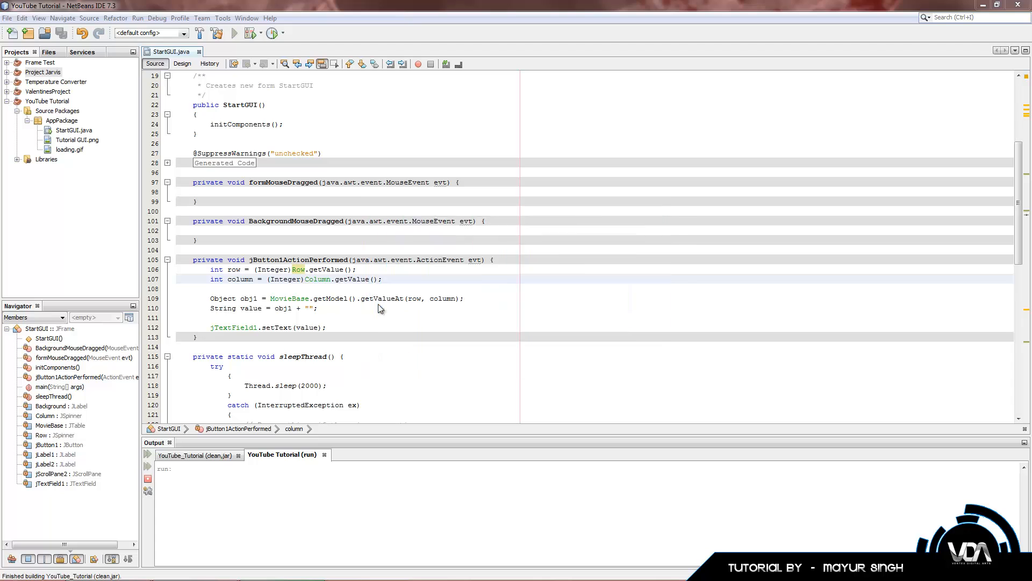
- Run the form and start raising the Row and Column spinners
{"action": "left_click", "coordinate": [233, 34]}
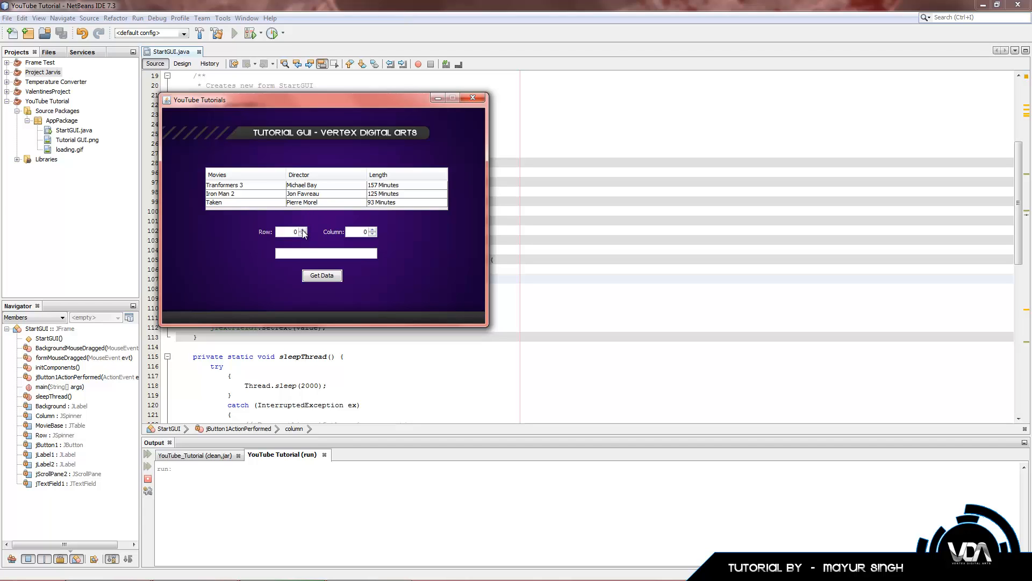
{"action": "left_click", "coordinate": [324, 174]}
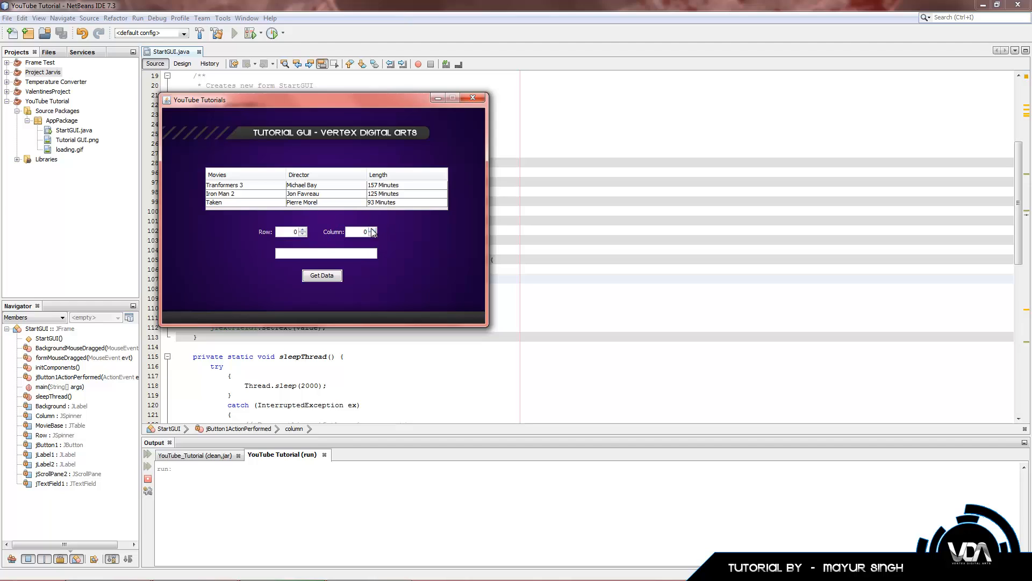
{"action": "left_click", "coordinate": [372, 228]}
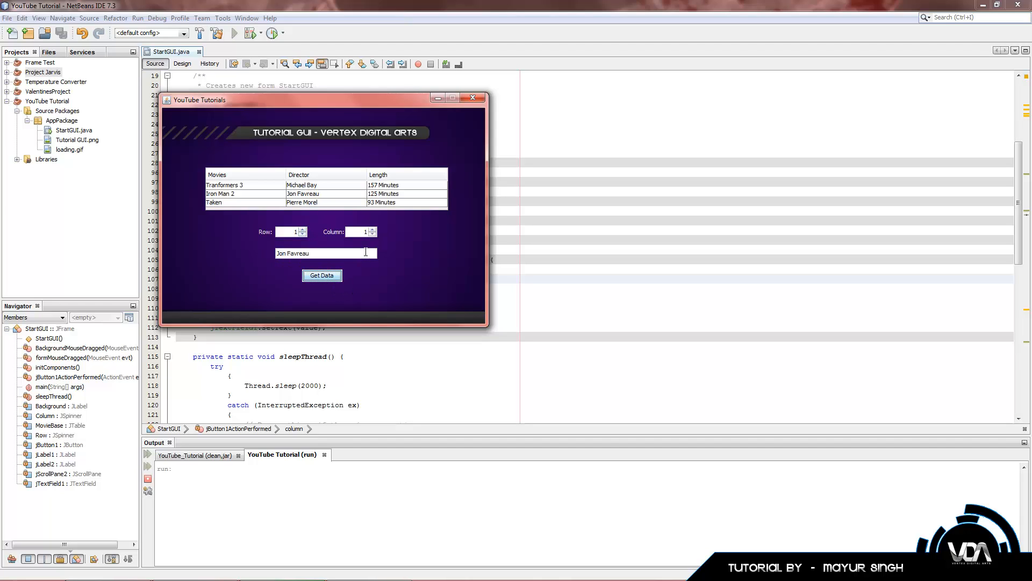
{"action": "mouse_move", "coordinate": [310, 242]}
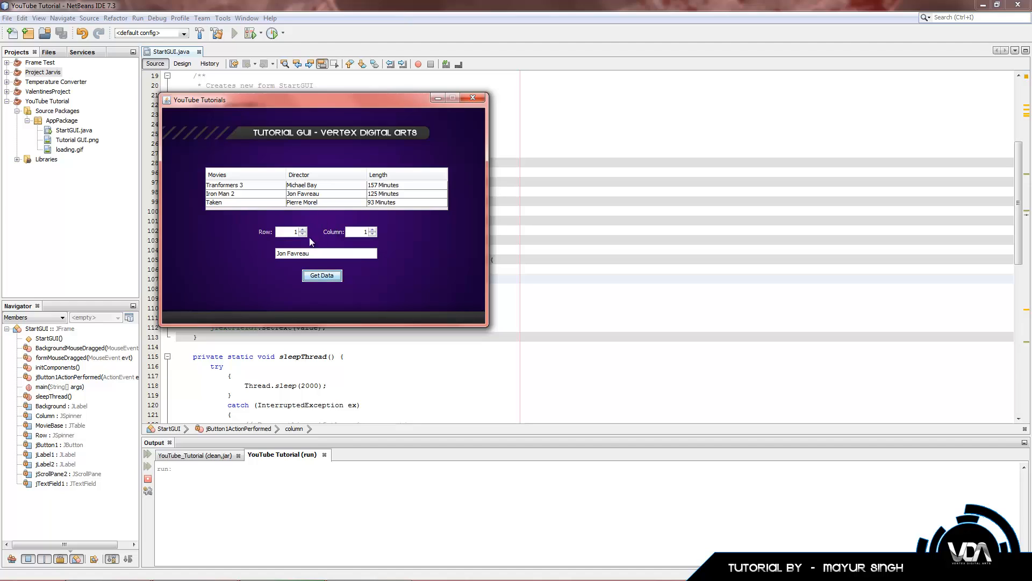
{"action": "mouse_move", "coordinate": [382, 231]}
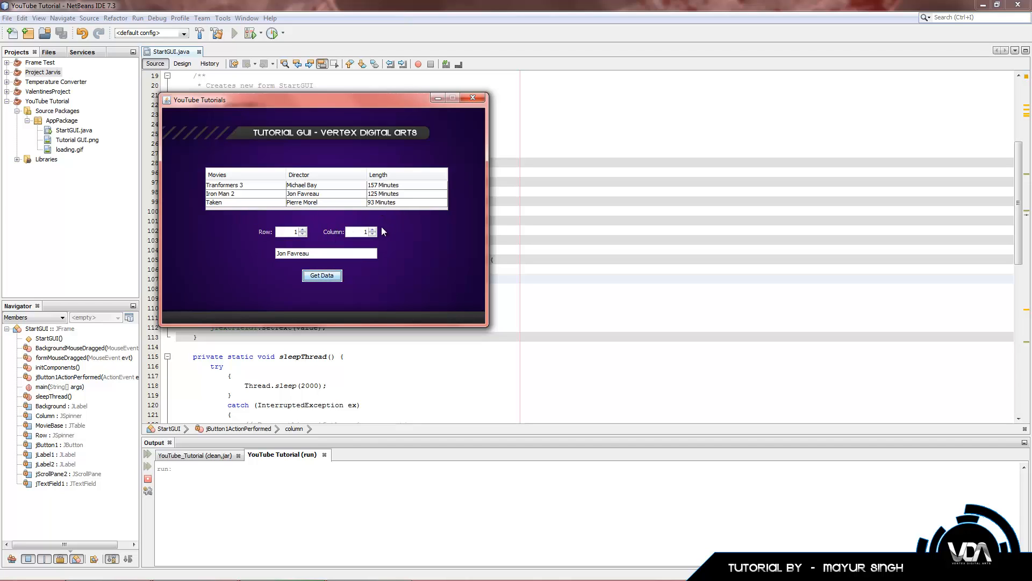
{"action": "left_click", "coordinate": [407, 174]}
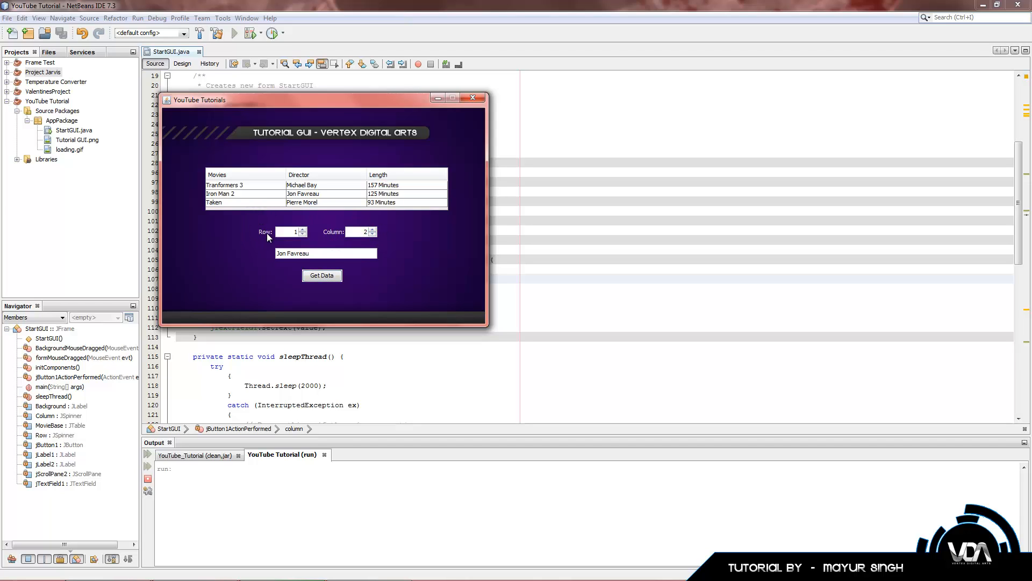
- Set Row 3 and Column 3 and Get Data so the text field shows 93 Minutes
{"action": "left_click", "coordinate": [322, 275]}
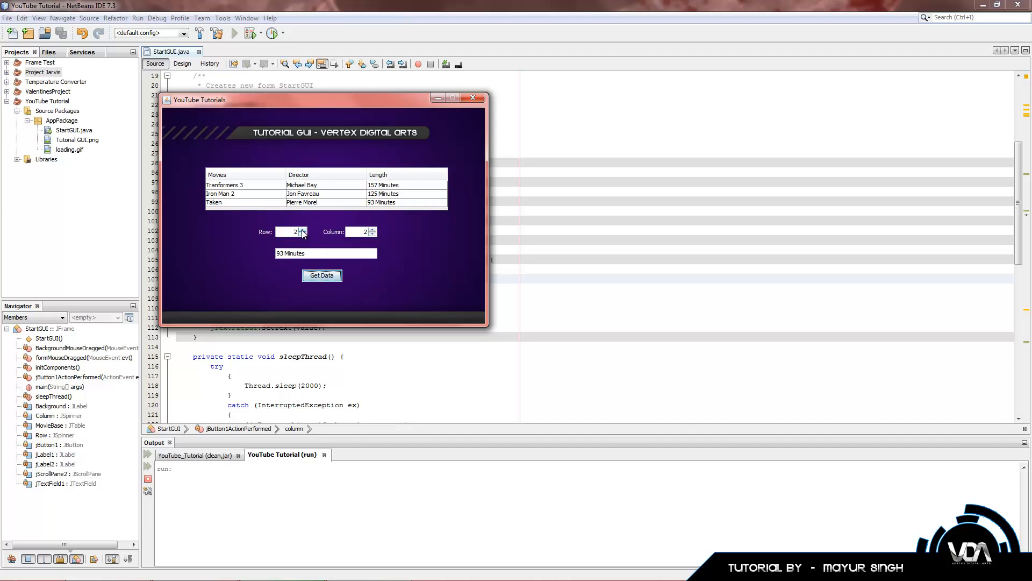
{"action": "left_click", "coordinate": [302, 228]}
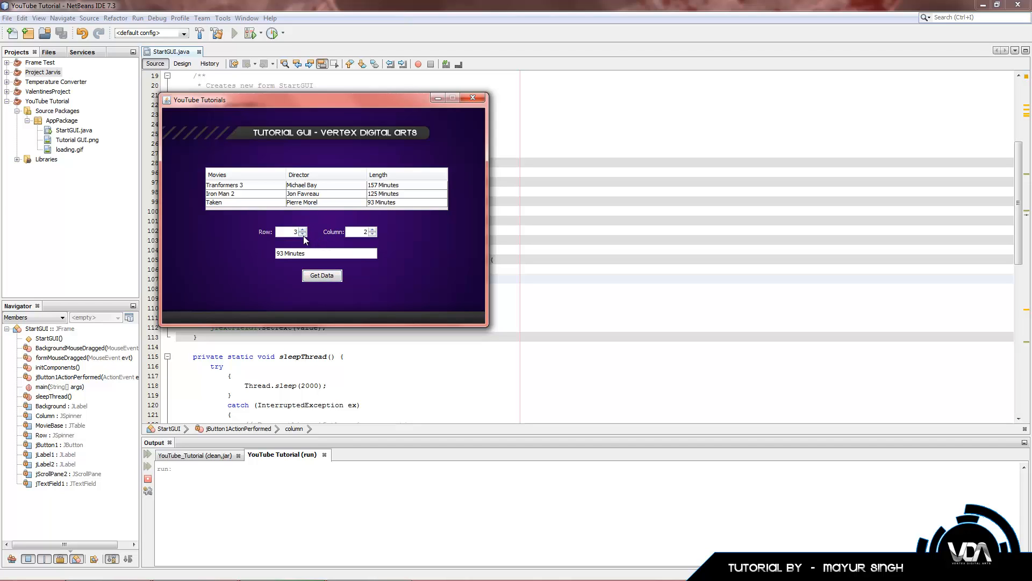
{"action": "left_click", "coordinate": [373, 228]}
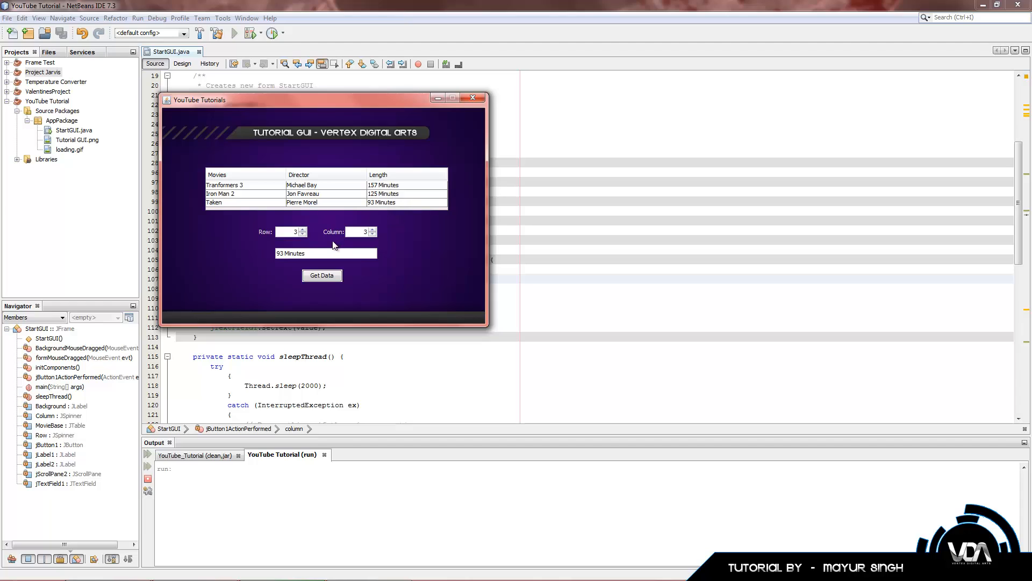
{"action": "mouse_move", "coordinate": [367, 256]}
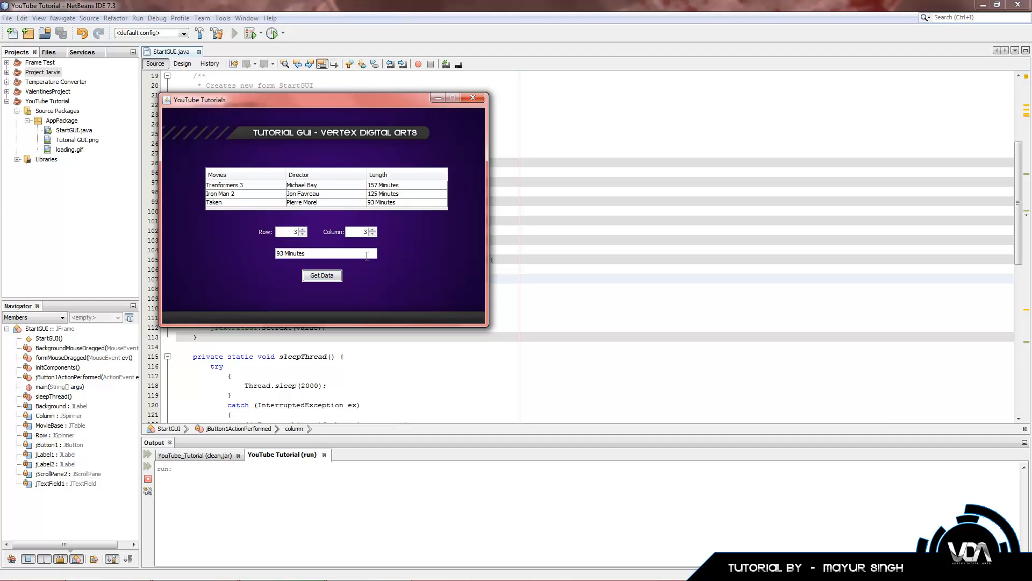
{"action": "mouse_move", "coordinate": [387, 256]}
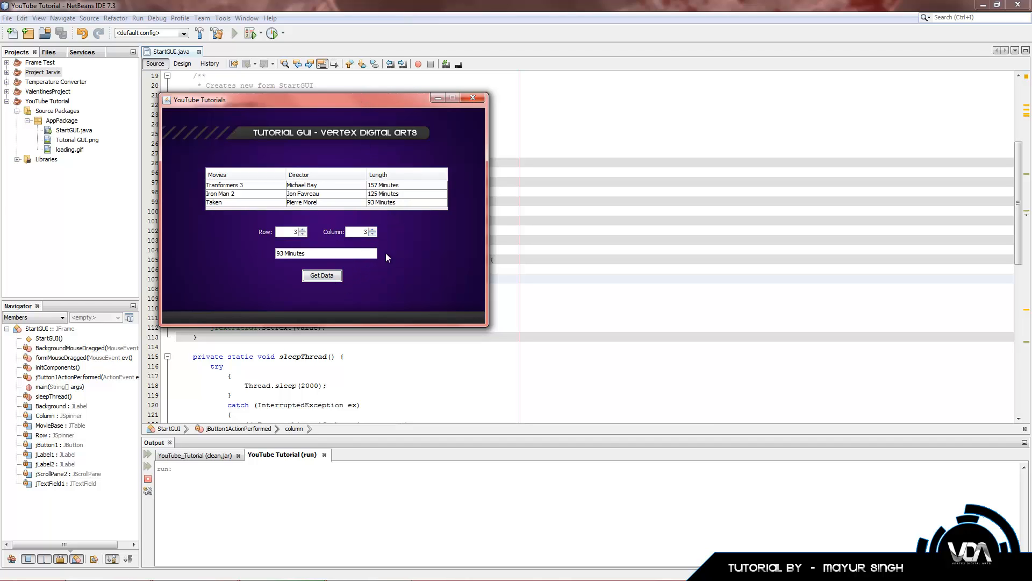
{"action": "mouse_move", "coordinate": [360, 275]}
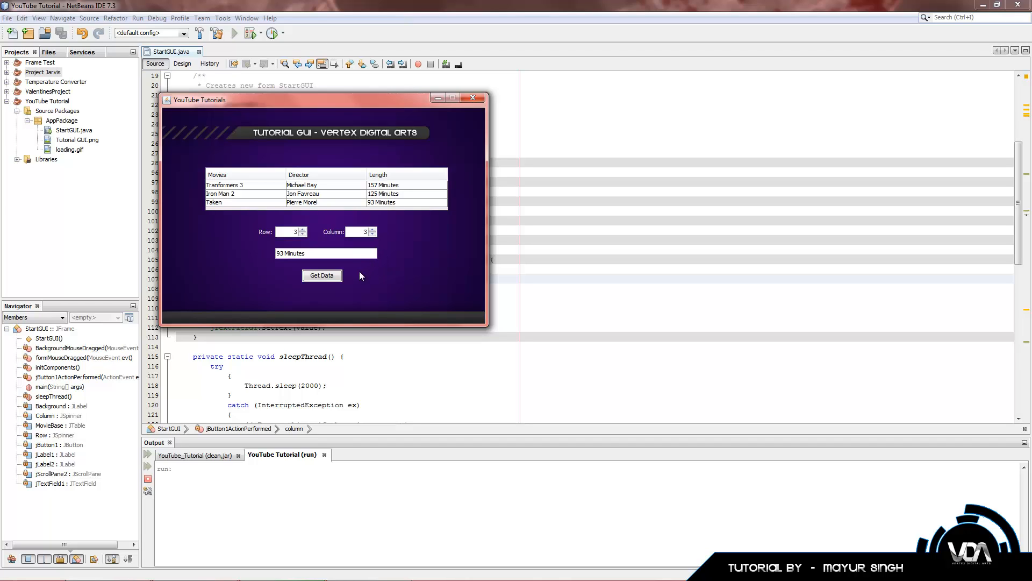
{"action": "mouse_move", "coordinate": [367, 272]}
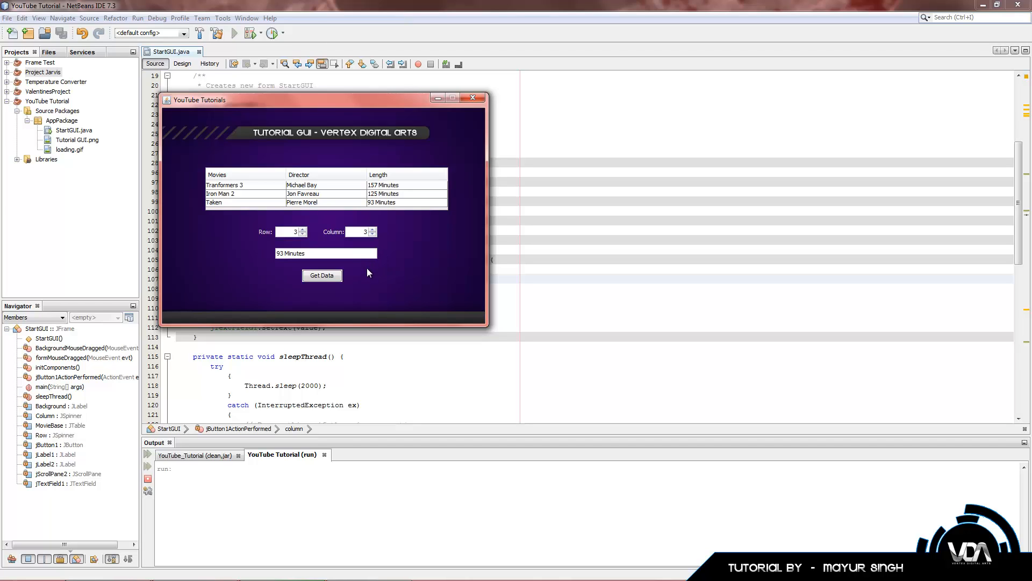
{"action": "mouse_move", "coordinate": [342, 201]}
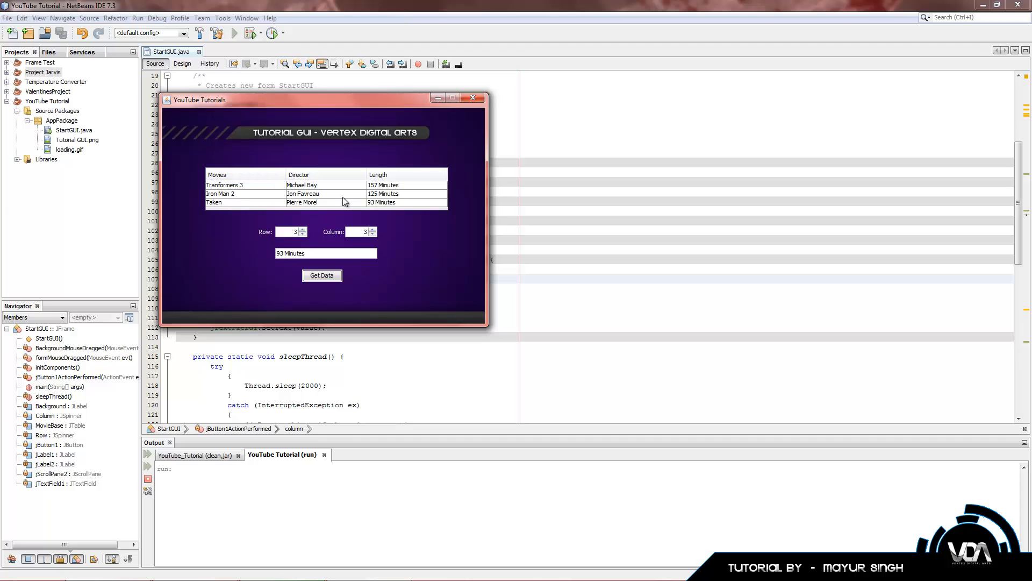
{"action": "mouse_move", "coordinate": [397, 212]}
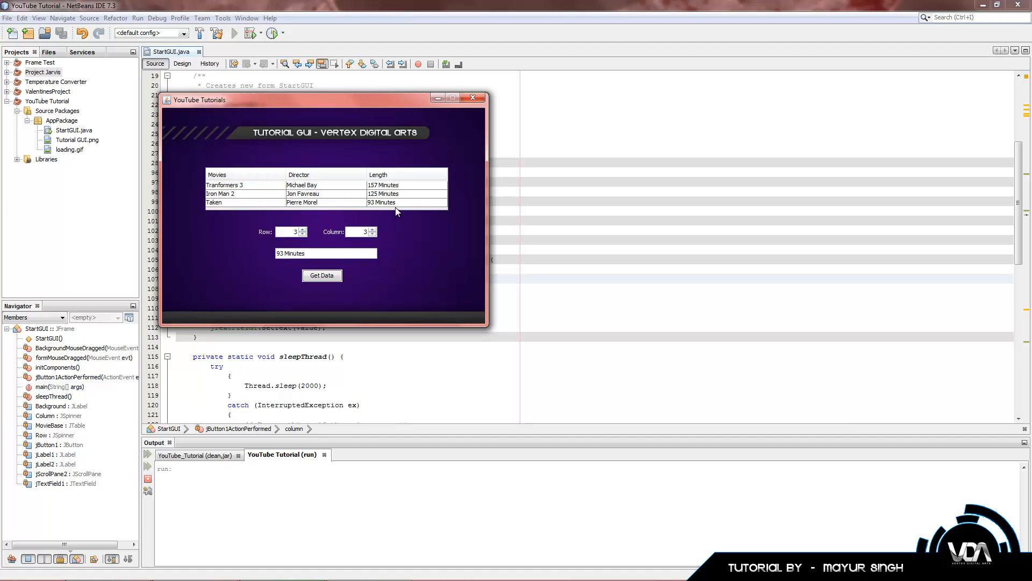
{"action": "mouse_move", "coordinate": [385, 202]}
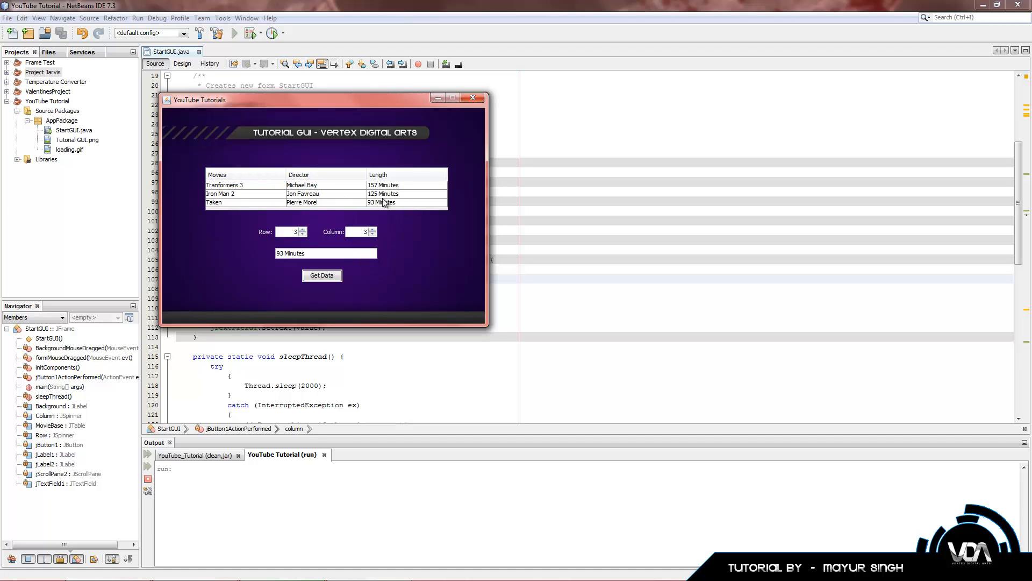
{"action": "mouse_move", "coordinate": [385, 230]}
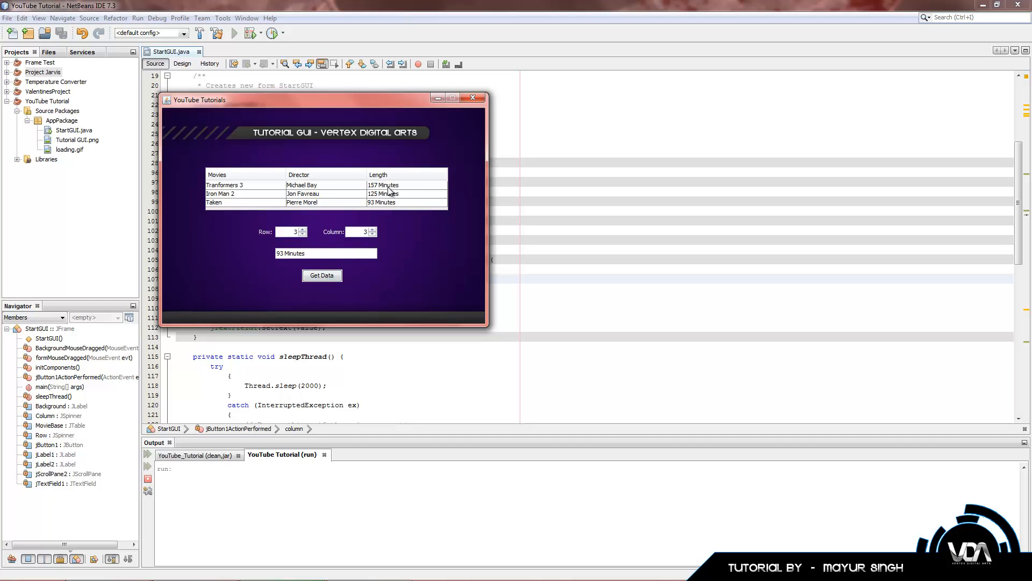
{"action": "left_click", "coordinate": [227, 183]}
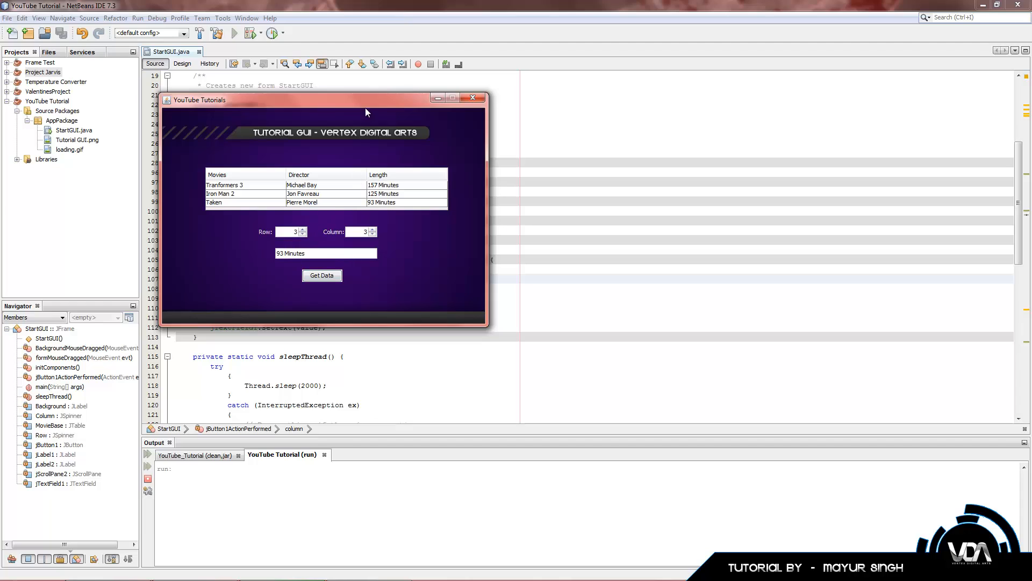
{"action": "mouse_move", "coordinate": [416, 185]}
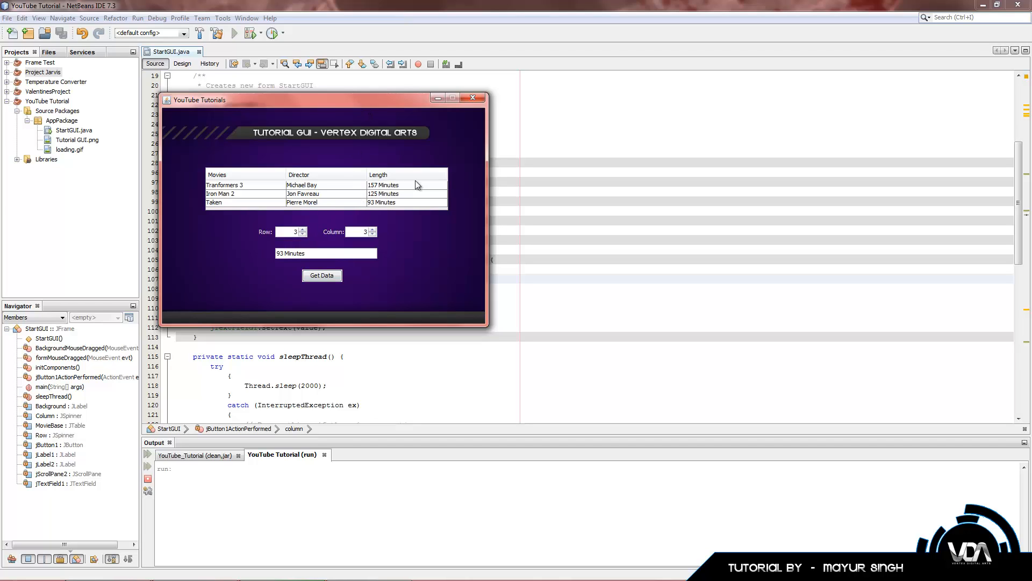
{"action": "mouse_move", "coordinate": [380, 291]}
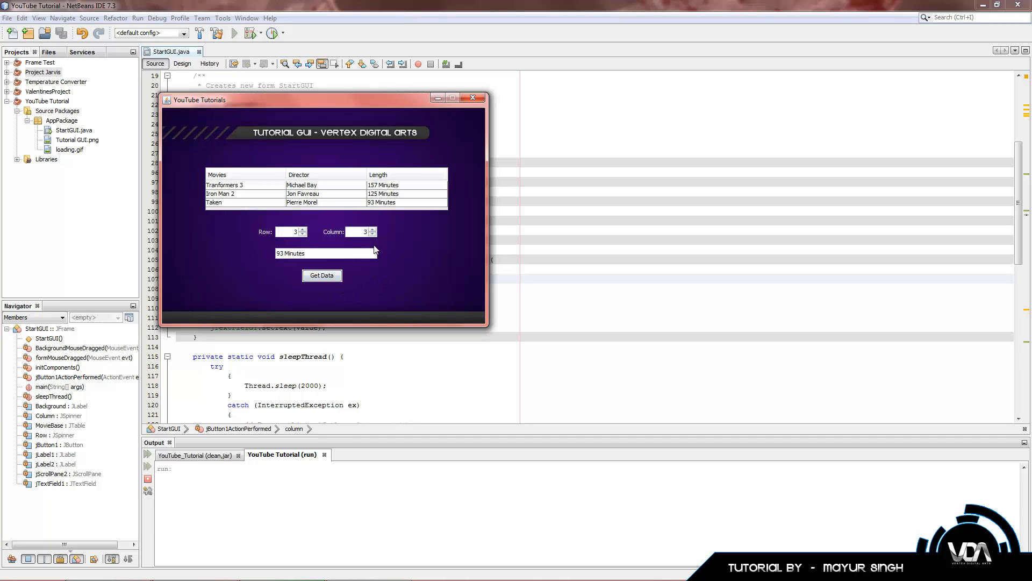
{"action": "mouse_move", "coordinate": [350, 198]}
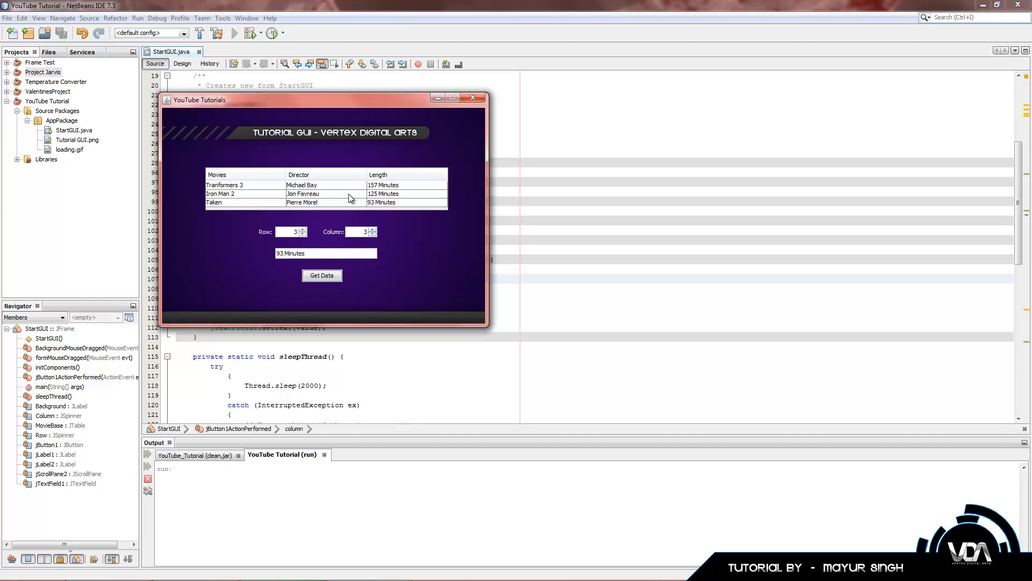
{"action": "mouse_move", "coordinate": [463, 118]}
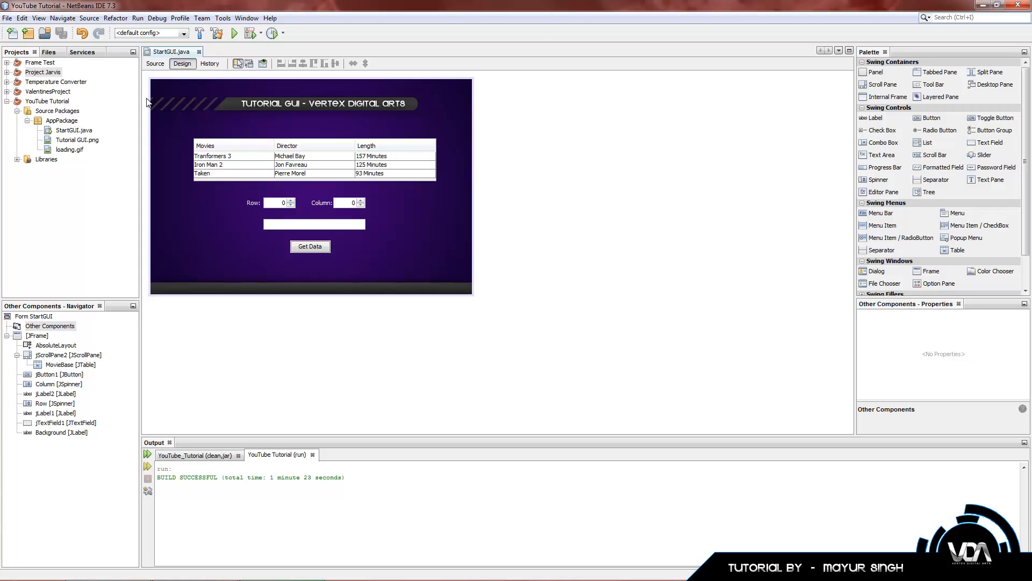
{"action": "mouse_move", "coordinate": [167, 80]}
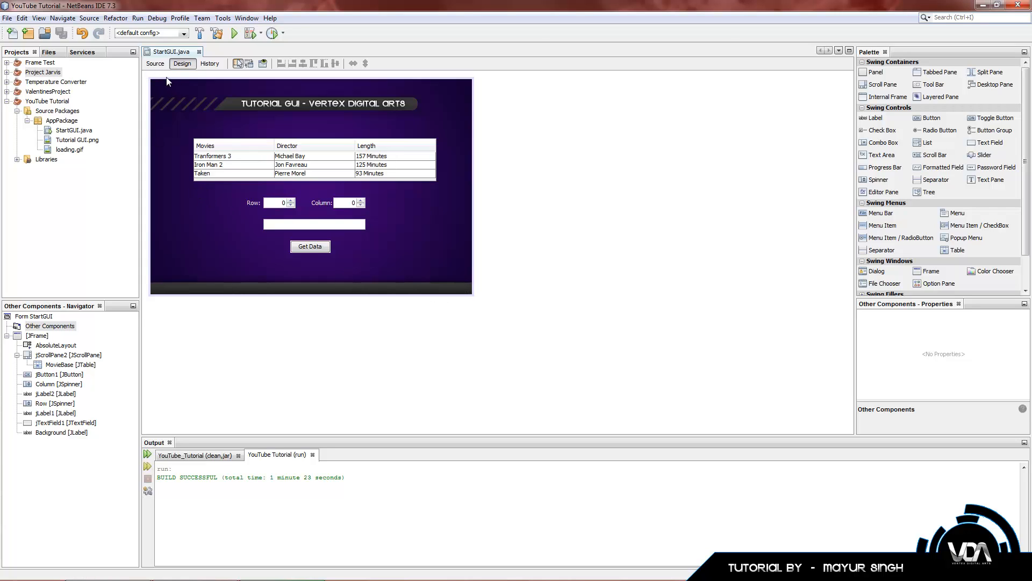
{"action": "mouse_move", "coordinate": [478, 249]}
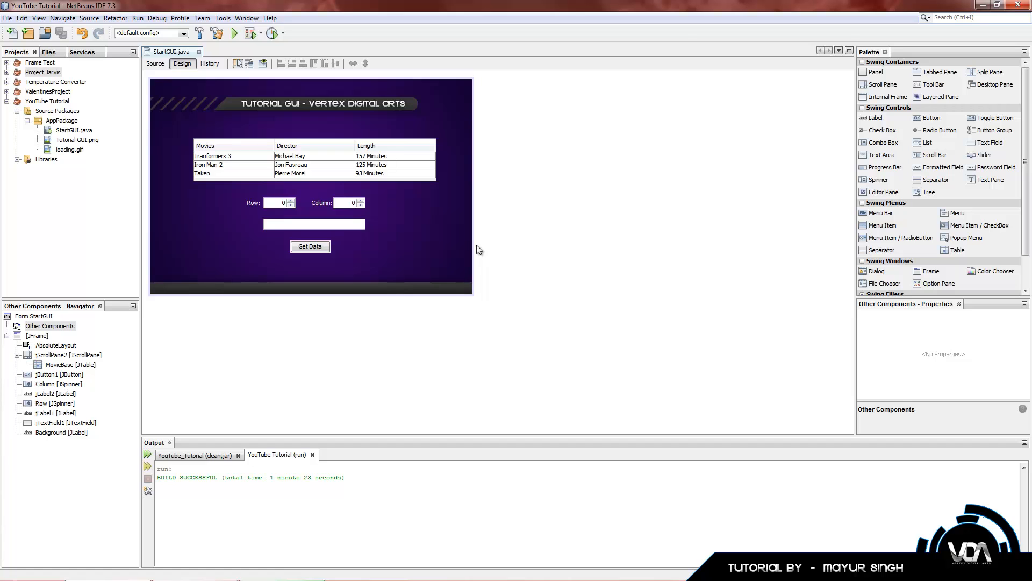
- Launch Project Jarvis and view its Software and Version Information dialogs from the info menu
{"action": "left_click", "coordinate": [43, 72]}
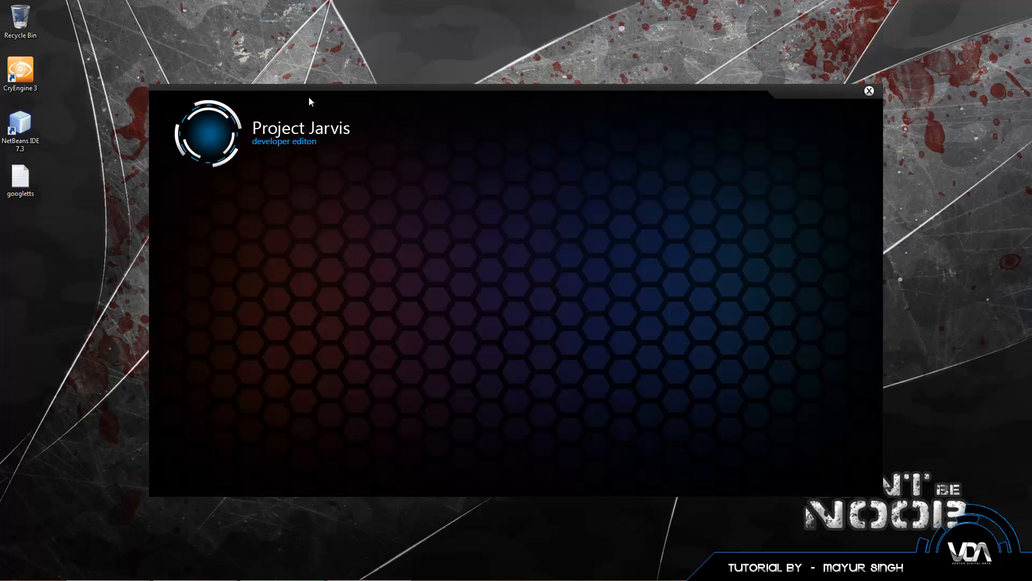
{"action": "mouse_move", "coordinate": [269, 238]}
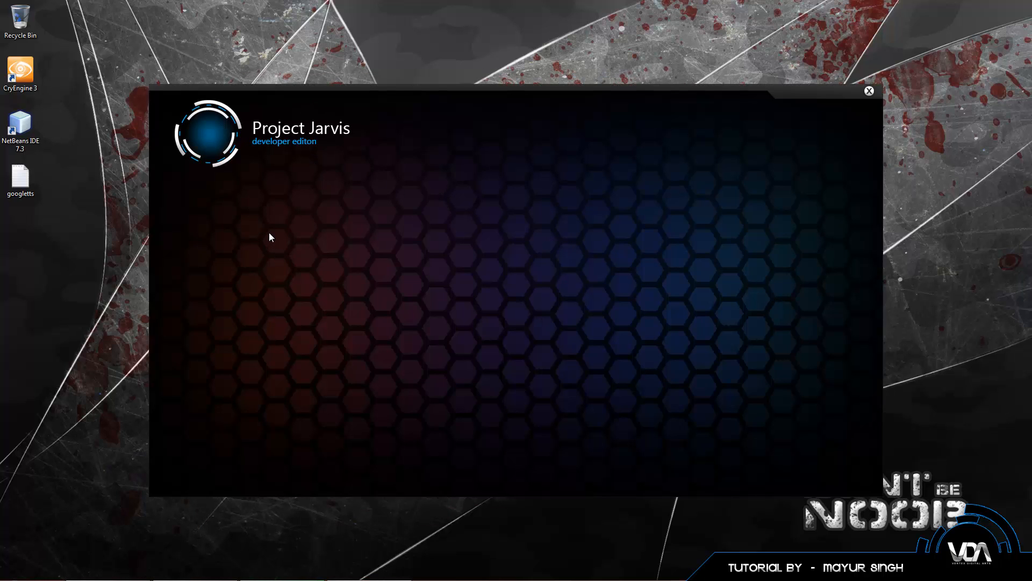
{"action": "mouse_move", "coordinate": [217, 150]}
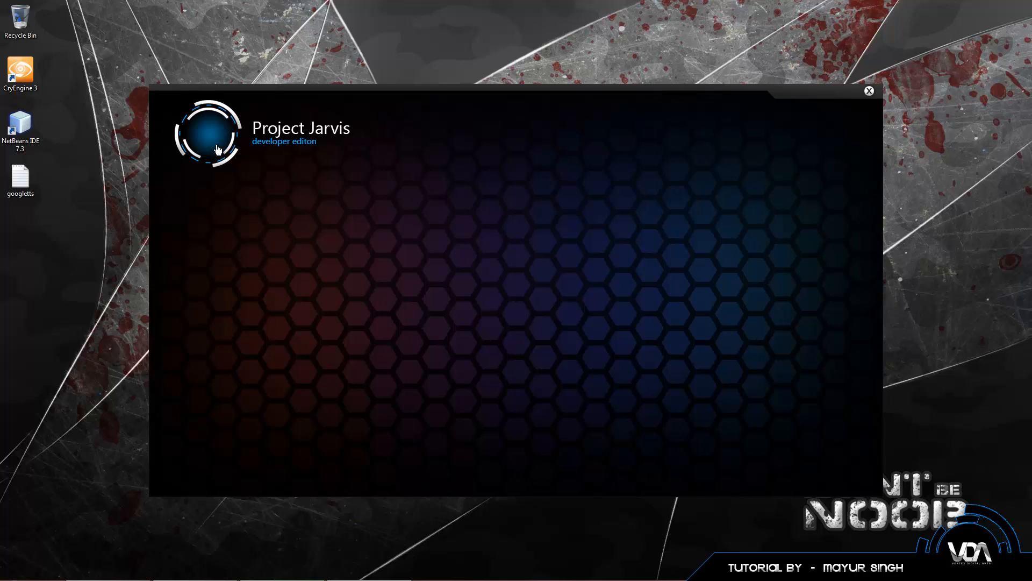
{"action": "mouse_move", "coordinate": [231, 217]}
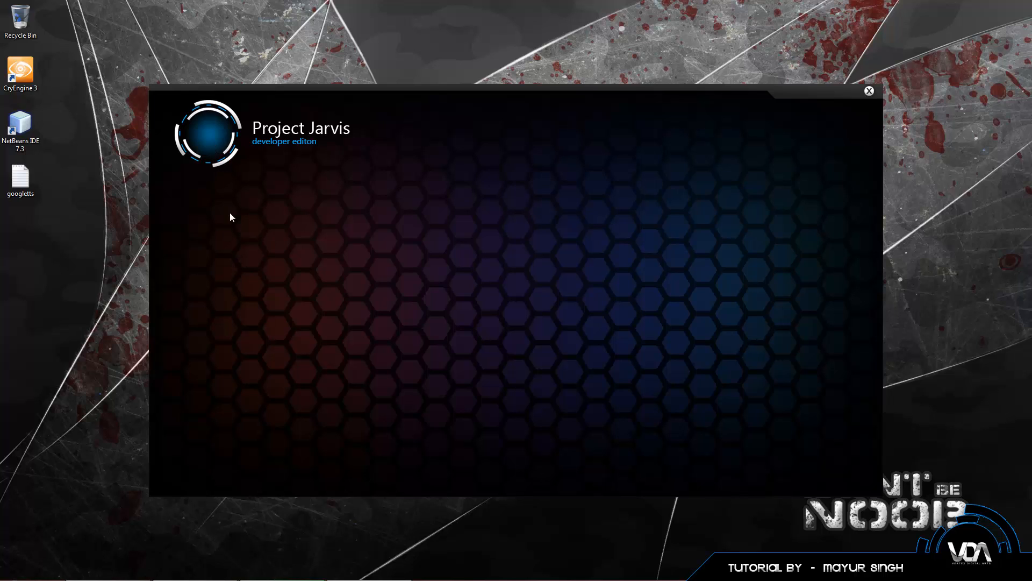
{"action": "mouse_move", "coordinate": [233, 163]}
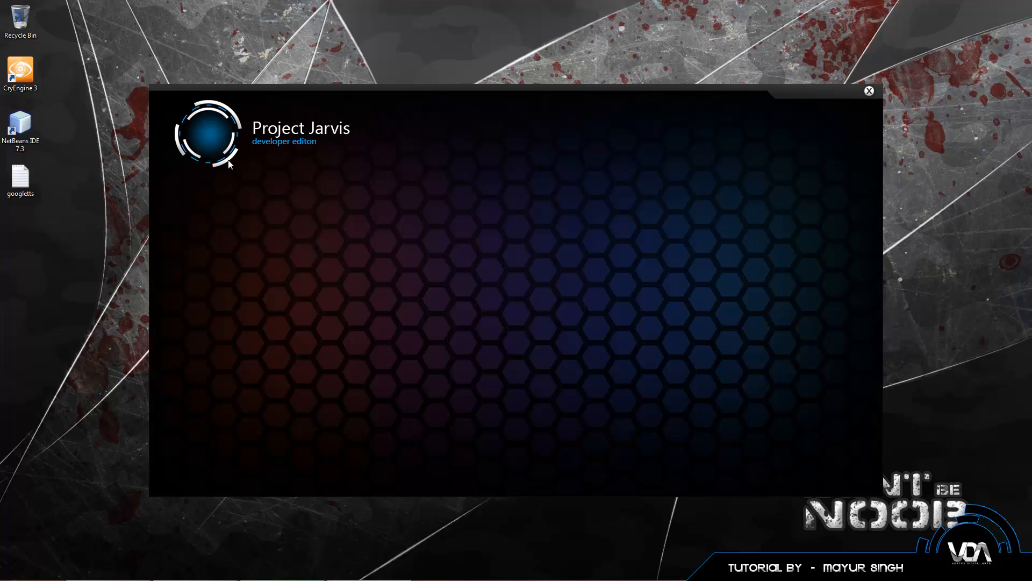
{"action": "left_click", "coordinate": [206, 134]}
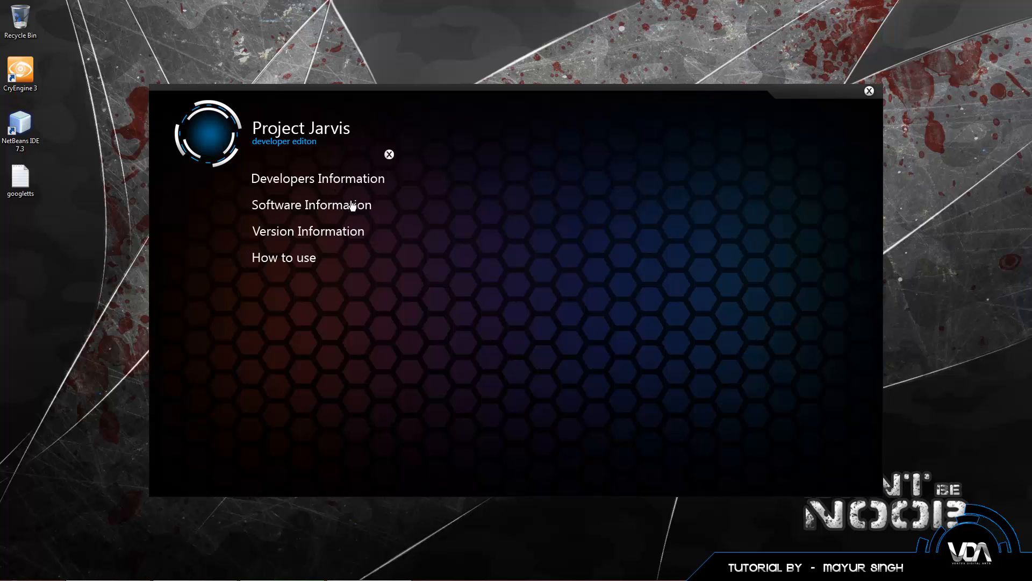
{"action": "mouse_move", "coordinate": [458, 266]}
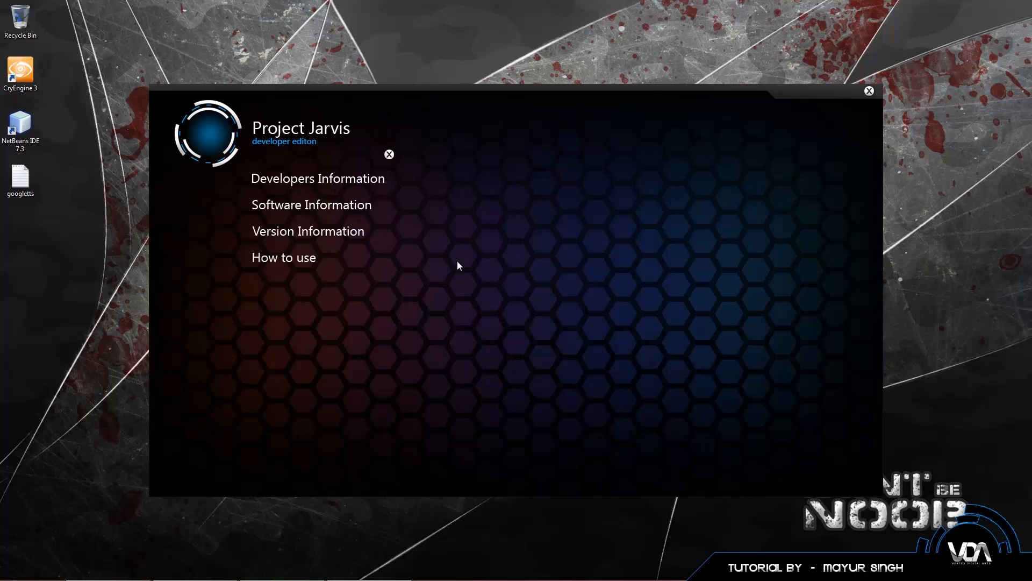
{"action": "mouse_move", "coordinate": [310, 208]}
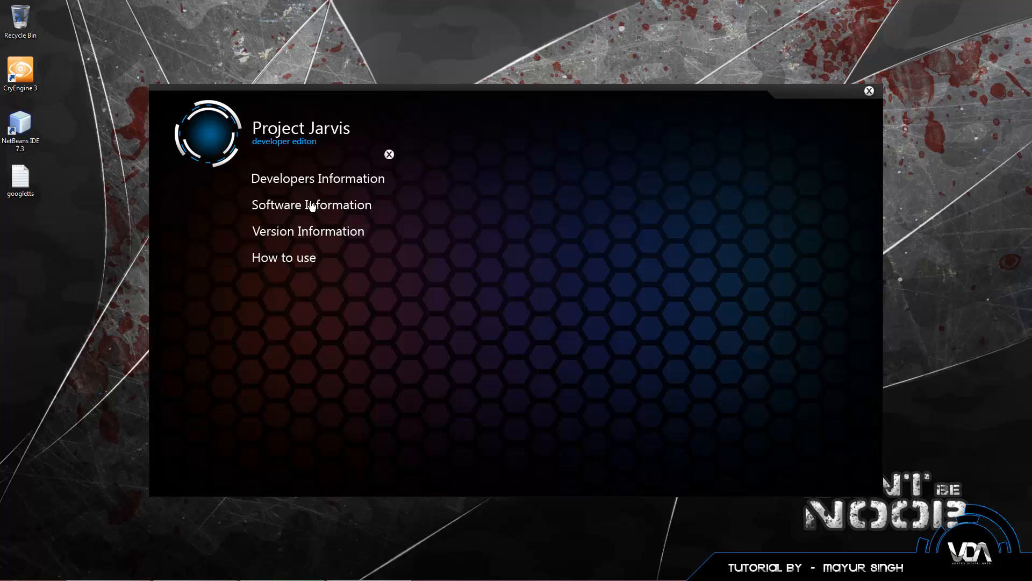
{"action": "left_click", "coordinate": [312, 204]}
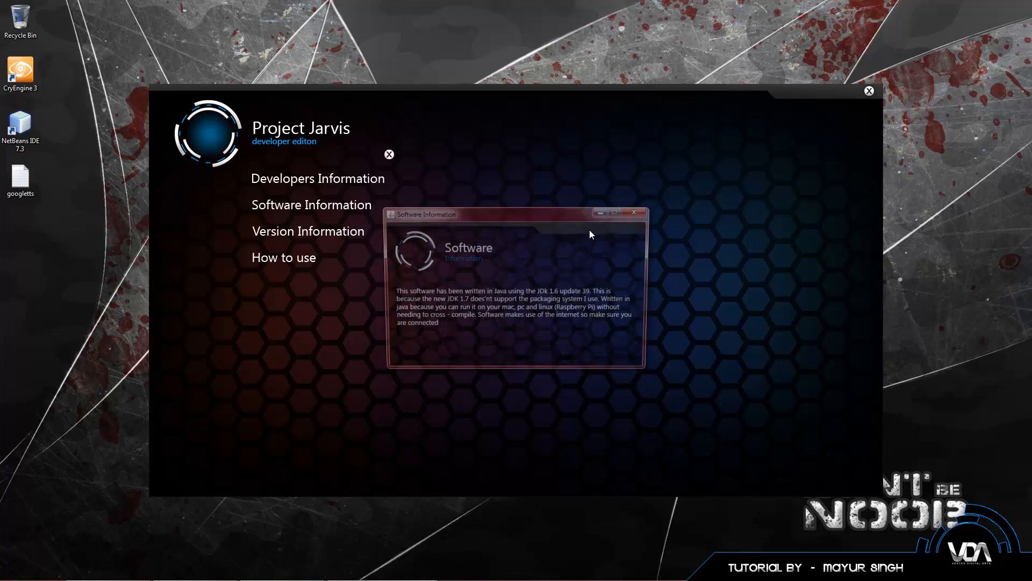
{"action": "left_click", "coordinate": [307, 230]}
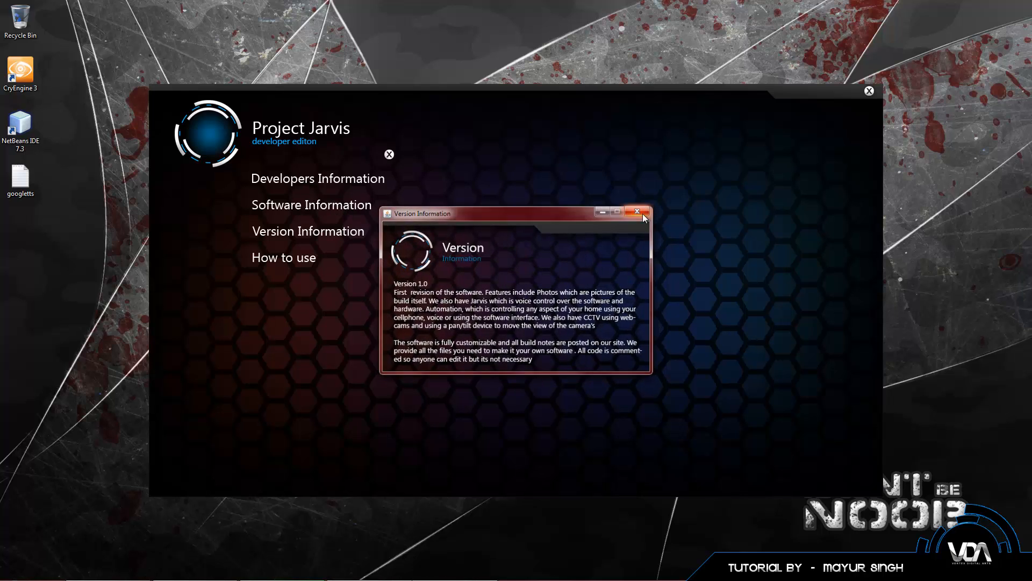
{"action": "left_click", "coordinate": [637, 212]}
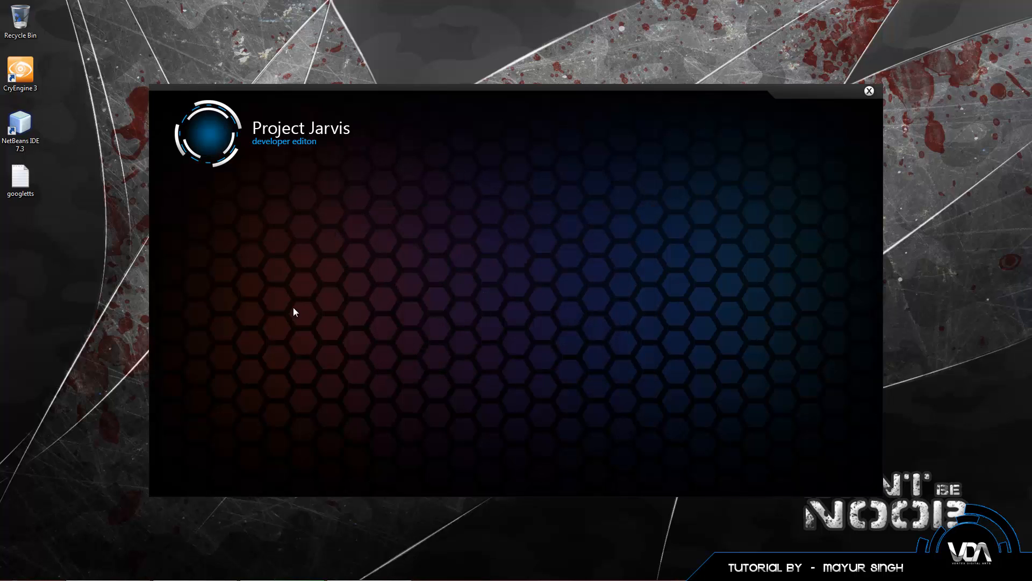
{"action": "mouse_move", "coordinate": [498, 196]}
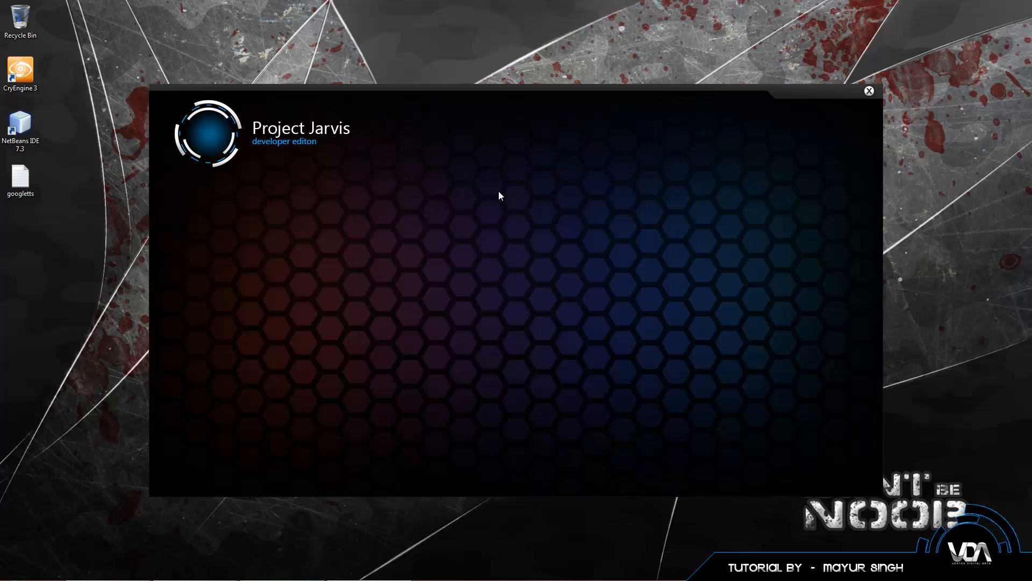
{"action": "mouse_move", "coordinate": [307, 189]}
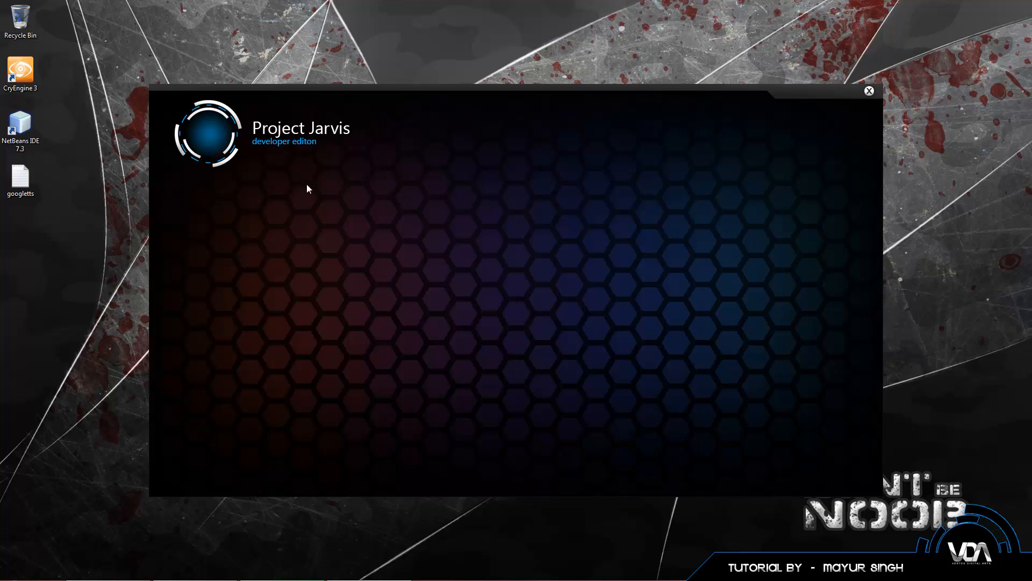
{"action": "mouse_move", "coordinate": [859, 90]}
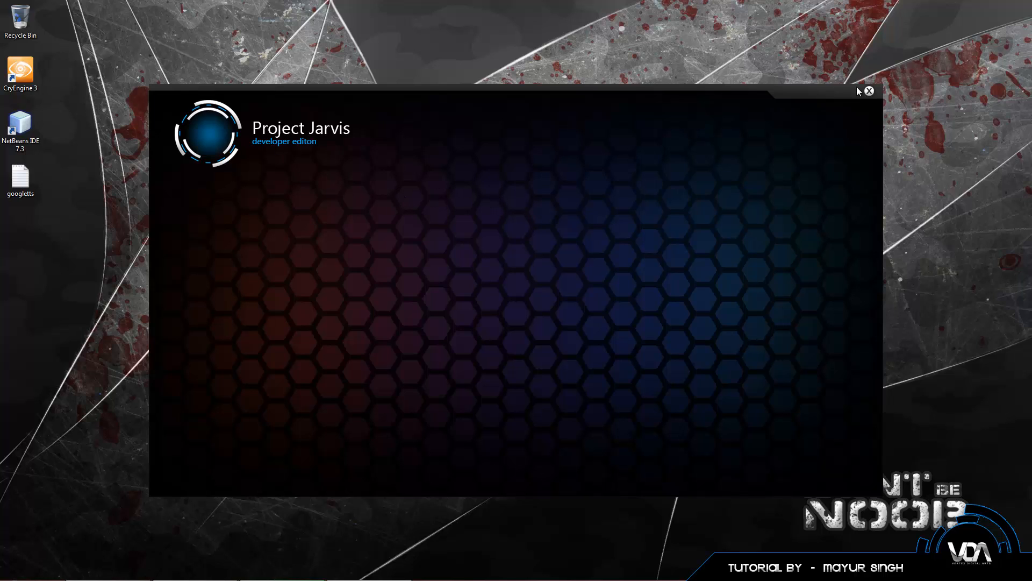
- Close the Jarvis window and restore NetBeans showing the form design and successful build
{"action": "left_click", "coordinate": [868, 90]}
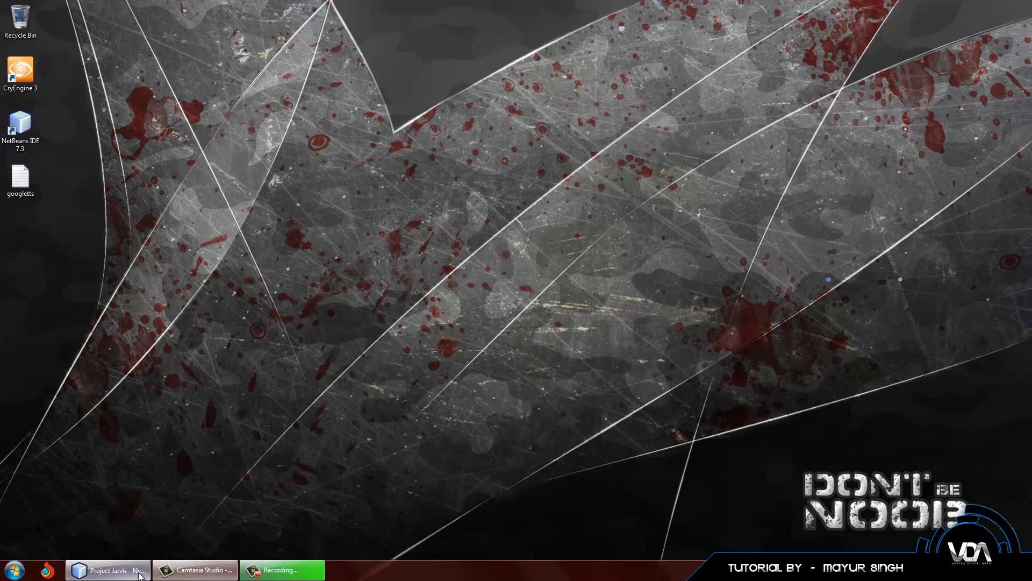
{"action": "left_click", "coordinate": [109, 569]}
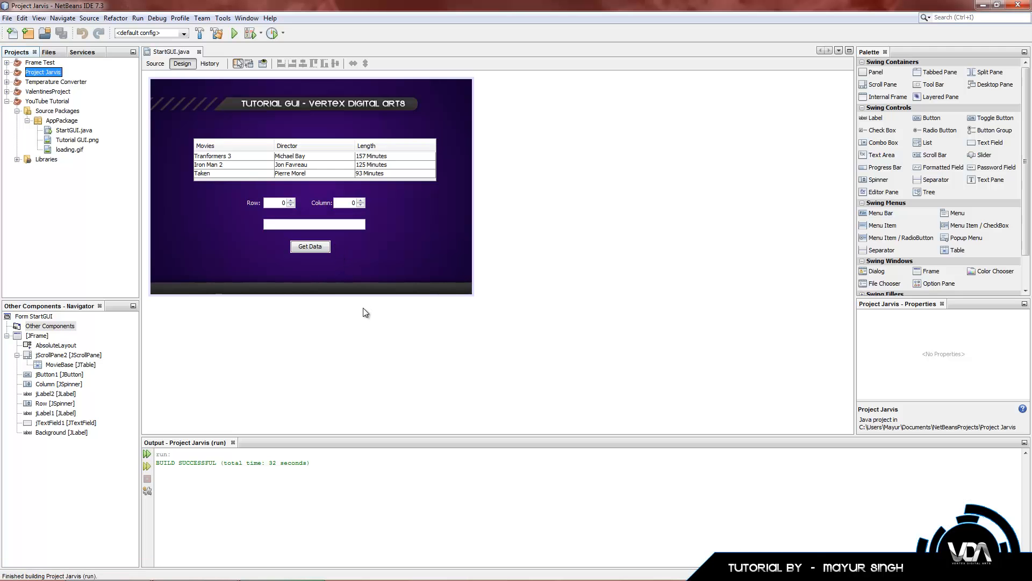
{"action": "mouse_move", "coordinate": [330, 277]}
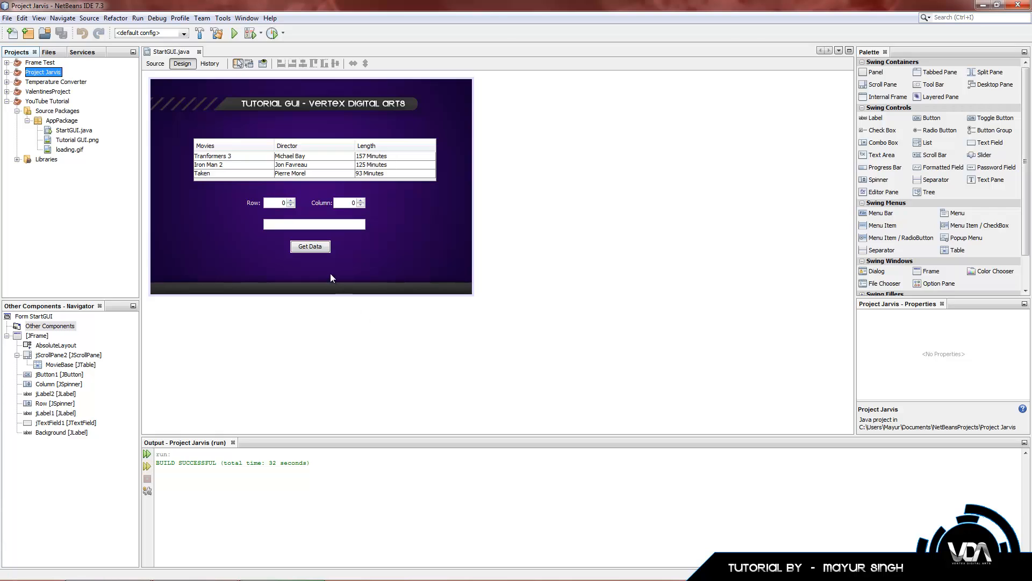
{"action": "mouse_move", "coordinate": [471, 141]}
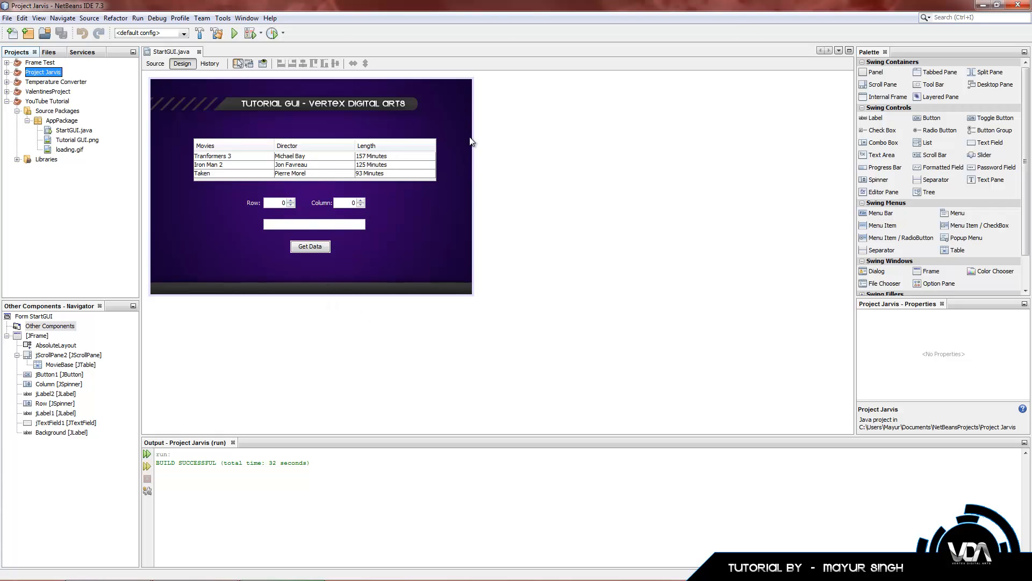
{"action": "mouse_move", "coordinate": [468, 152]}
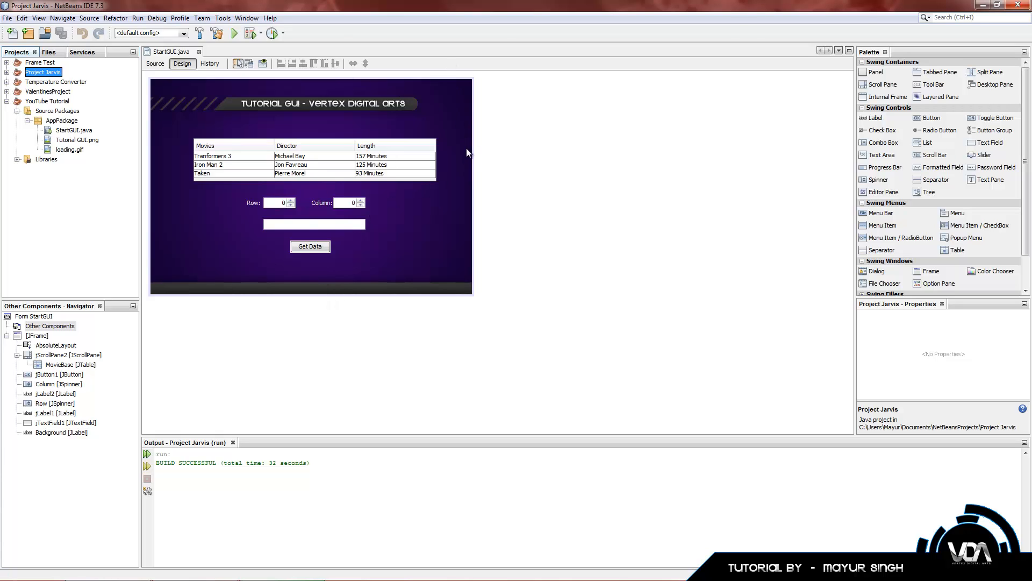
{"action": "mouse_move", "coordinate": [473, 122]}
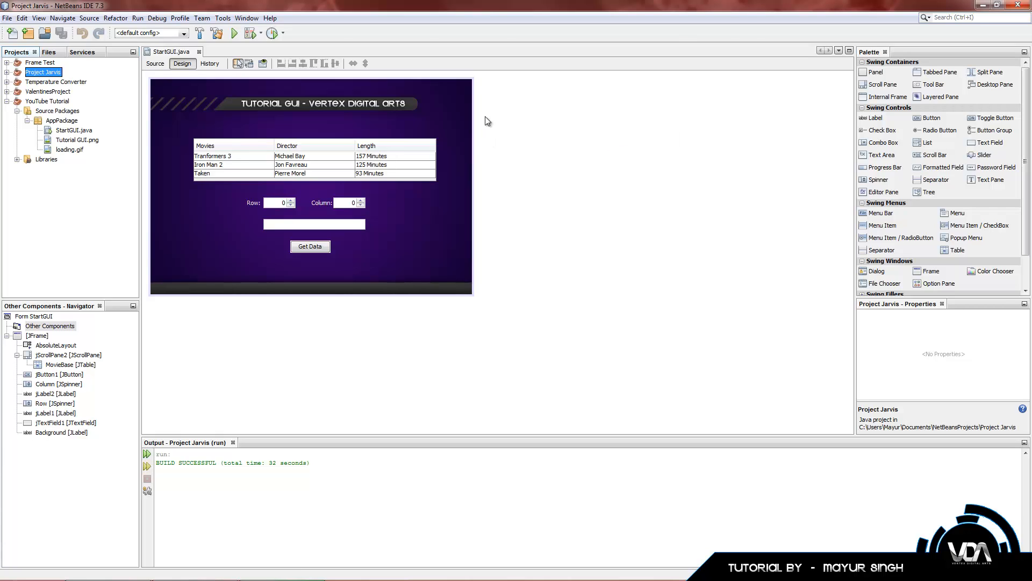
{"action": "mouse_move", "coordinate": [297, 164]}
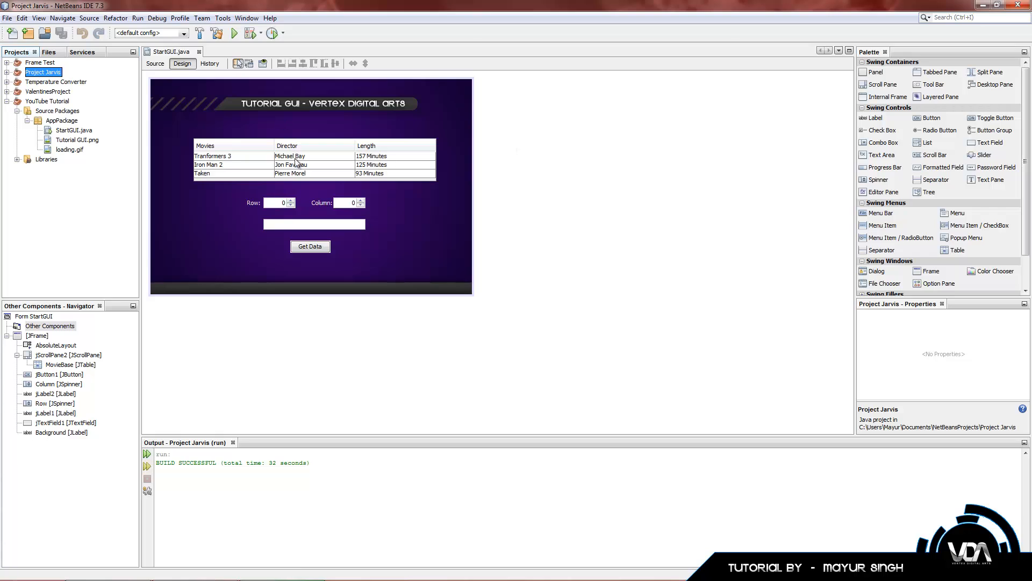
{"action": "mouse_move", "coordinate": [83, 115]}
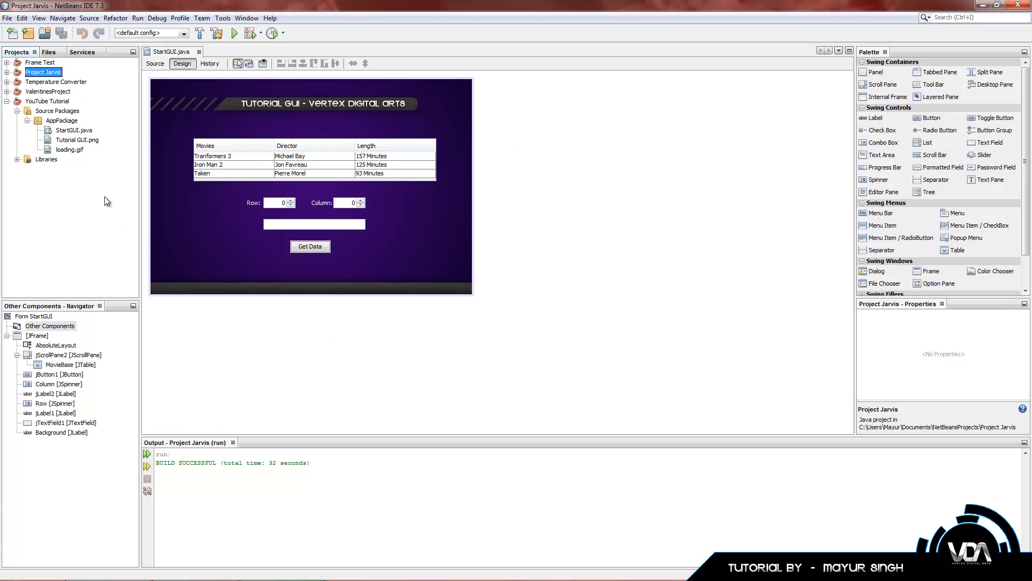
{"action": "mouse_move", "coordinate": [371, 235]}
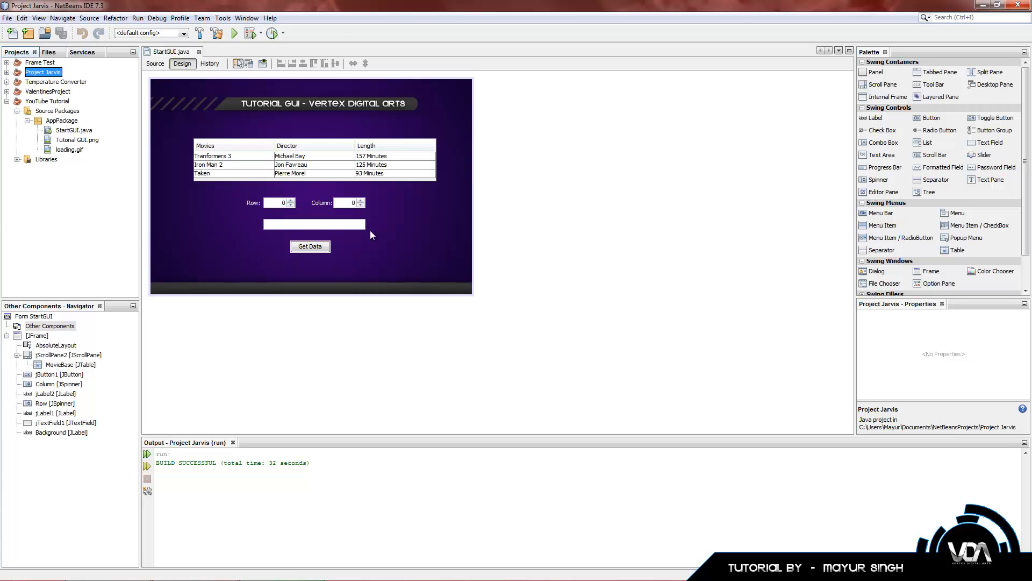